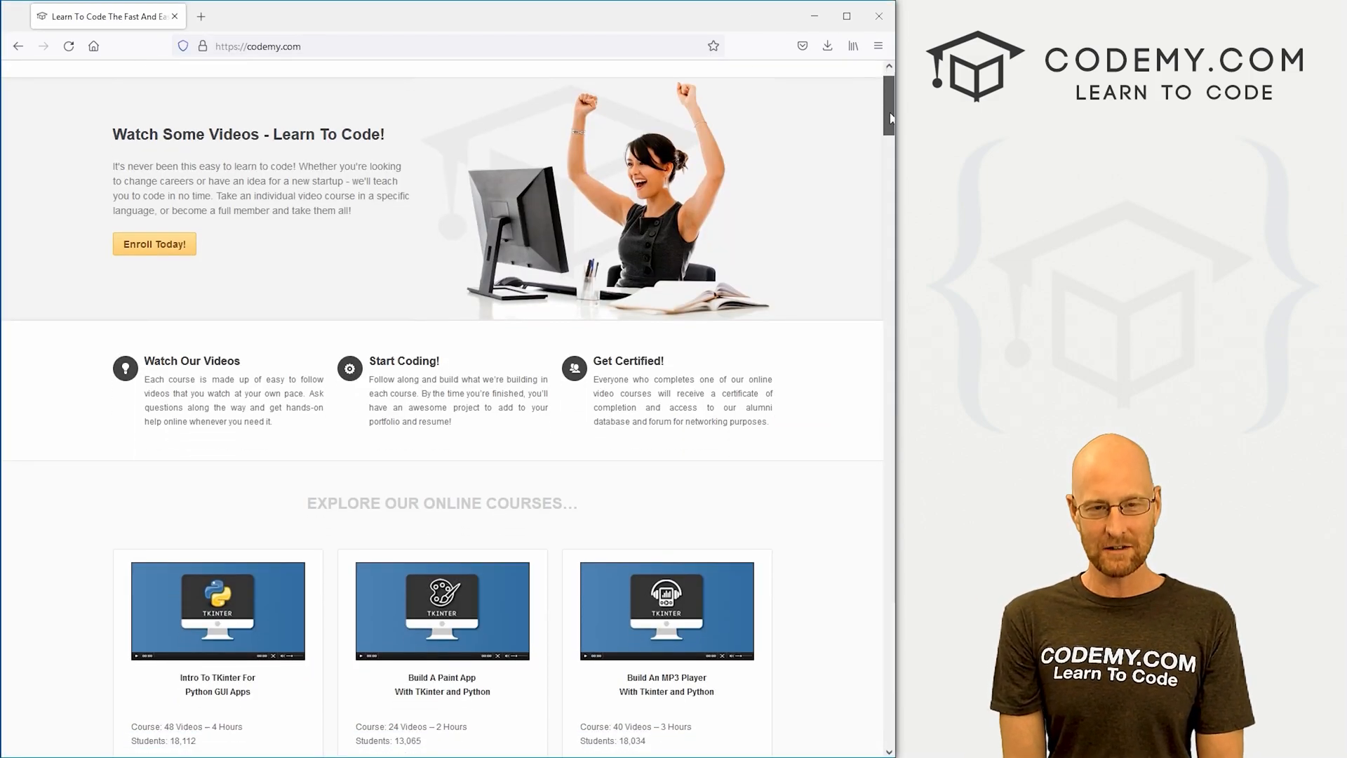
- Go to the Search Meeps page and enter 'adm' as the search term
scroll(down, 3)
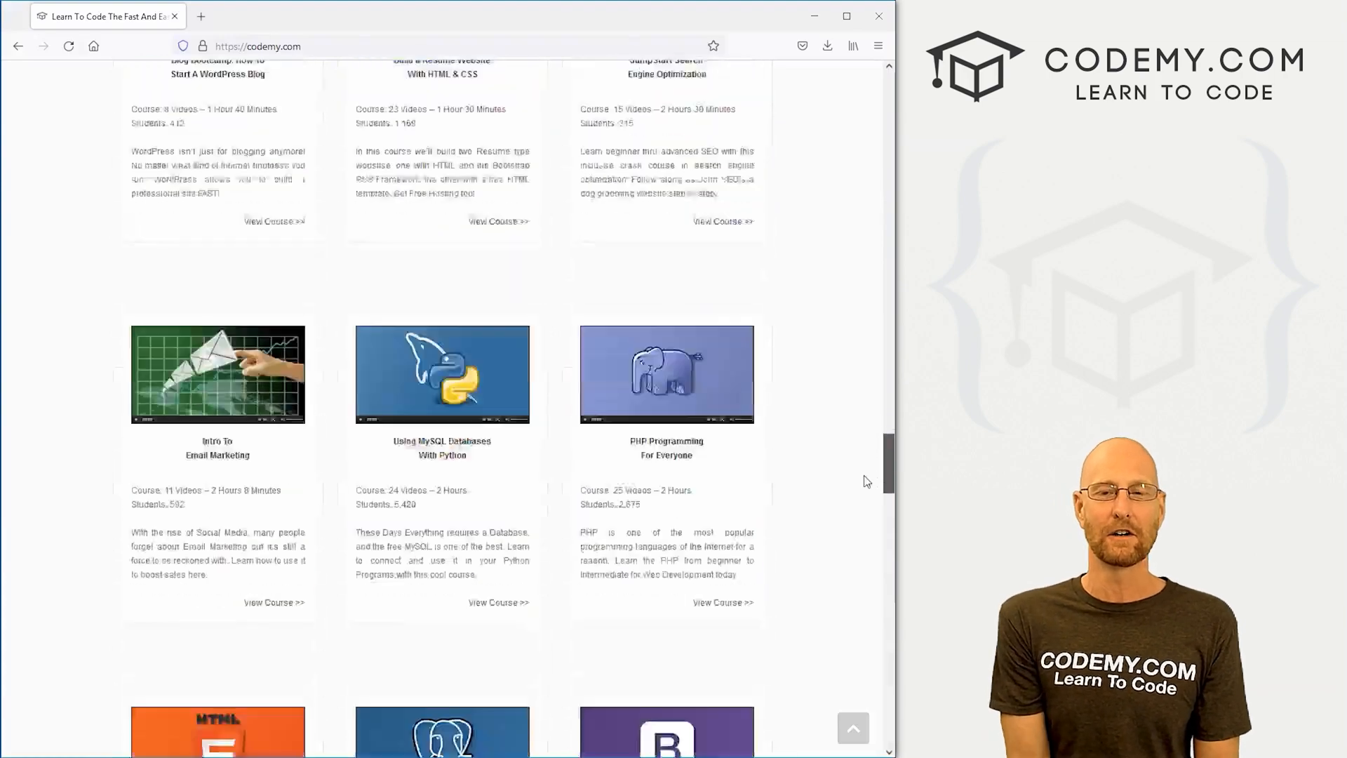
scroll(down, 3)
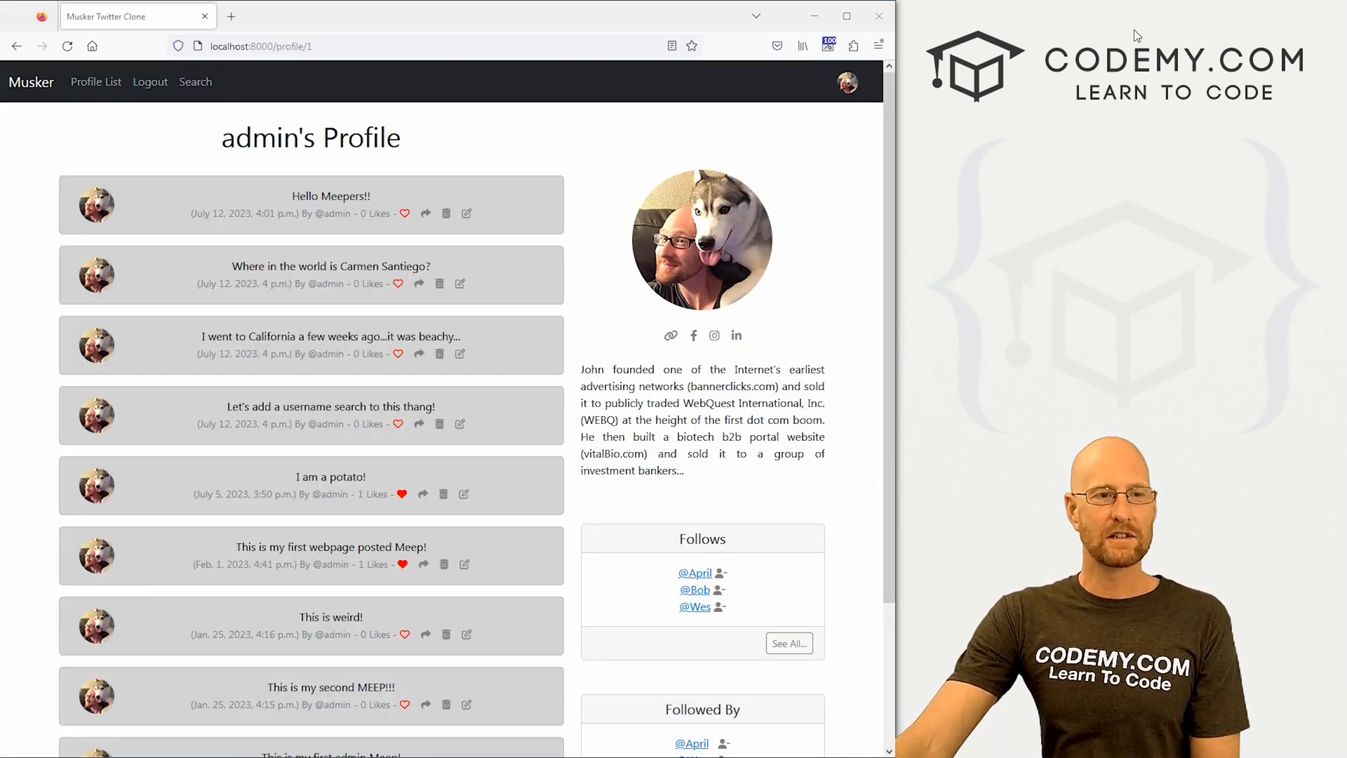
click(195, 81)
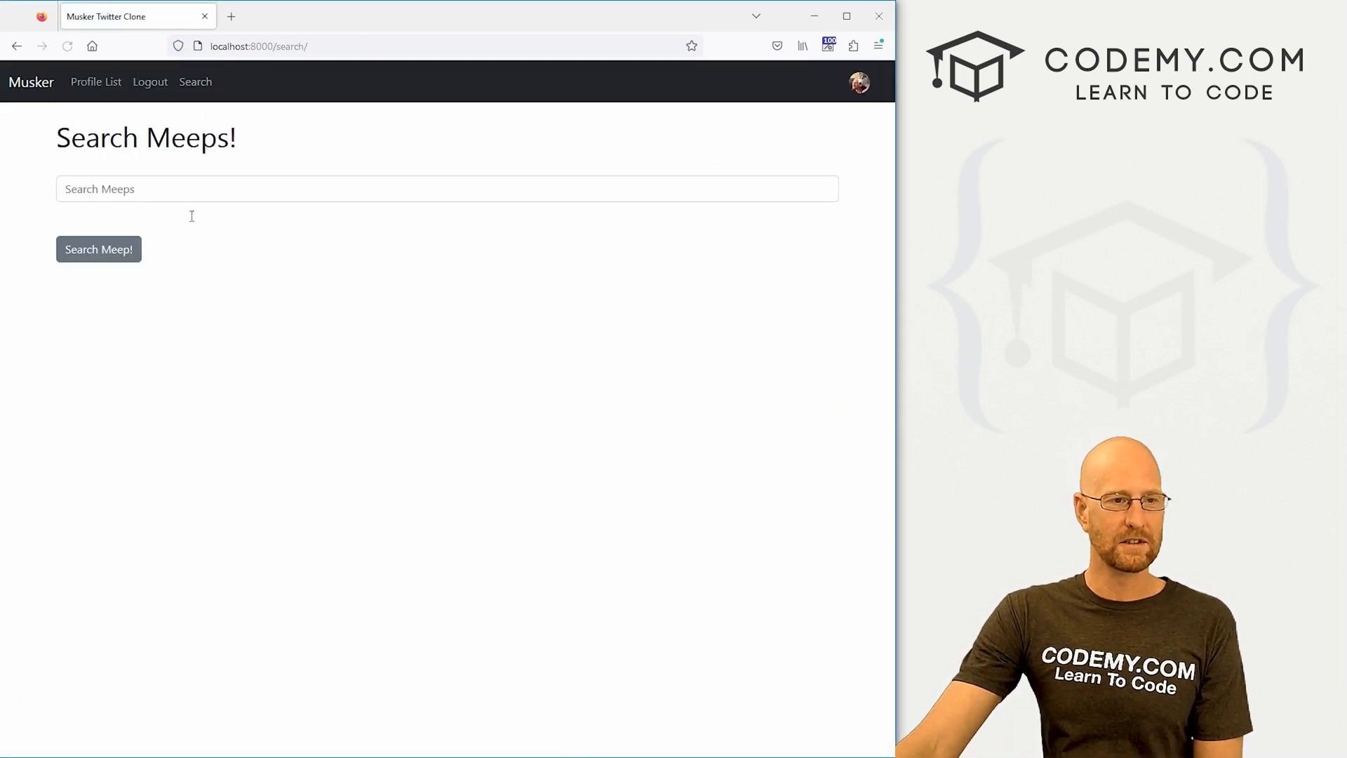
text(adm)
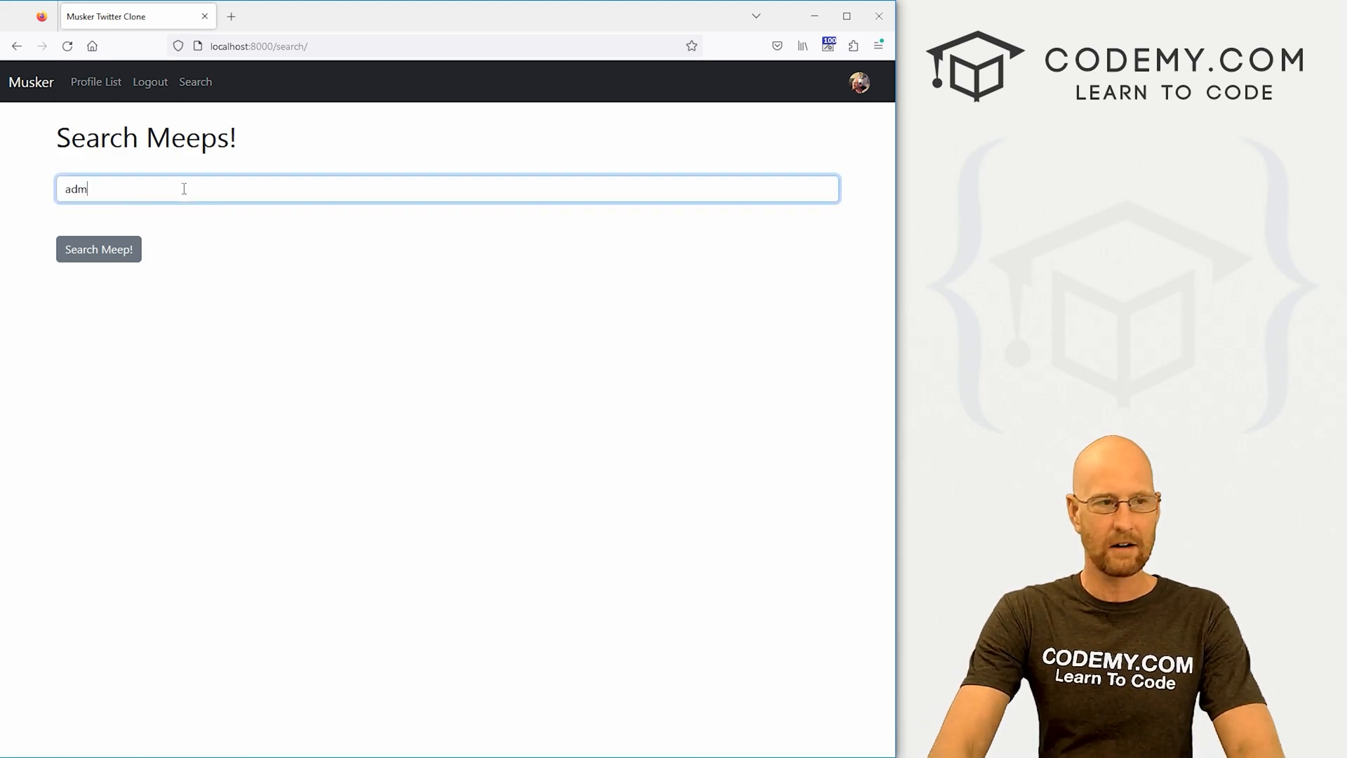
click(98, 250)
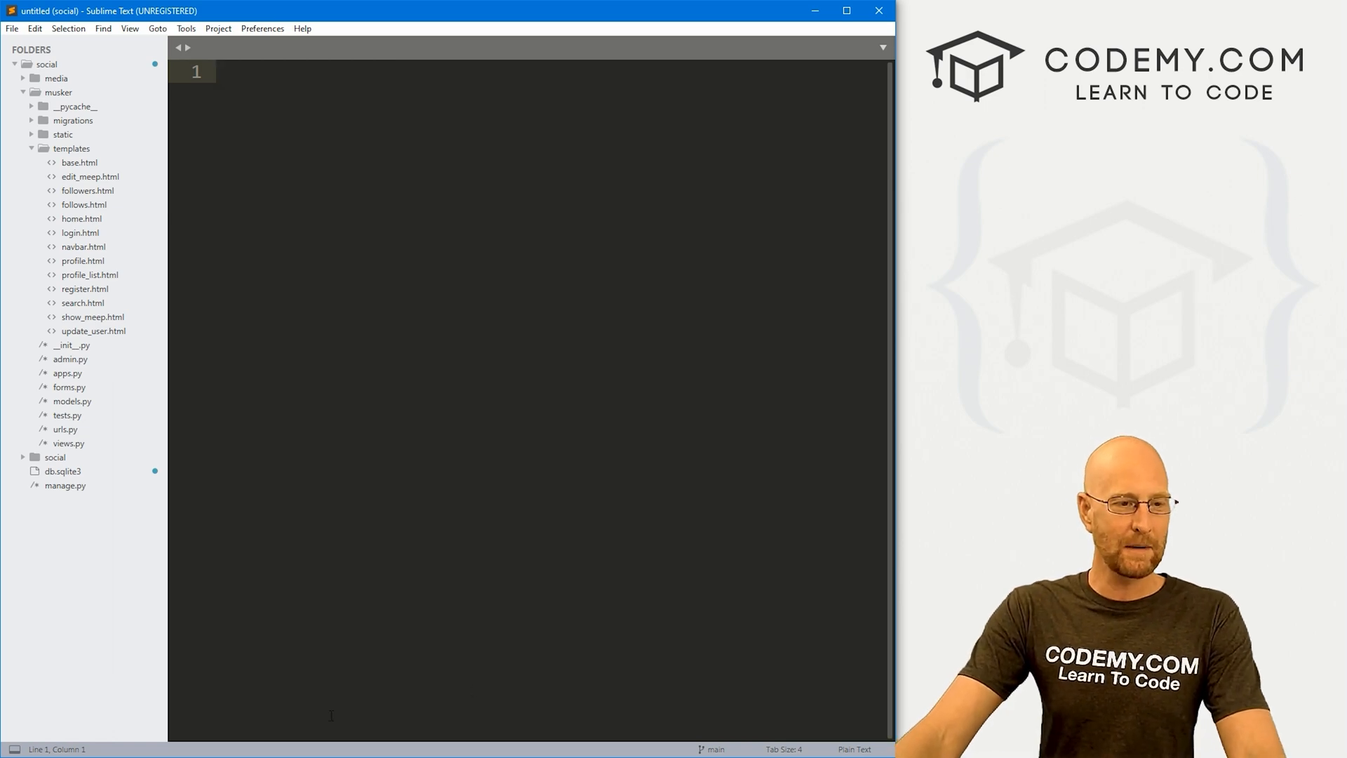
- Duplicate the search route in urls.py as search_user/ mapped to views.search_user, and save
click(64, 429)
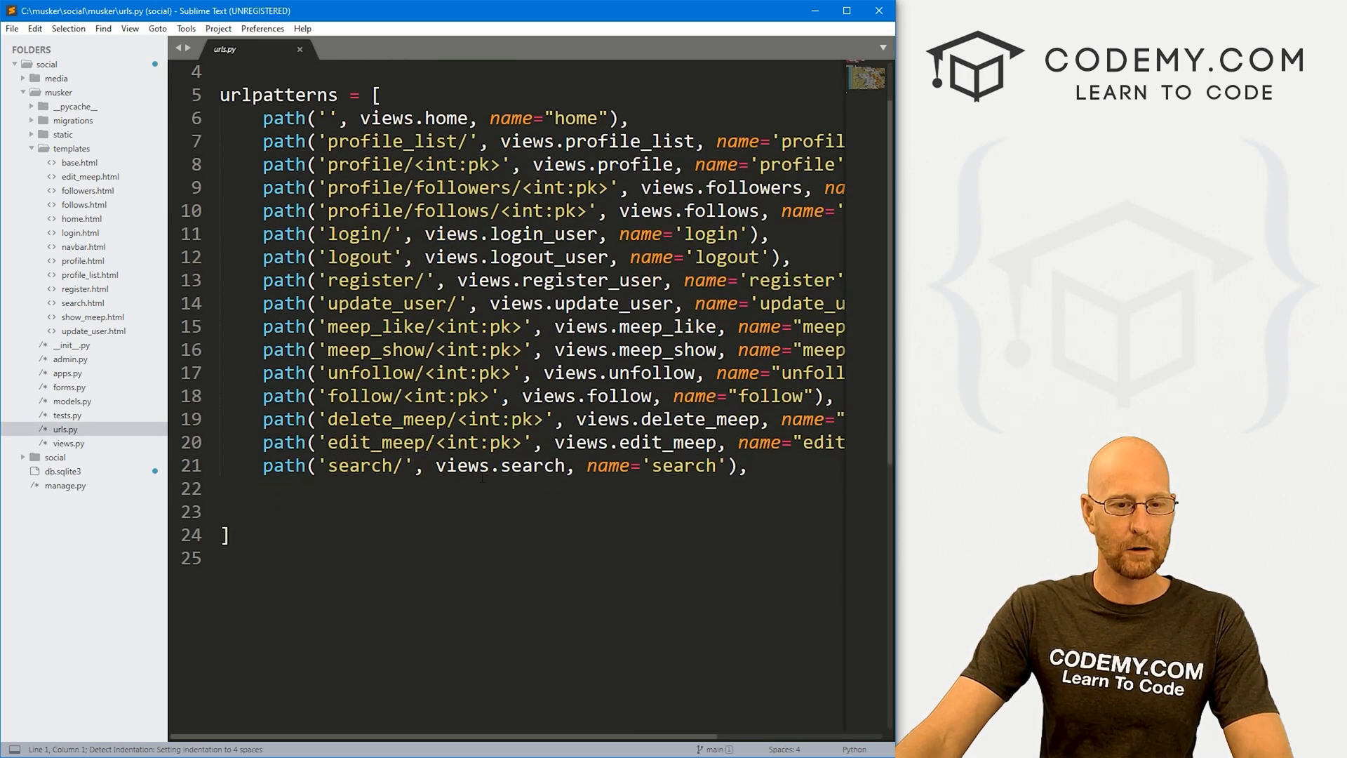
triple_click(502, 465)
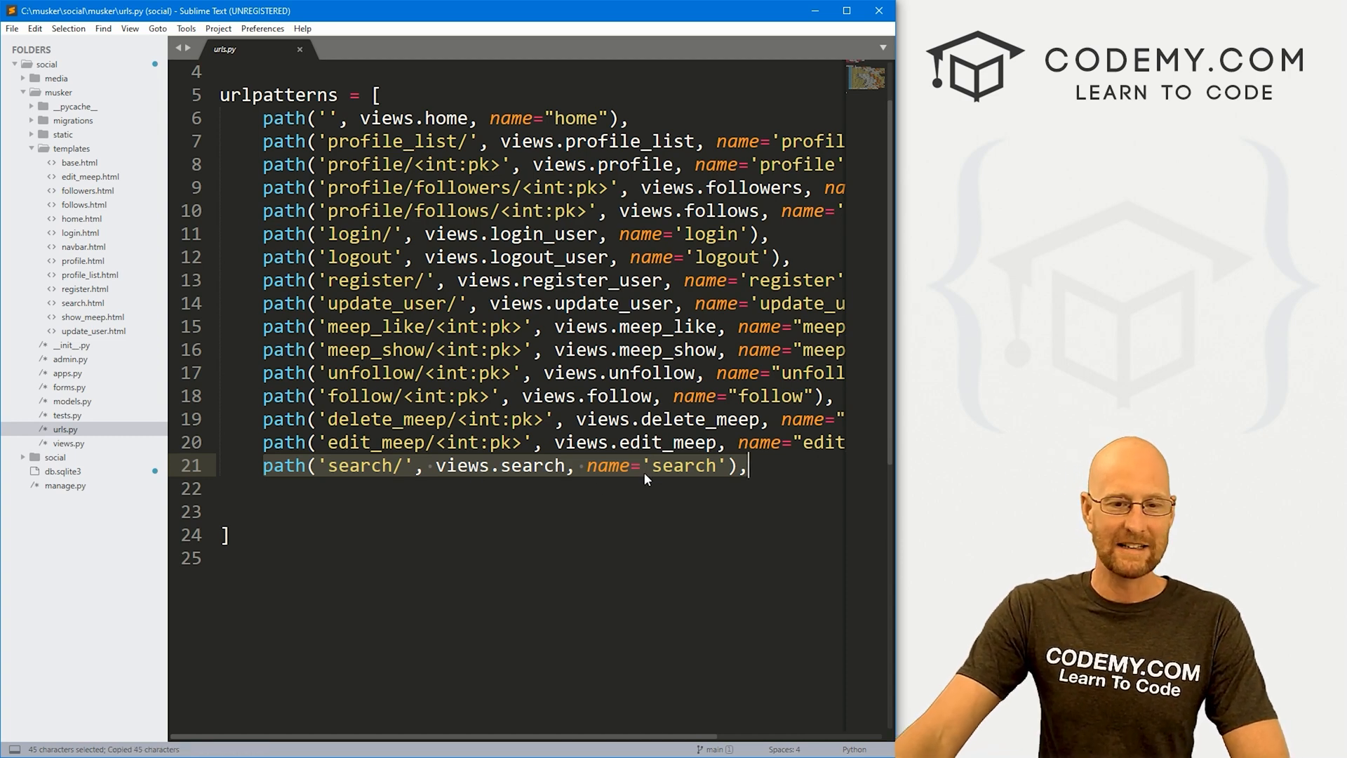
key(ctrl+v)
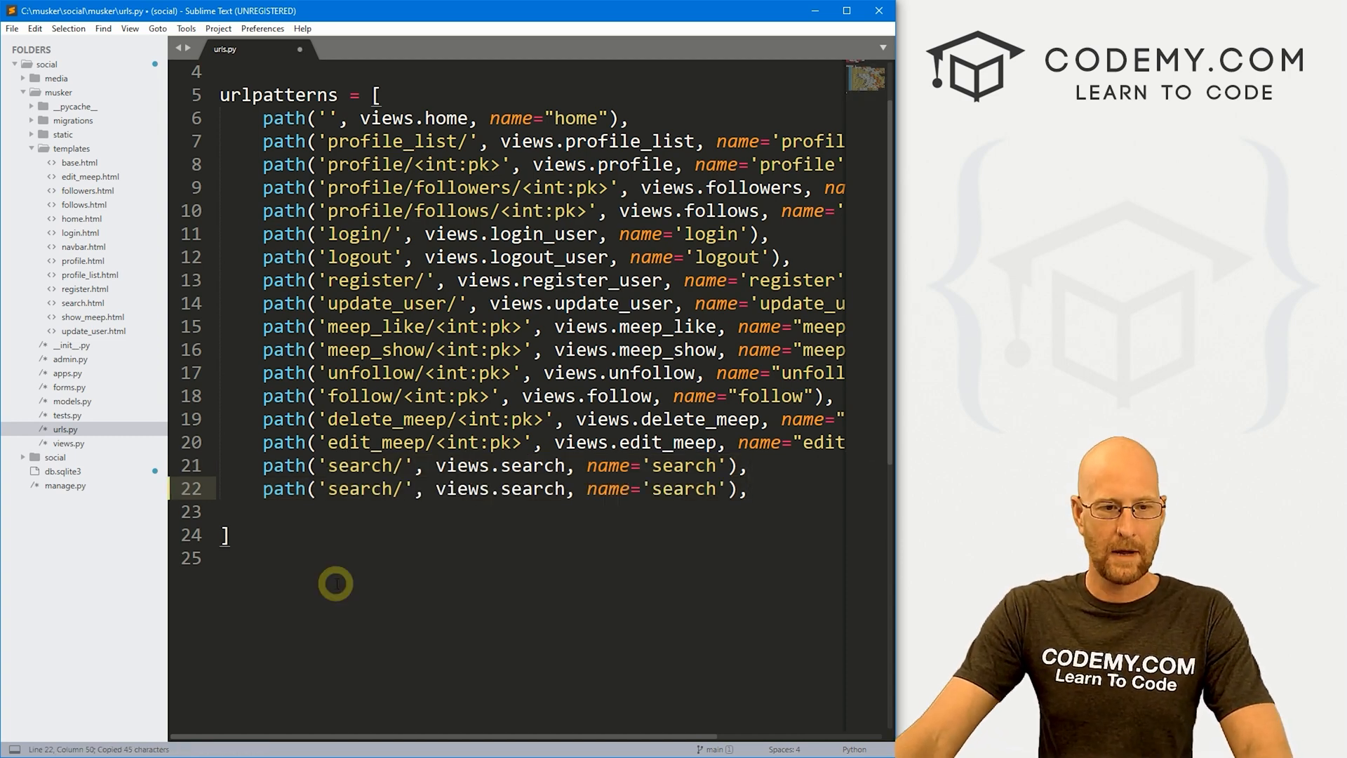
text(_)
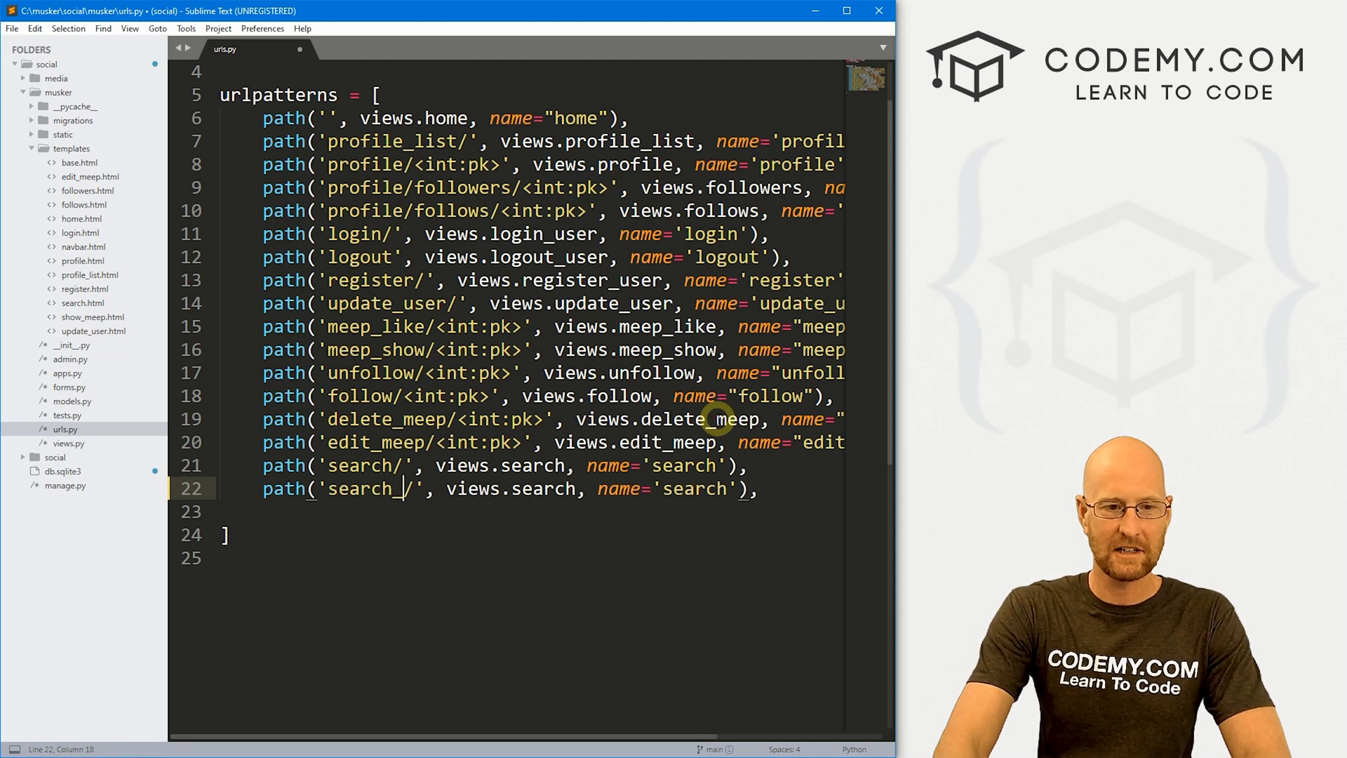
text(user)
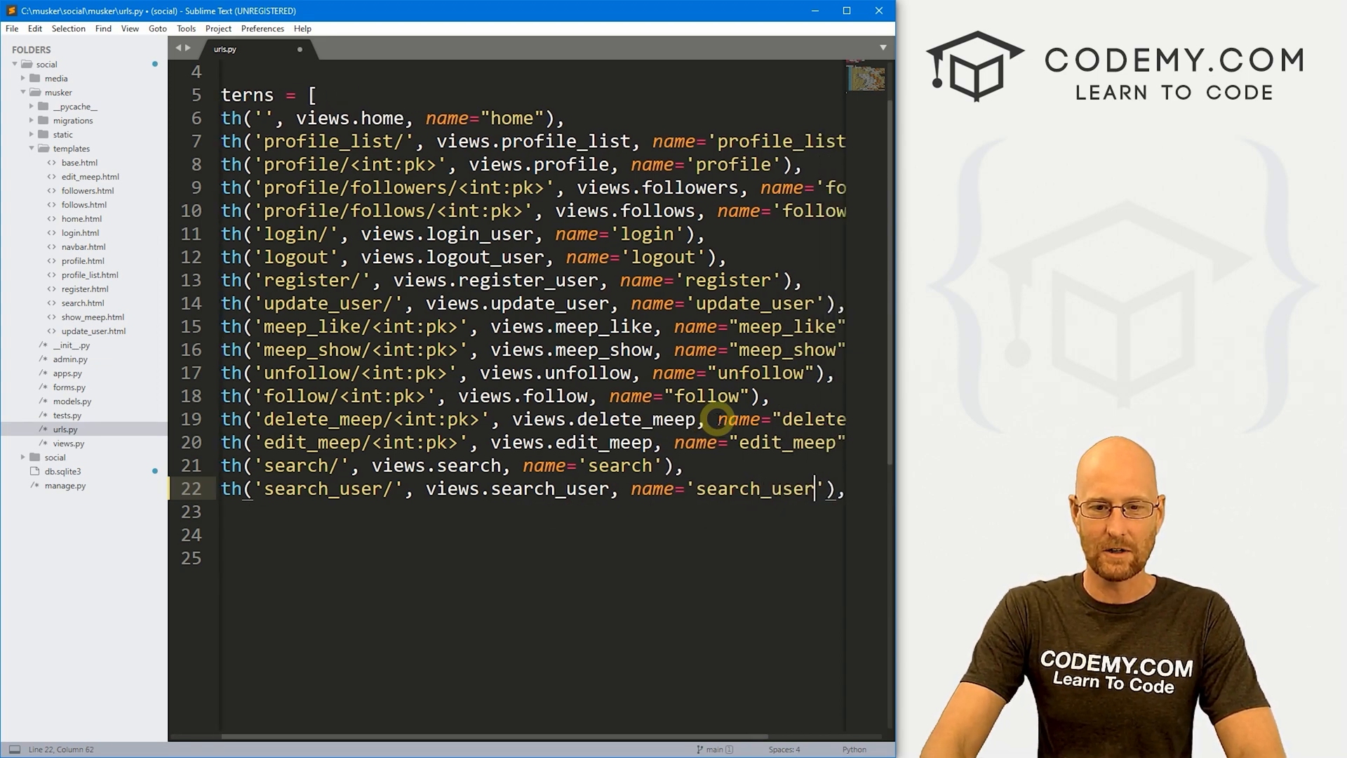
double_click(752, 488)
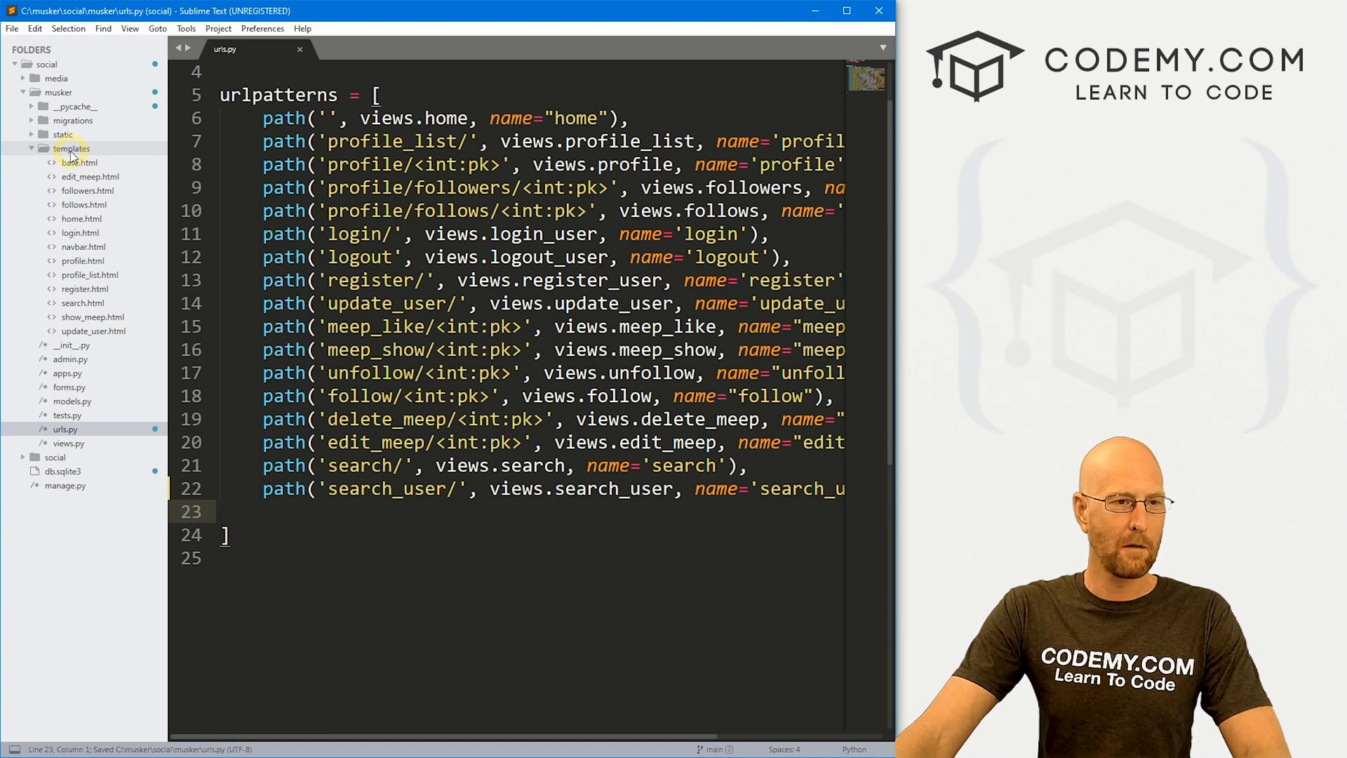
- Create a new file saved as search_user.html in the templates folder
key(ctrl+n)
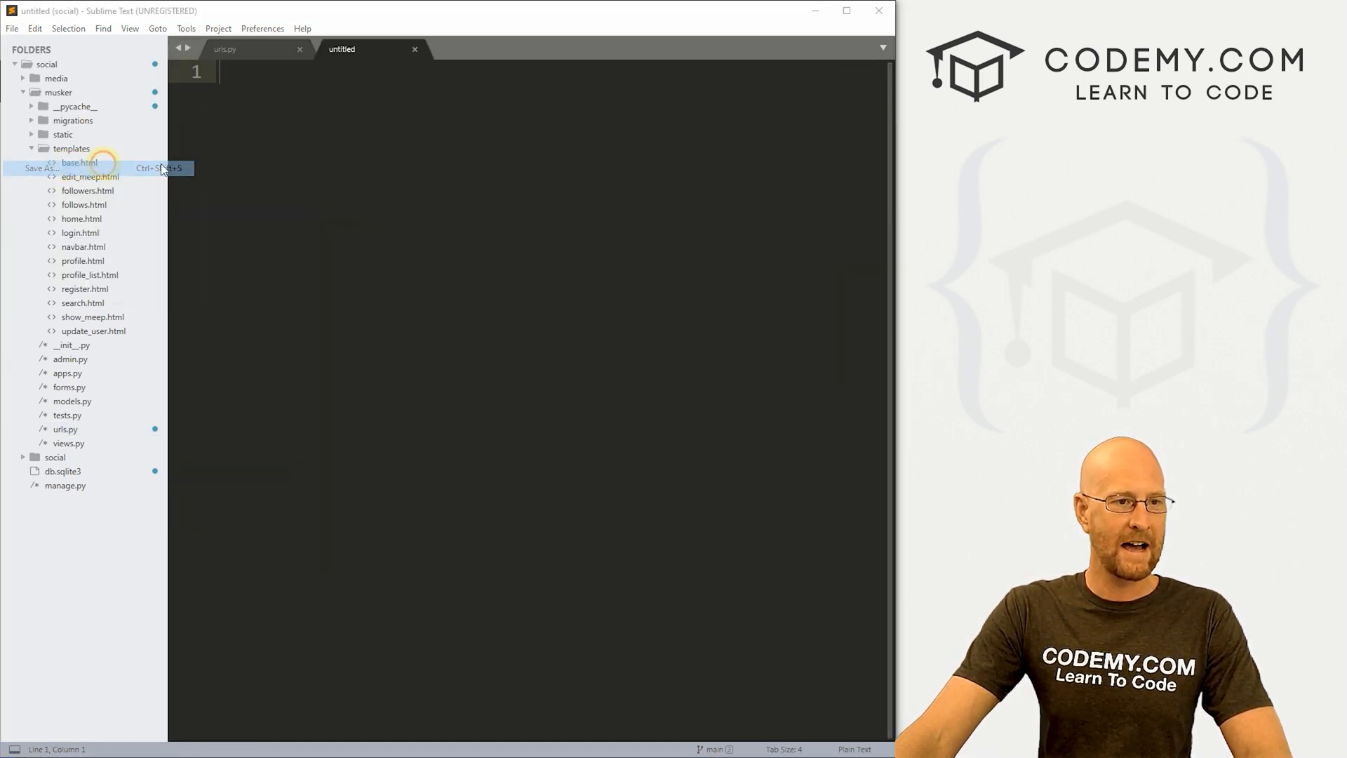
click(38, 167)
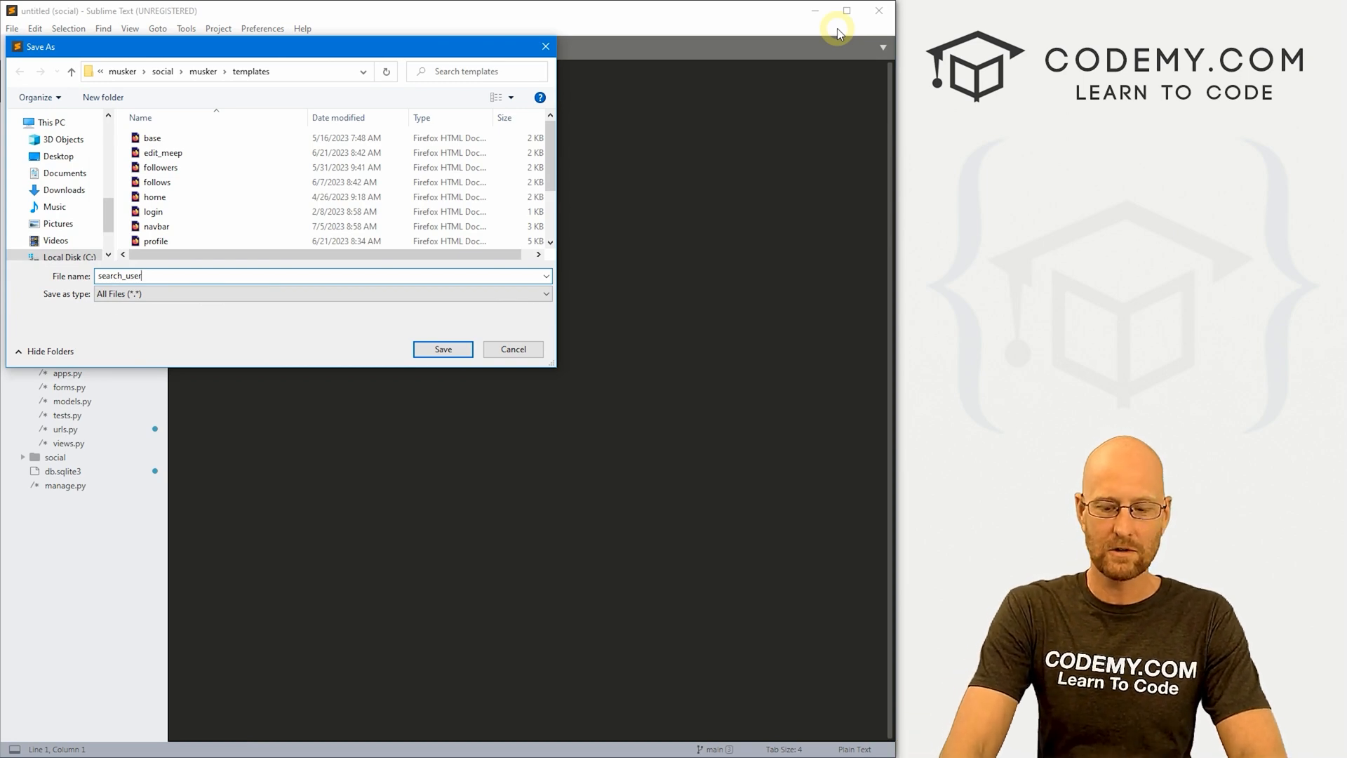
click(442, 350)
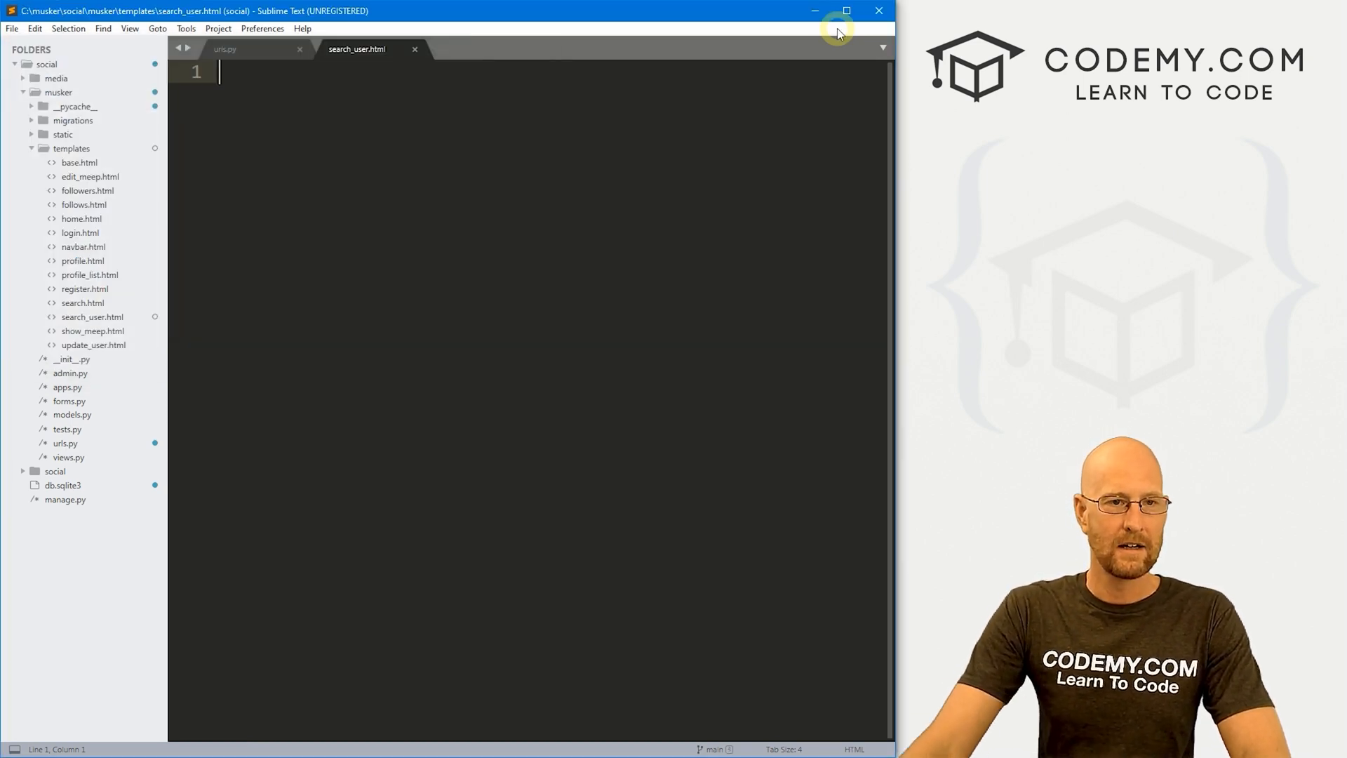
mouse_move(144, 312)
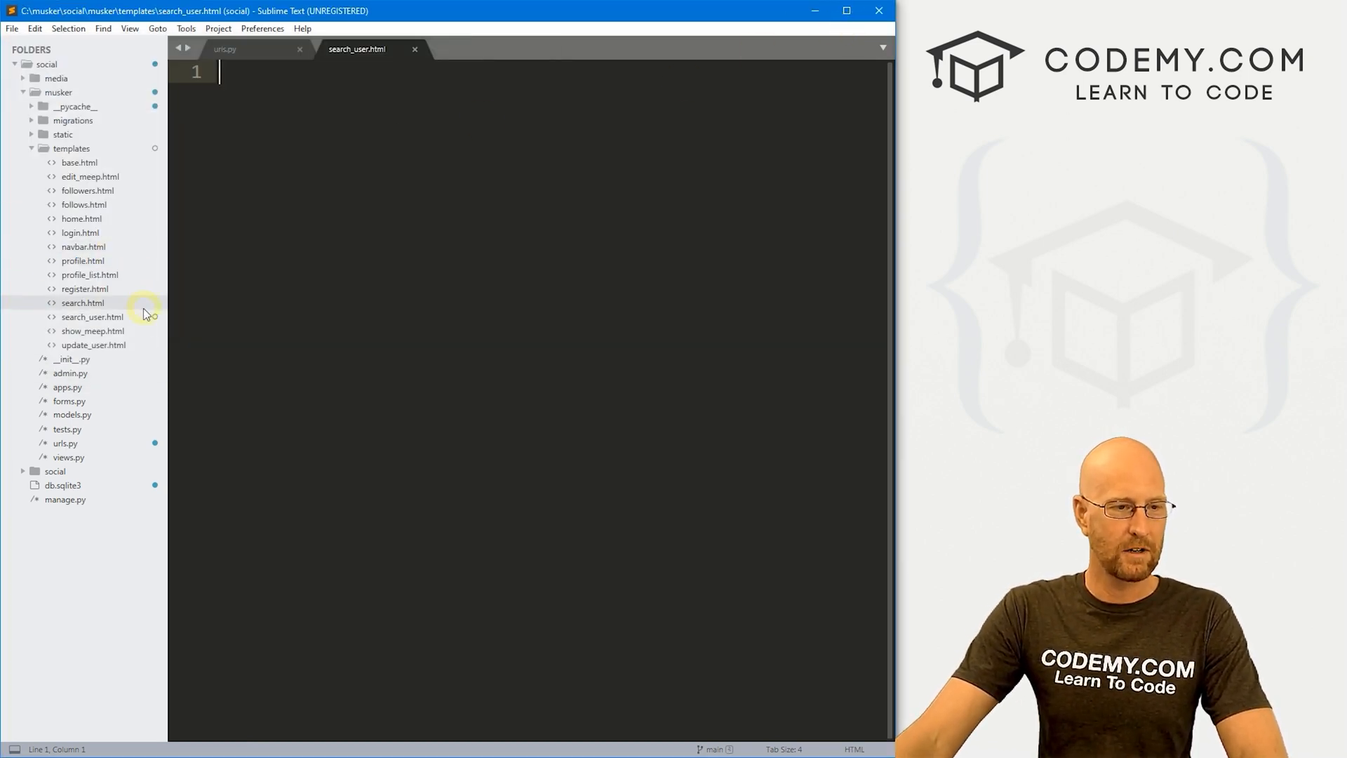
click(83, 303)
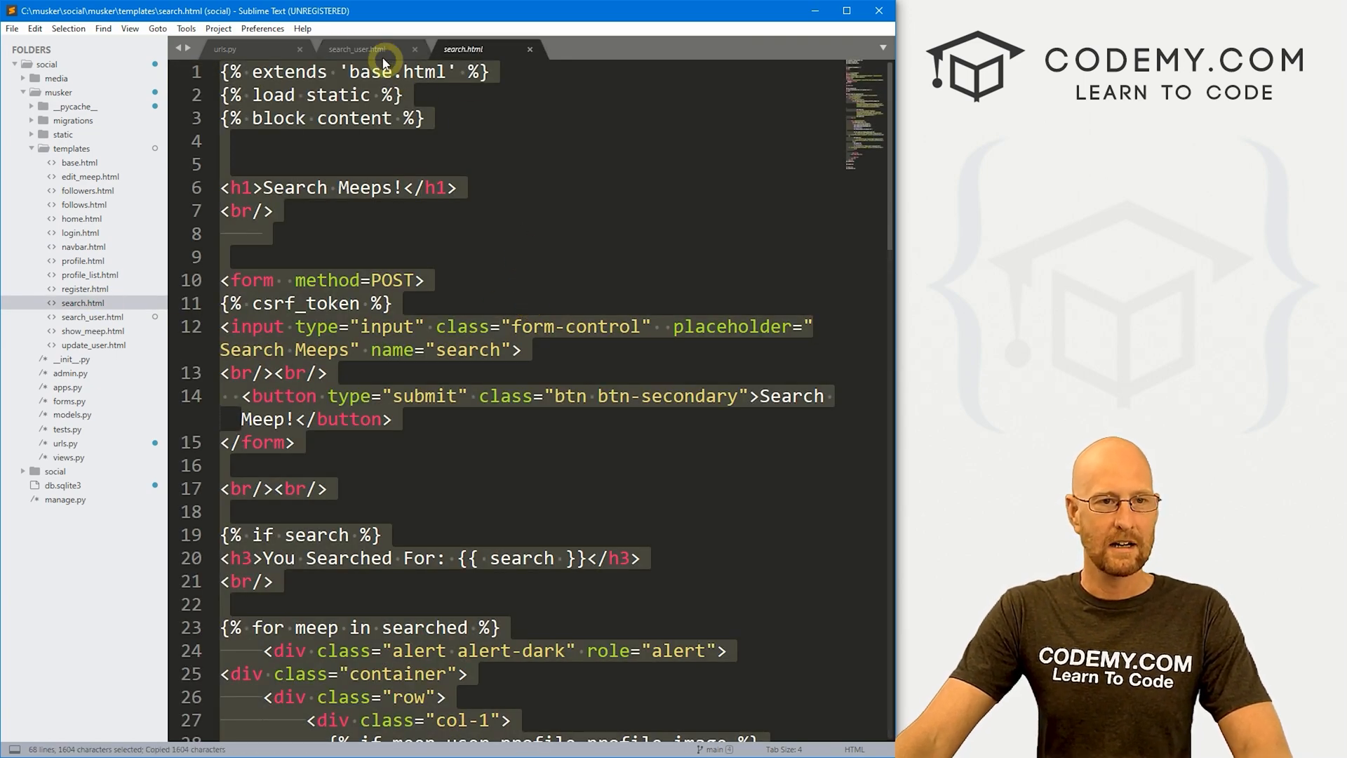
- Paste search.html's markup in, retitle it Search Users and drop the meep results loop
click(355, 50)
text(User)
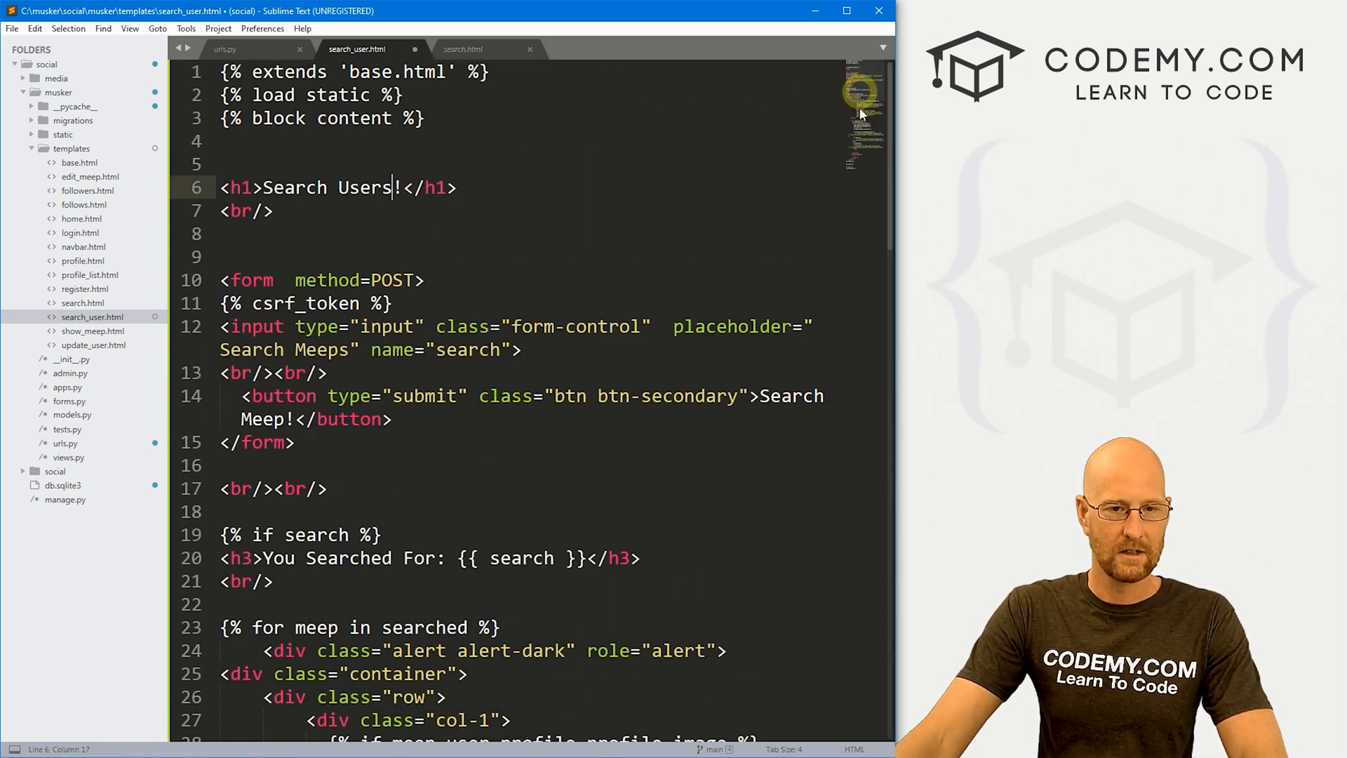
double_click(262, 419)
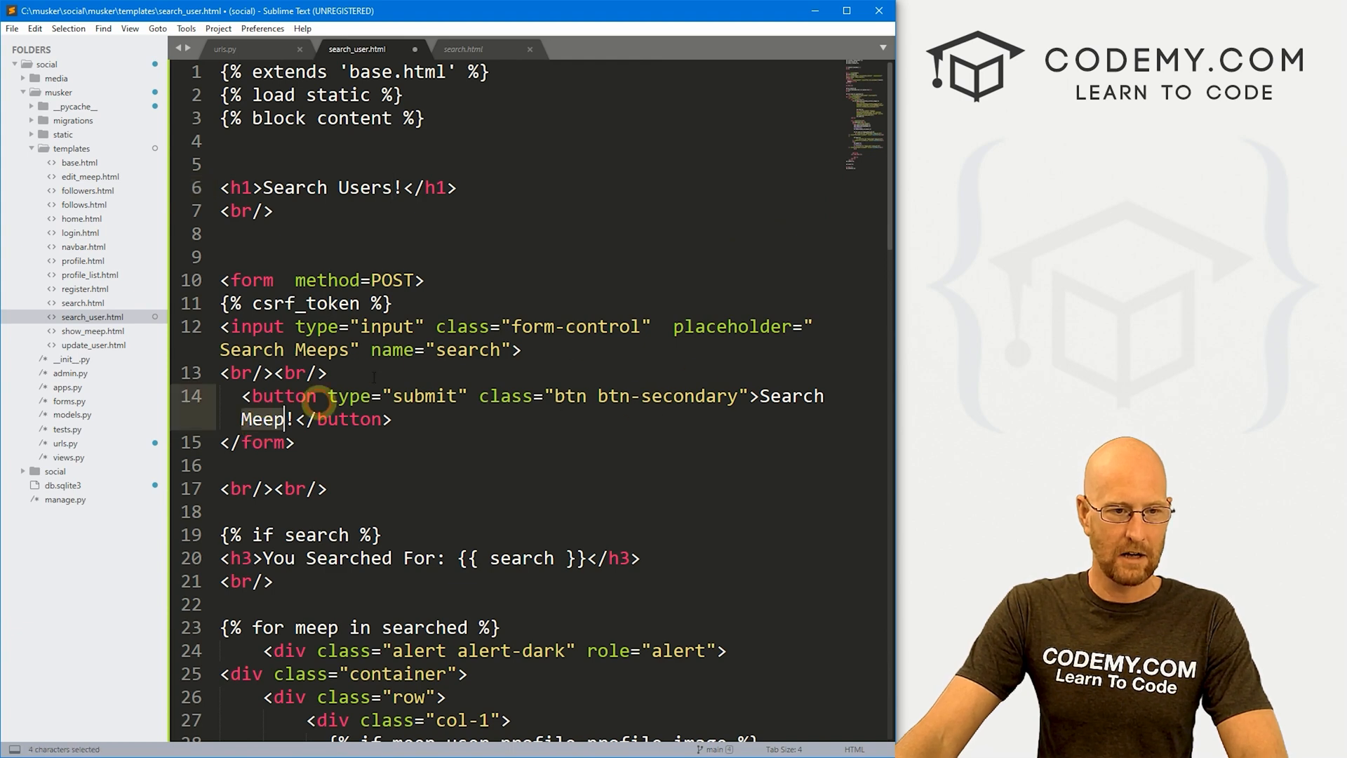
text(Users)
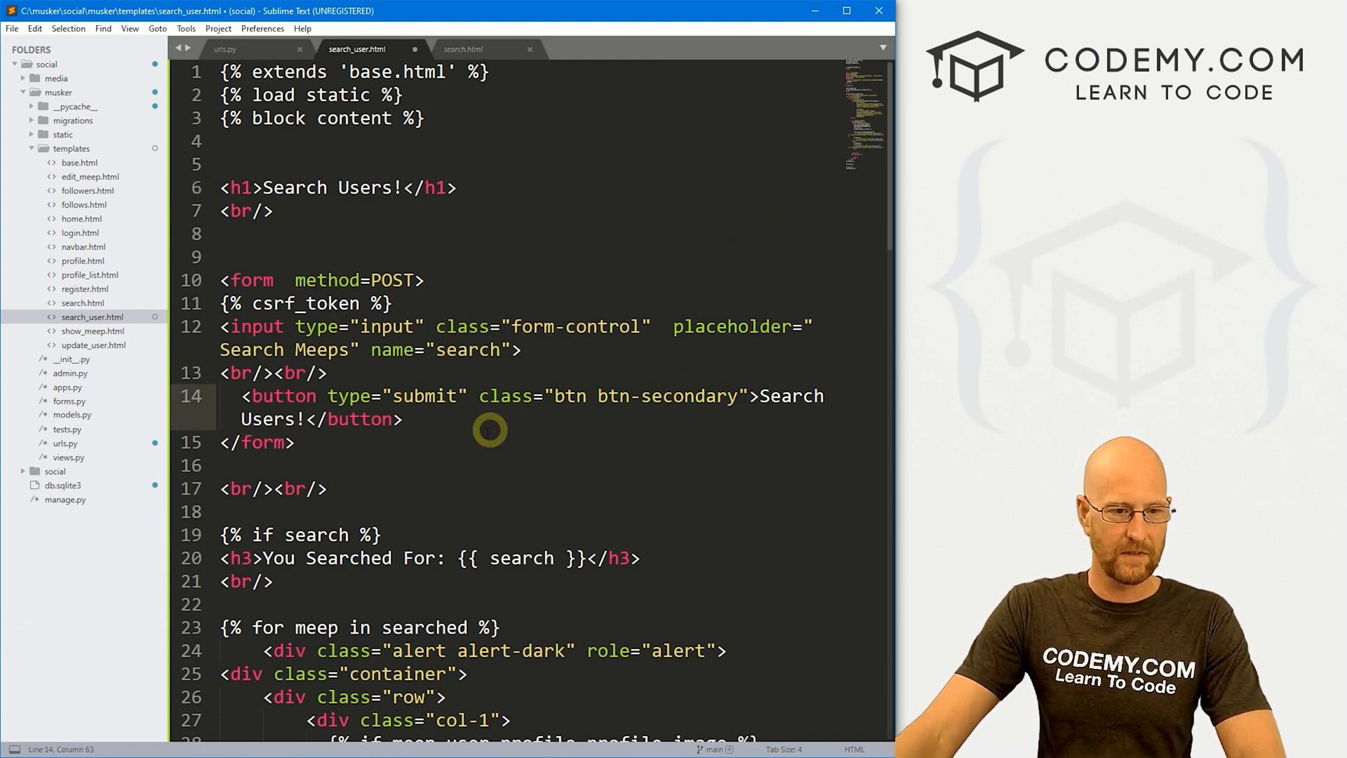
scroll(down, 3)
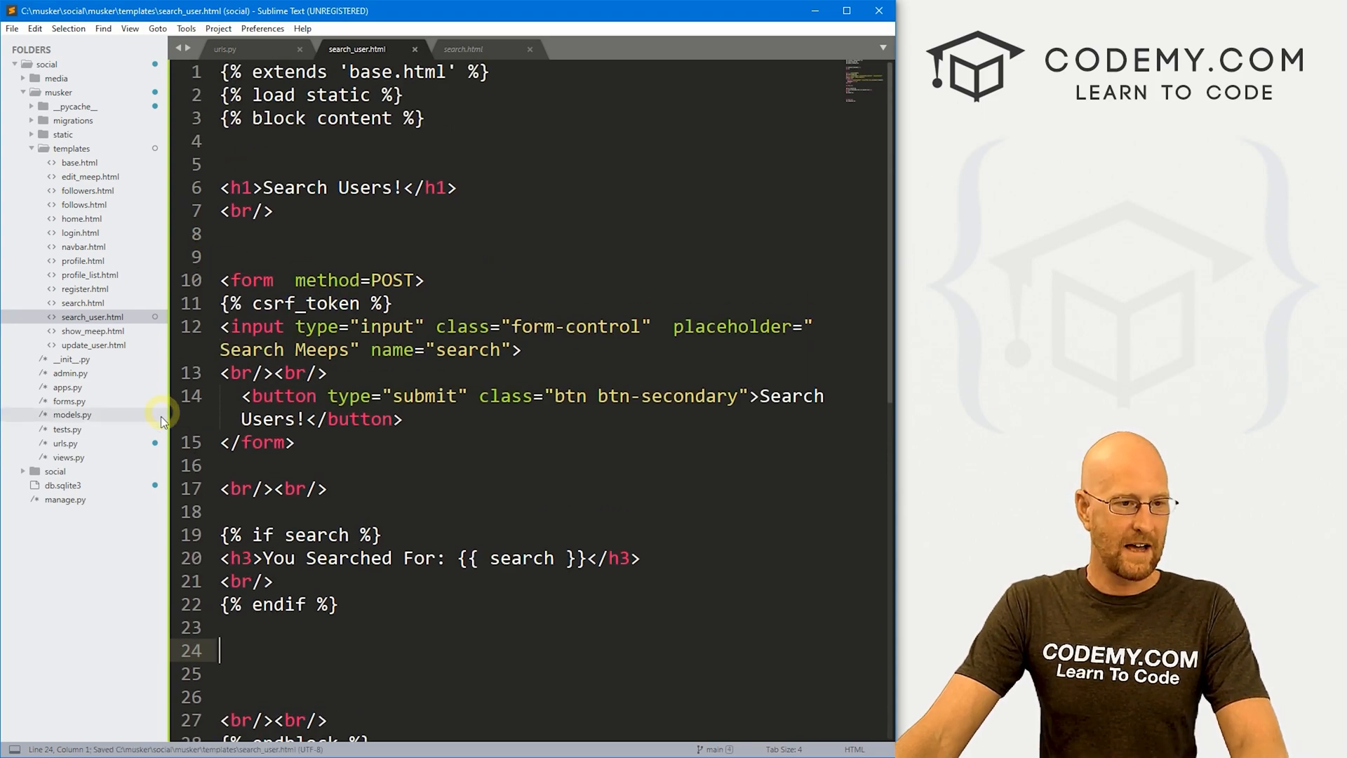
- Duplicate the search view as search_user rendering search_user.html, and save views.py
click(460, 49)
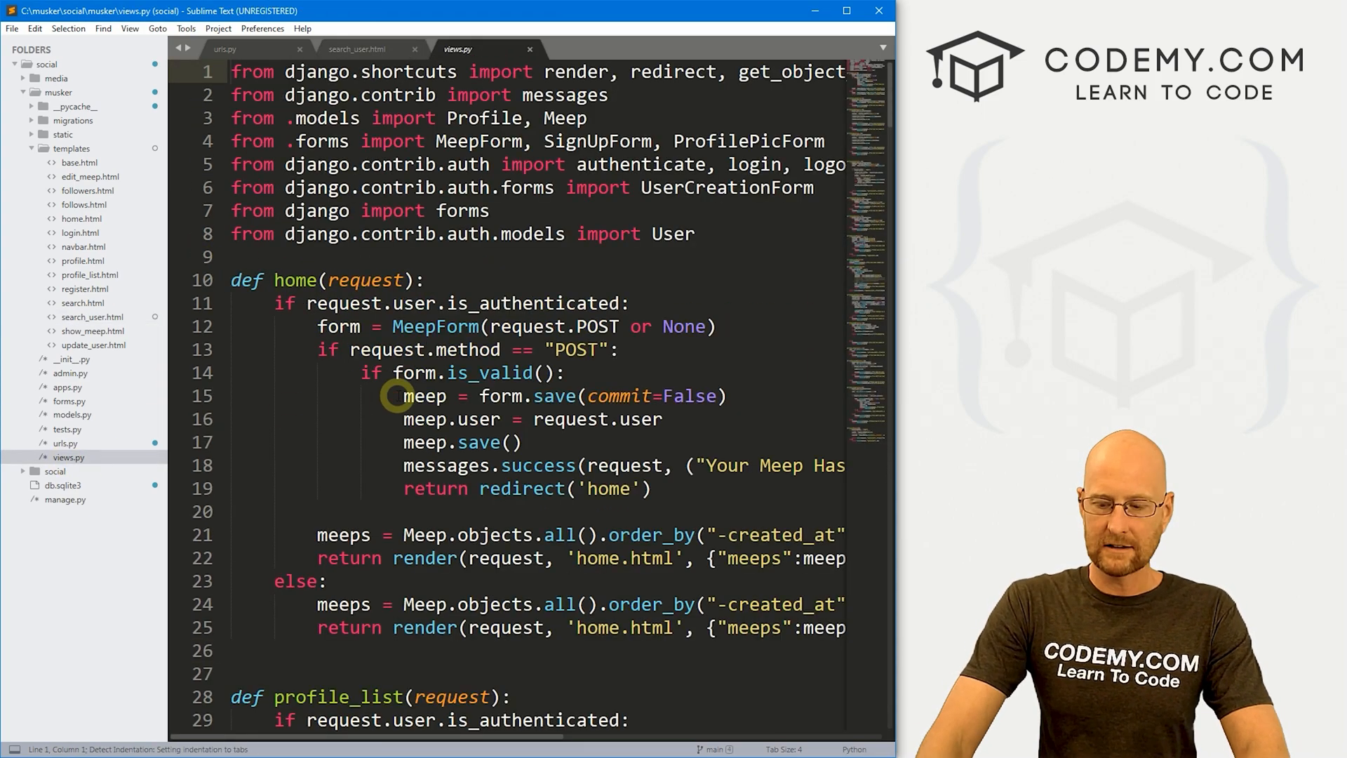
scroll(down, 3)
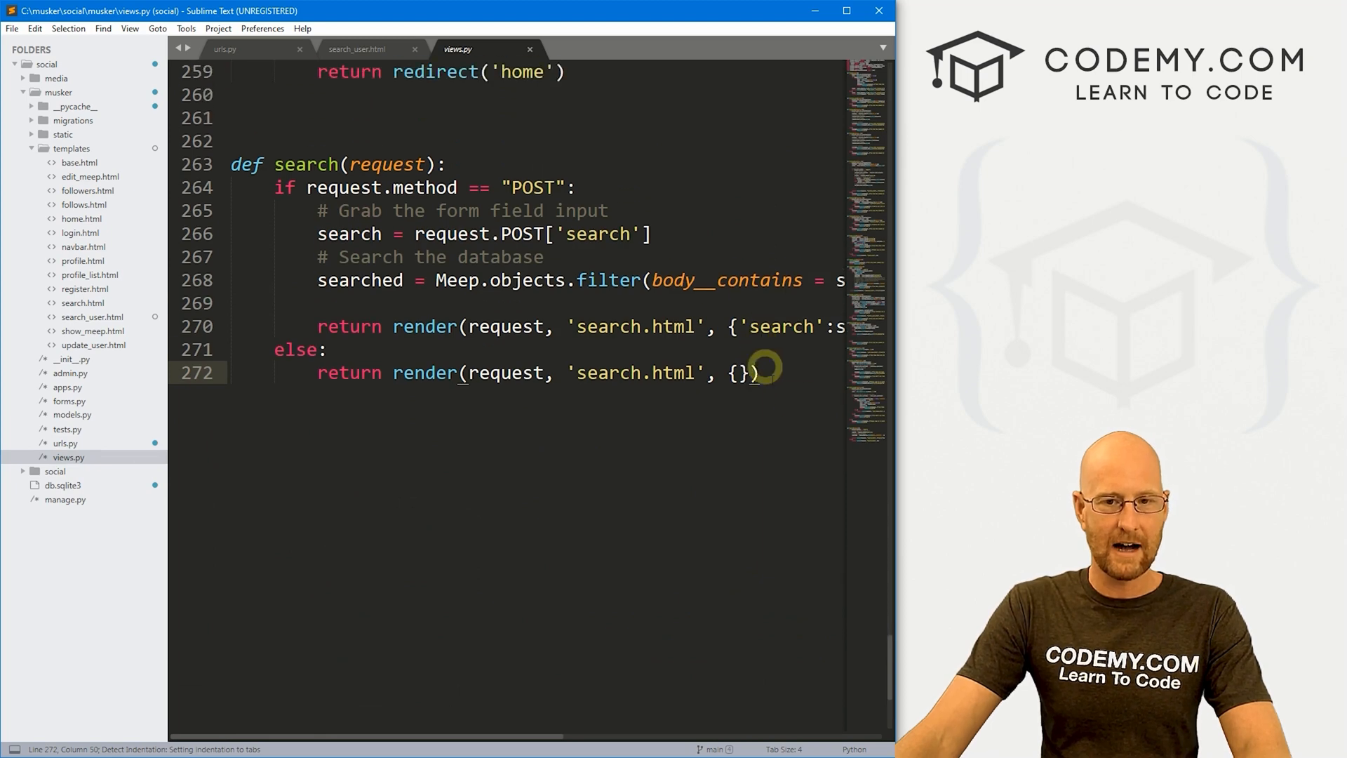
drag(748, 372, 240, 164)
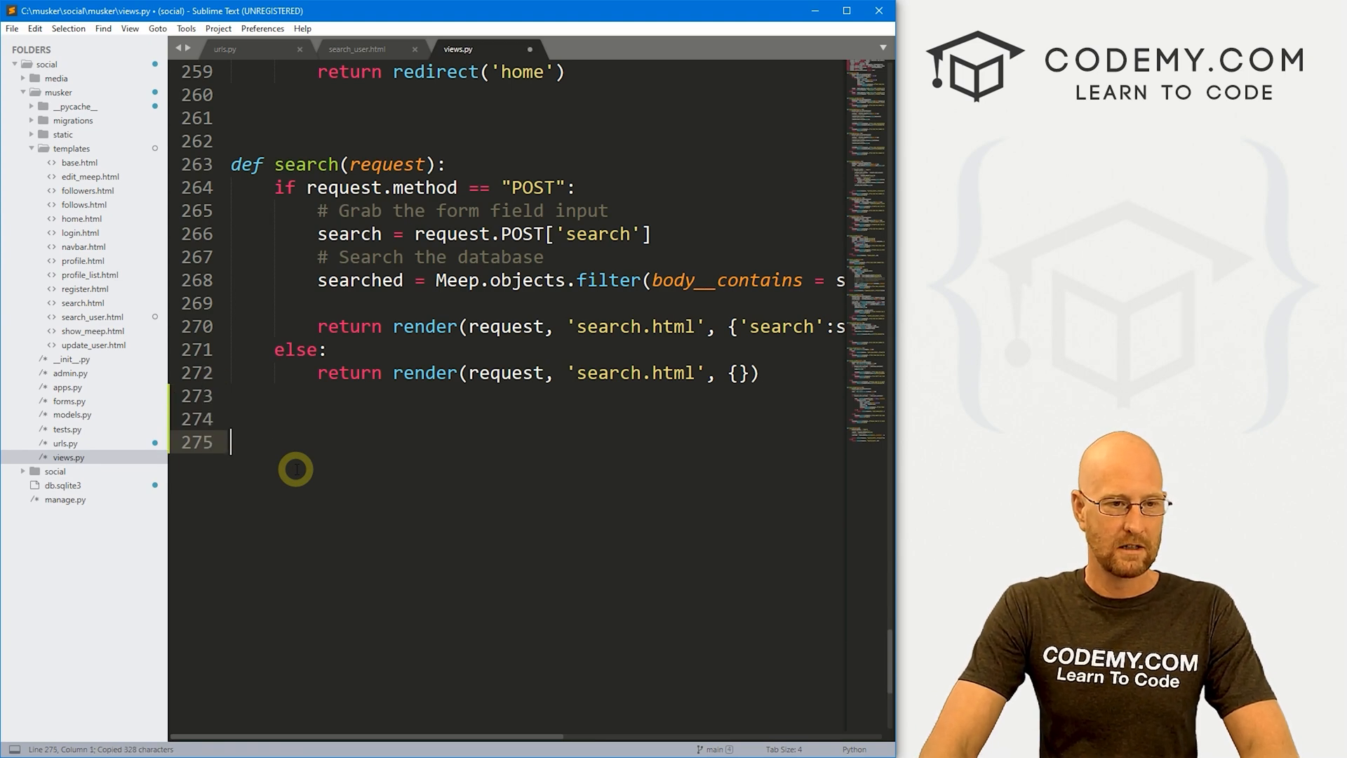
key(ctrl+v)
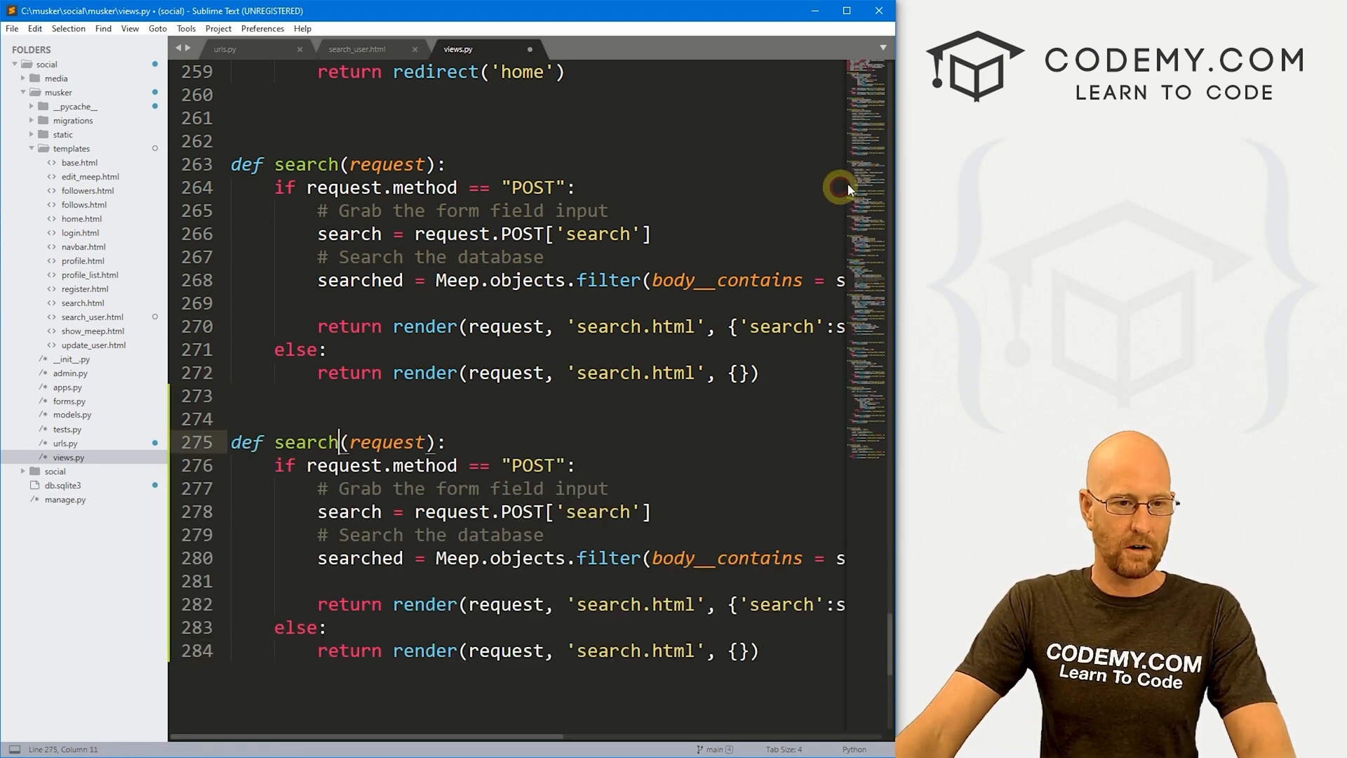
text(_usert)
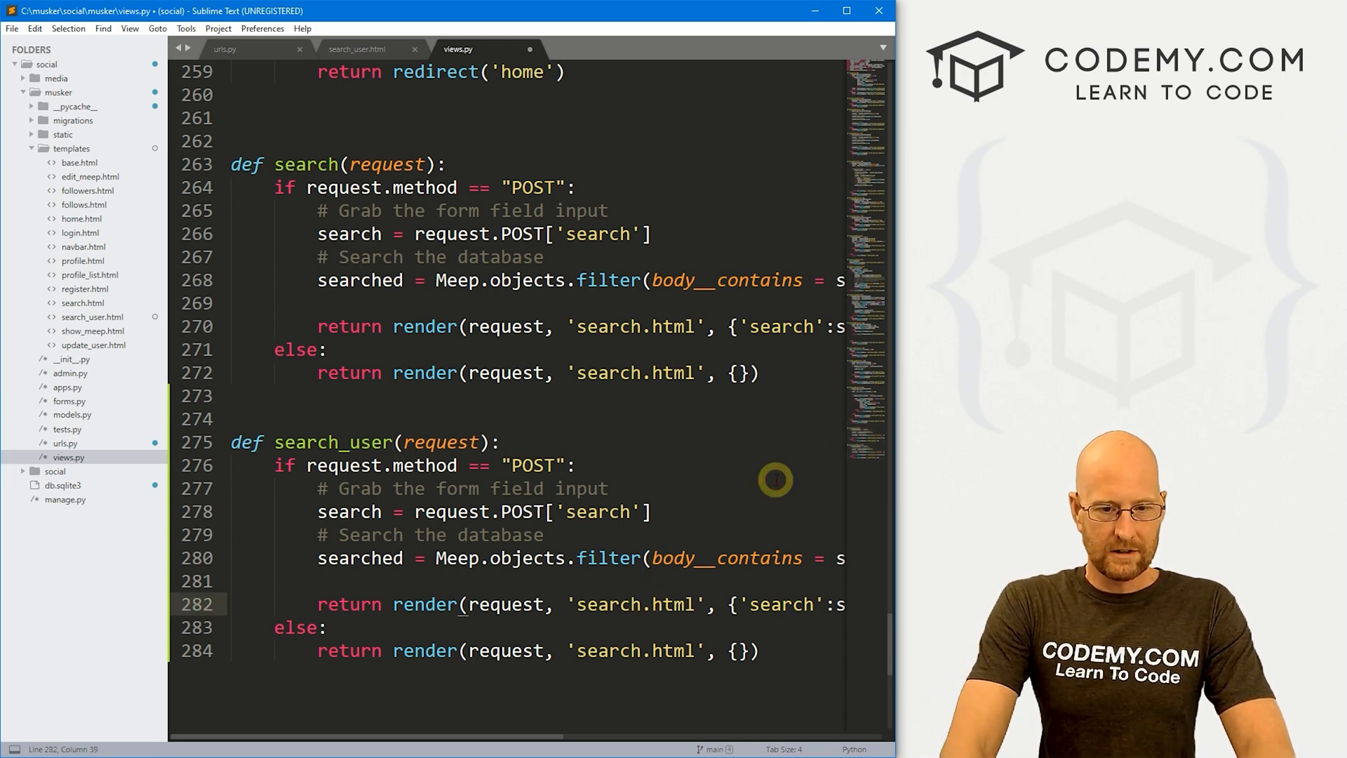
text(_user)
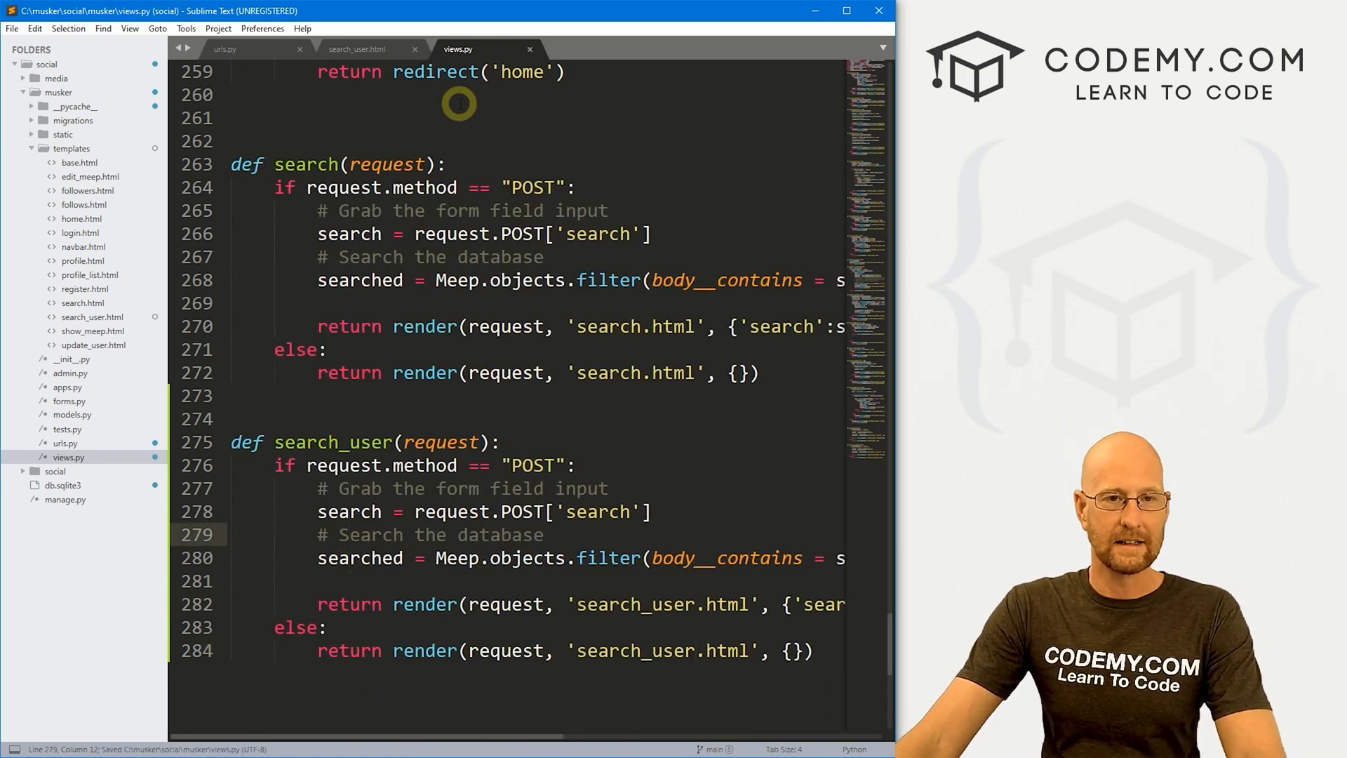
mouse_move(125, 248)
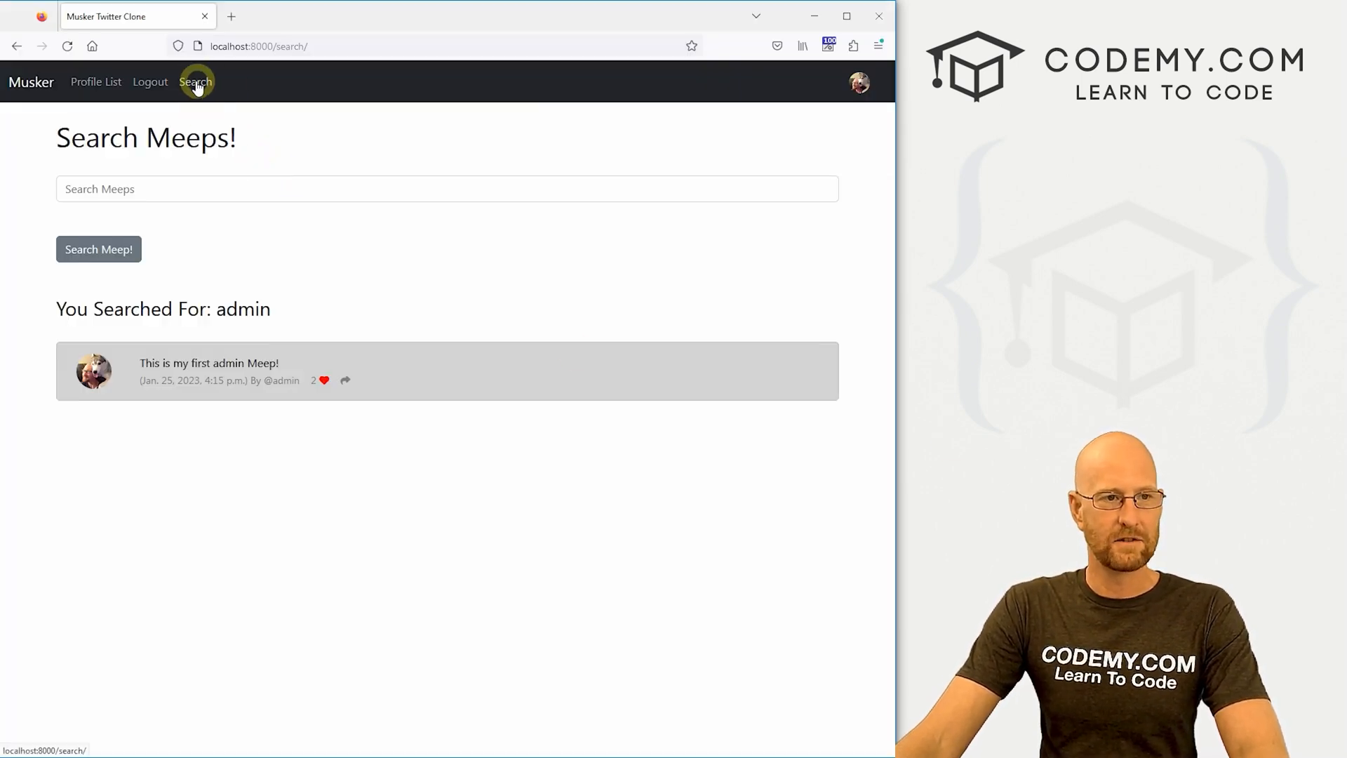
mouse_move(211, 89)
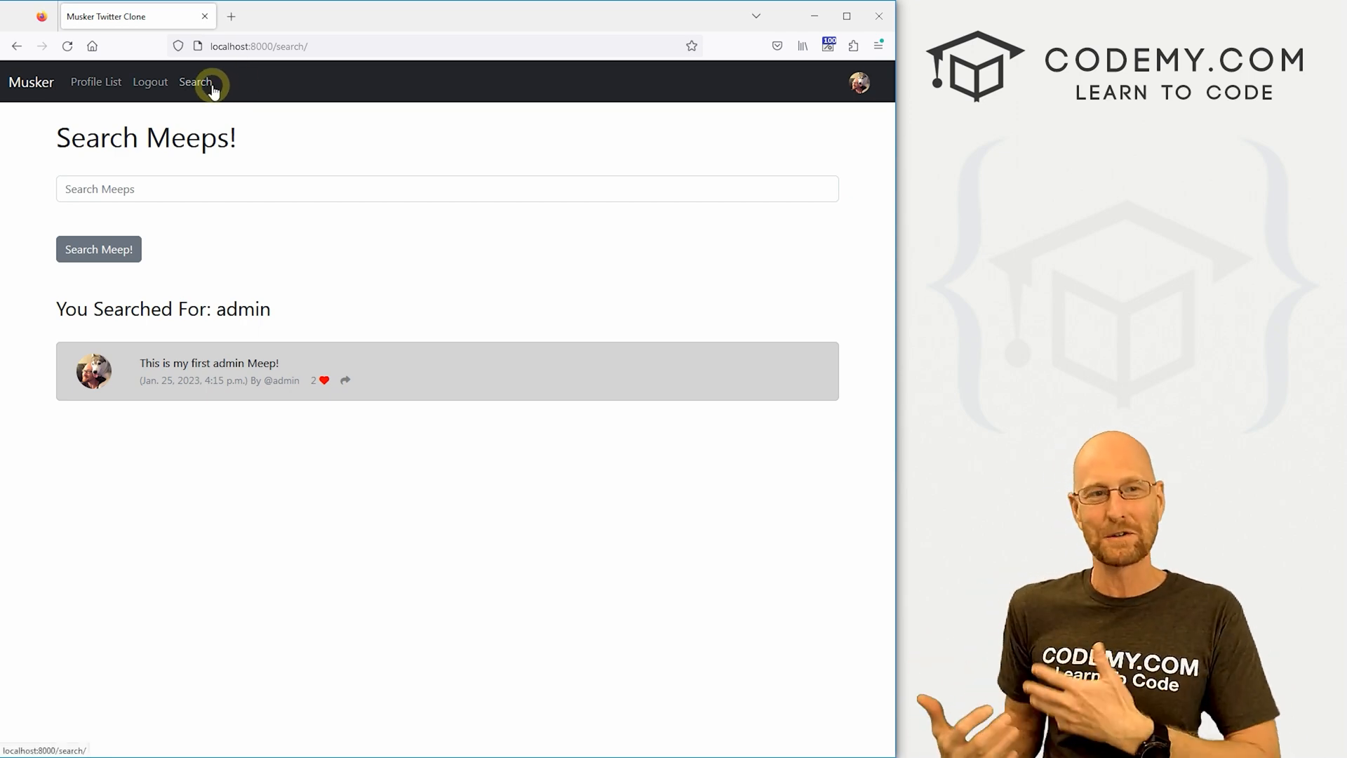
- Go to the Navbar component page in the Bootstrap documentation
click(389, 15)
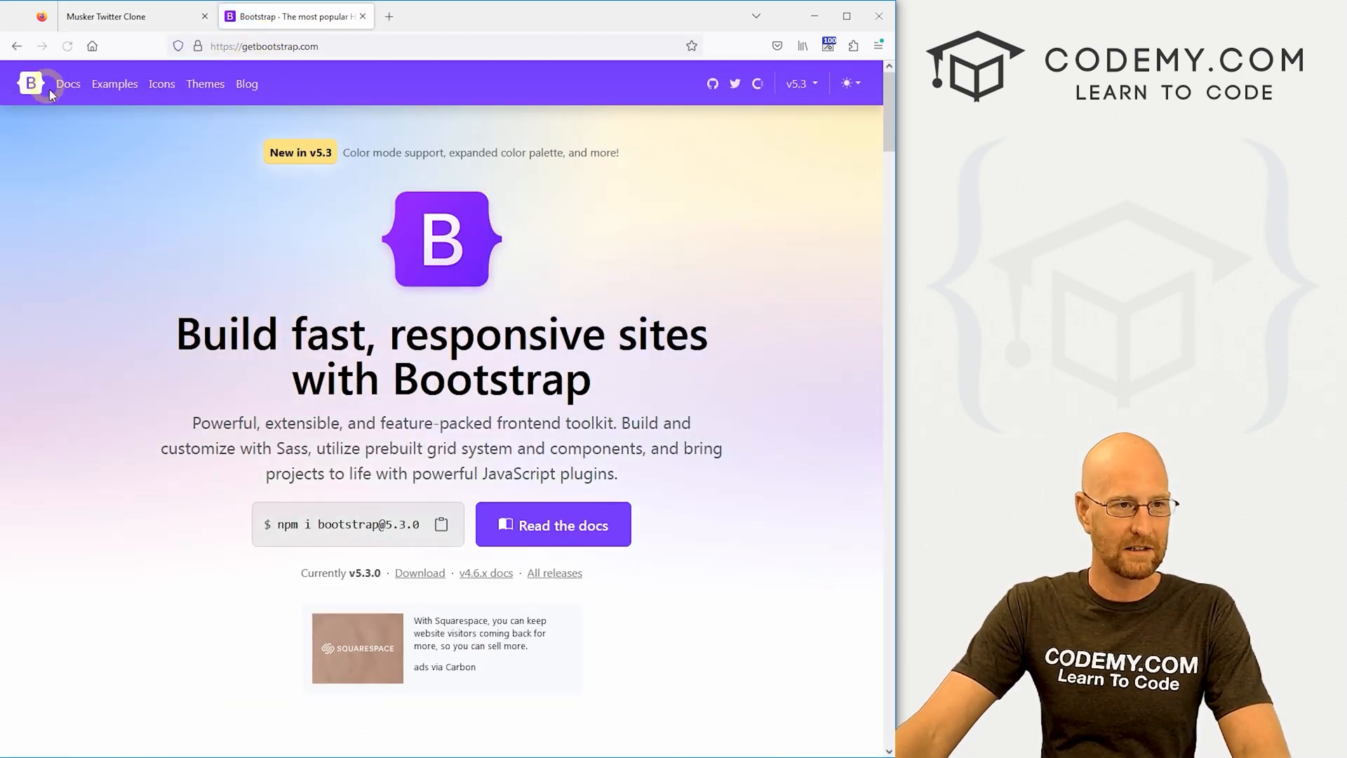
click(67, 83)
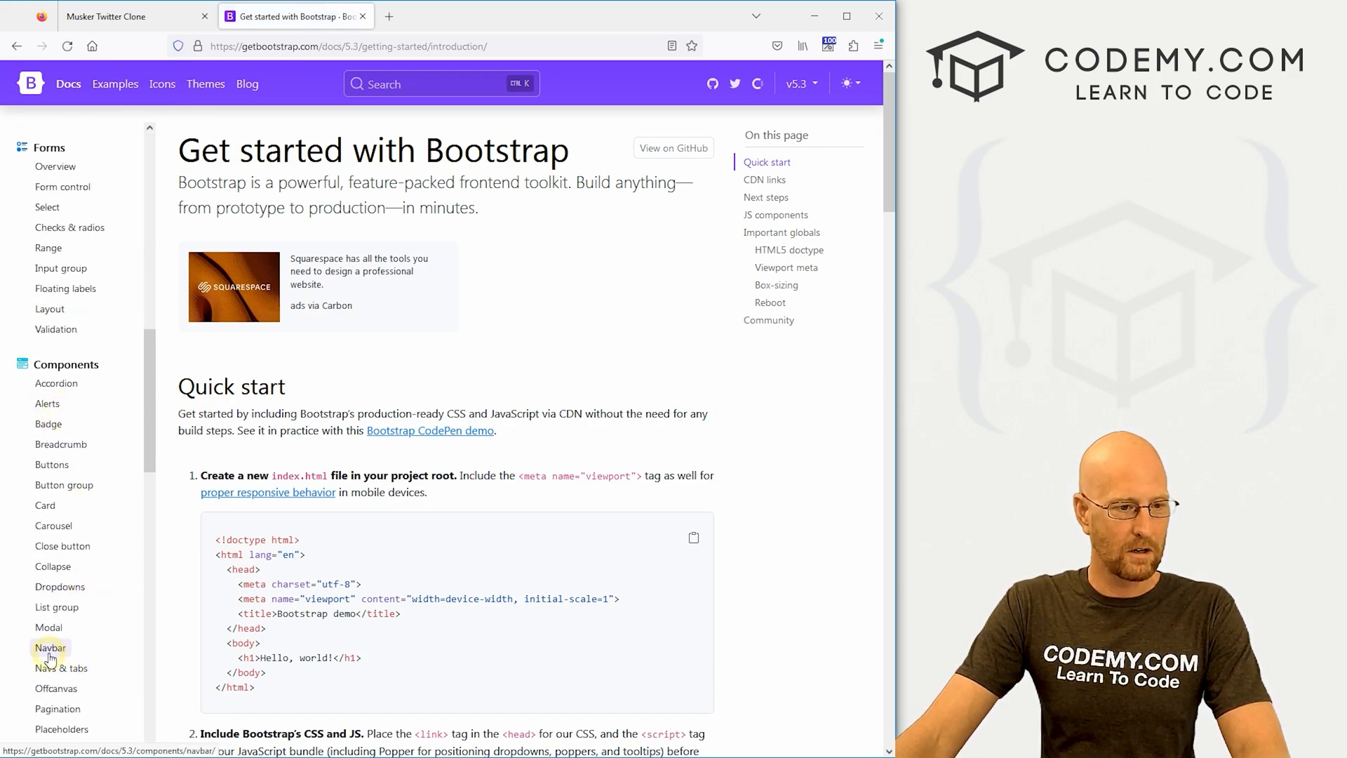
click(50, 647)
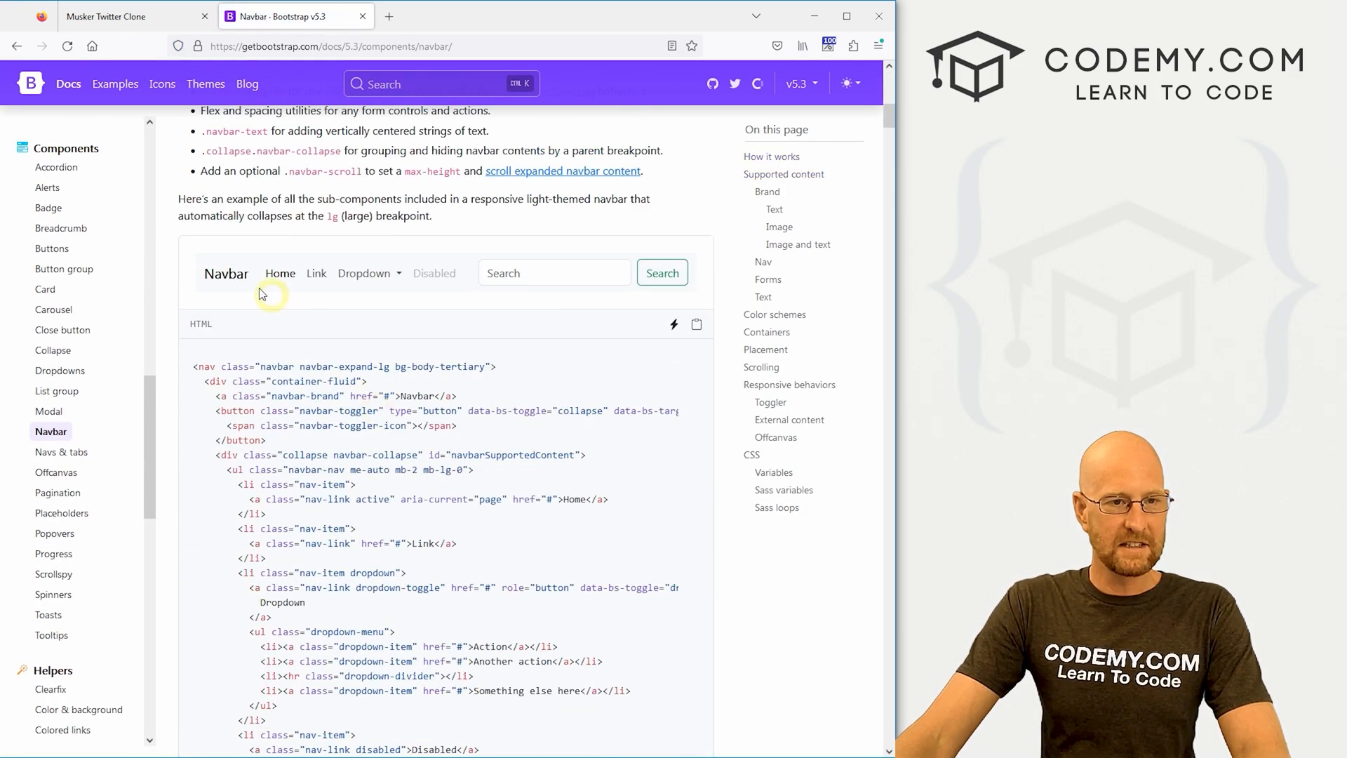
click(365, 273)
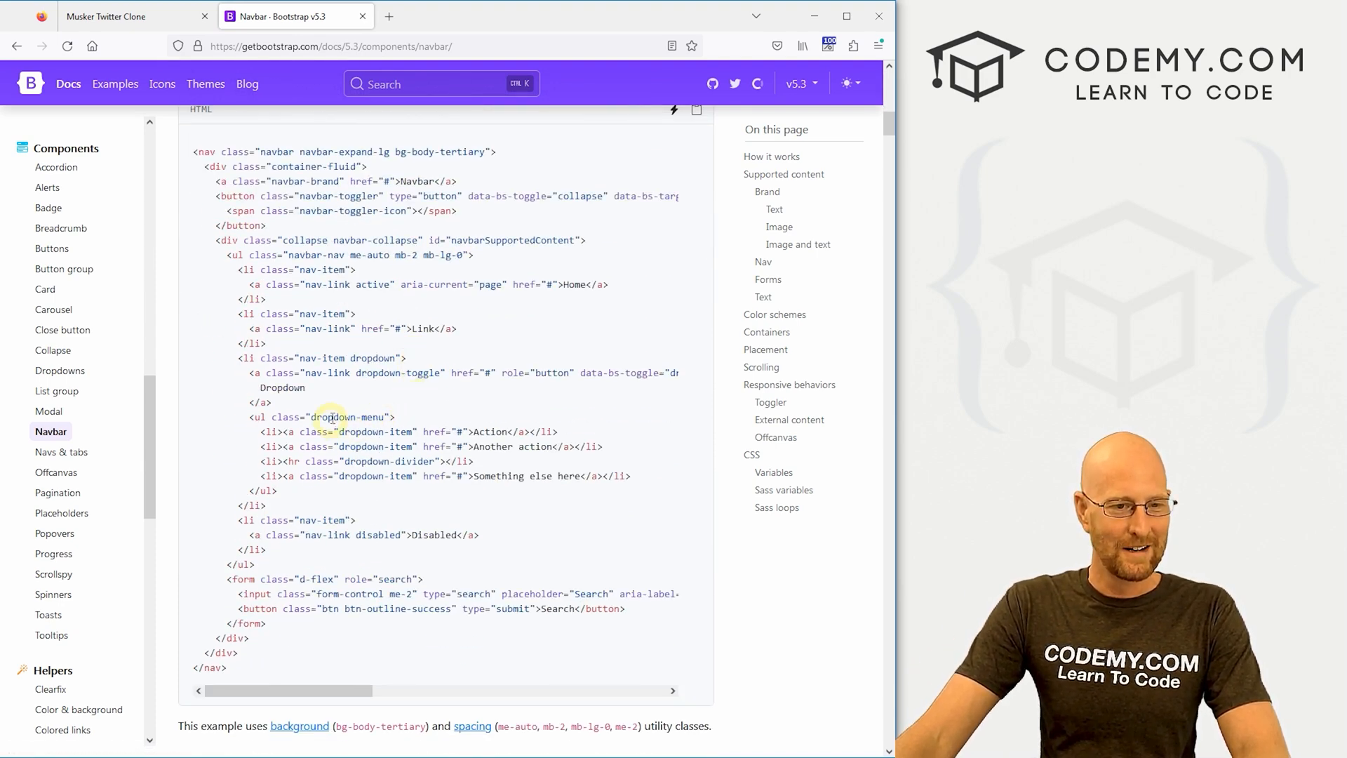
- Copy the dropdown nav-item example markup into navbar.html below the Search link
double_click(282, 388)
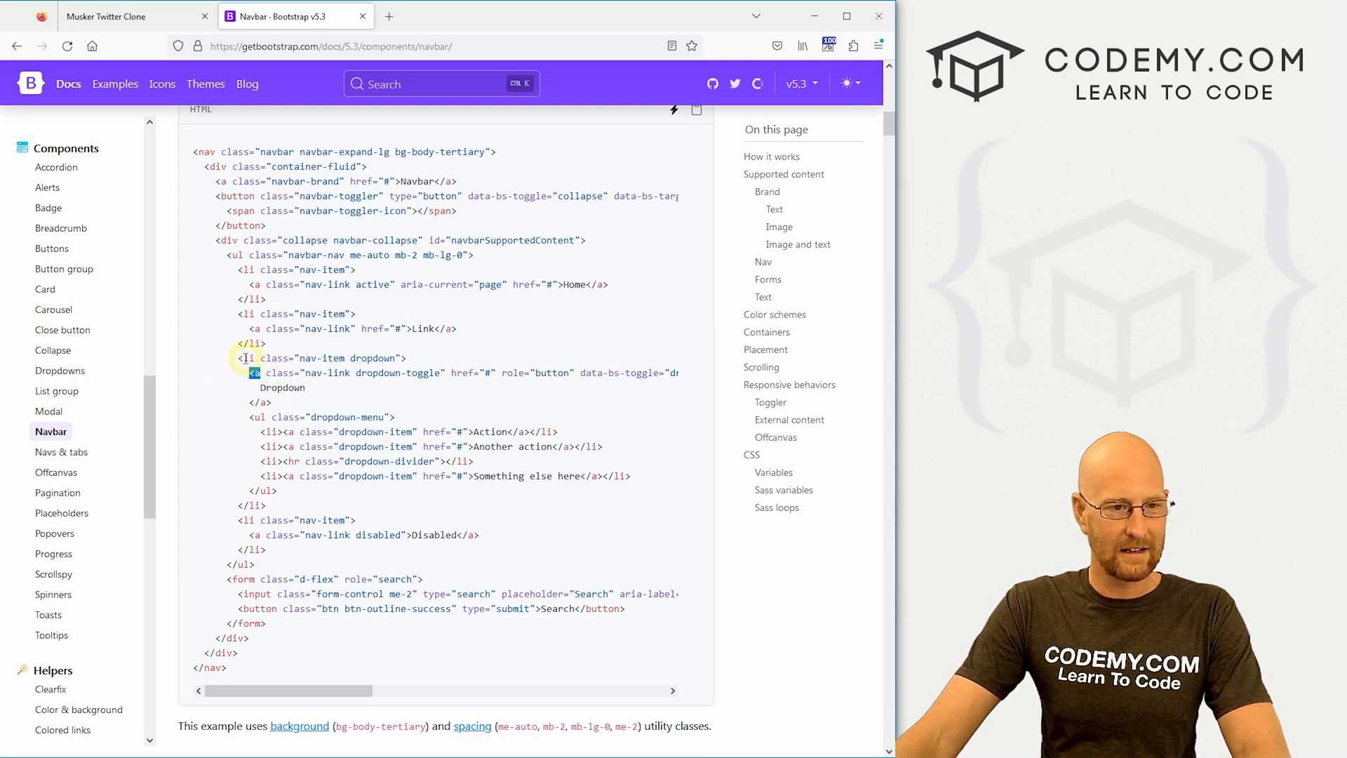
drag(247, 358, 297, 475)
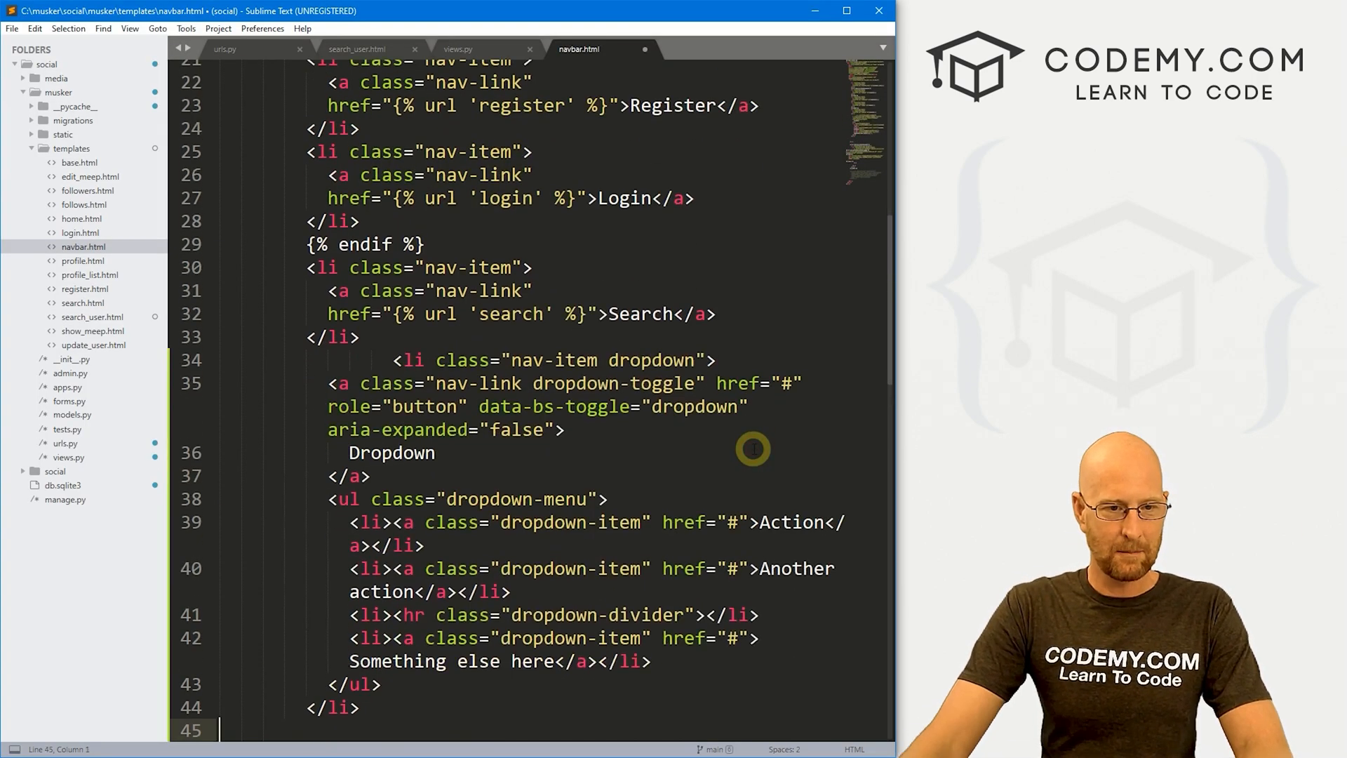
double_click(640, 313)
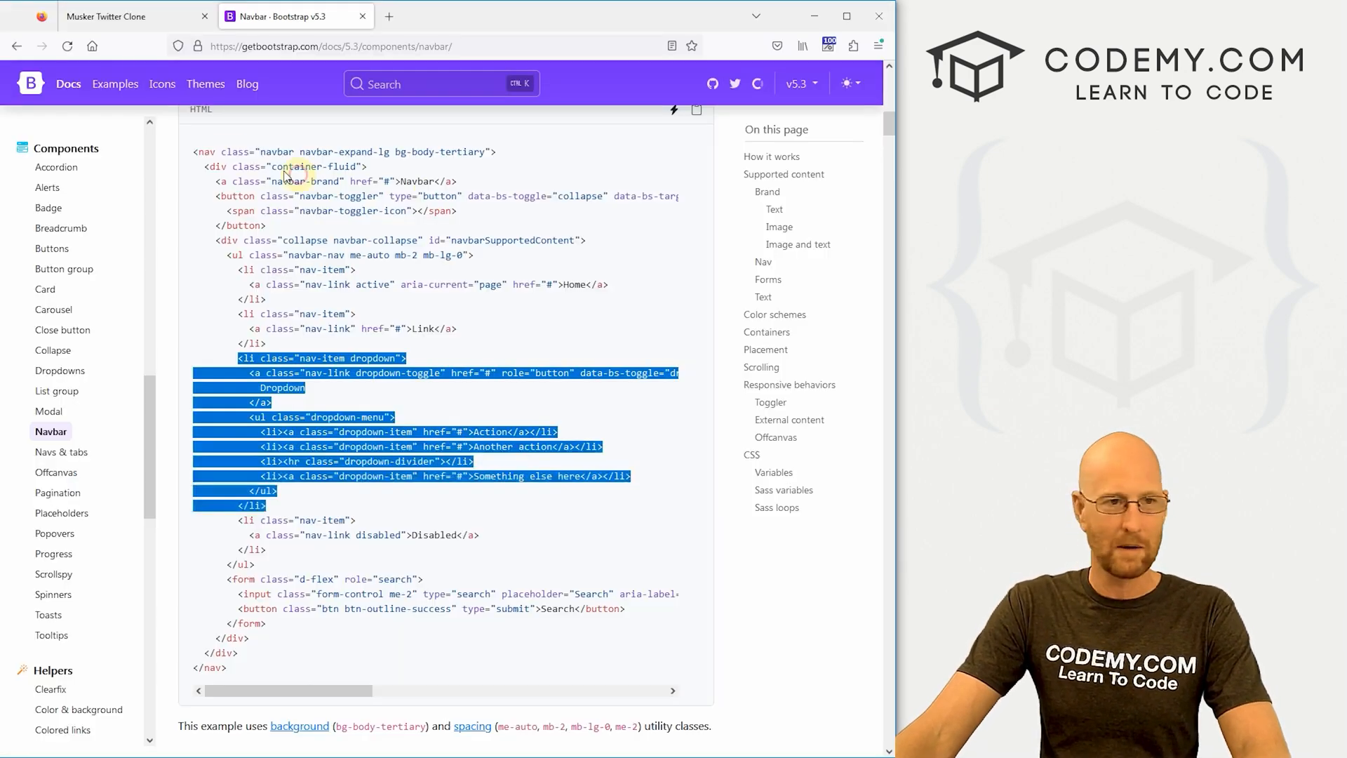
- Reload Musker and expand the navbar's new Dropdown menu with its three sample items
click(136, 15)
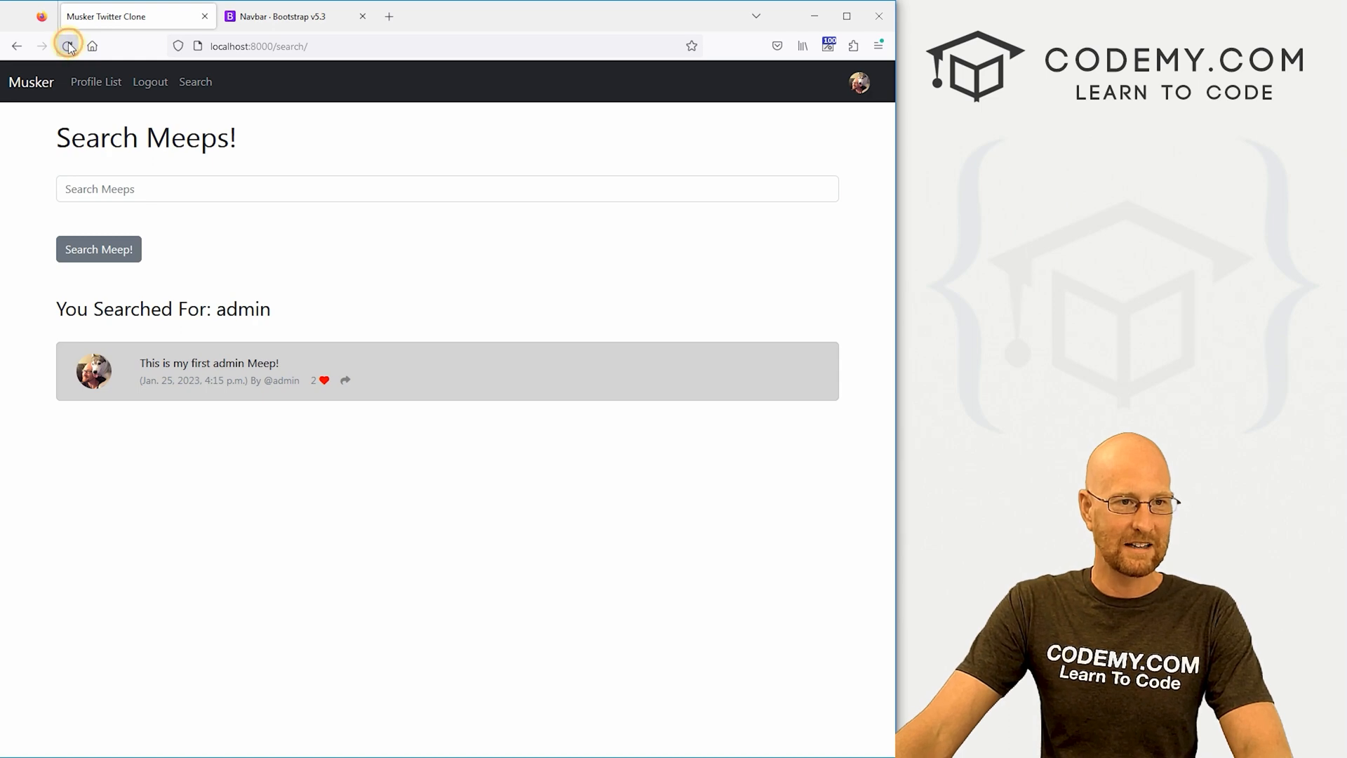
click(67, 45)
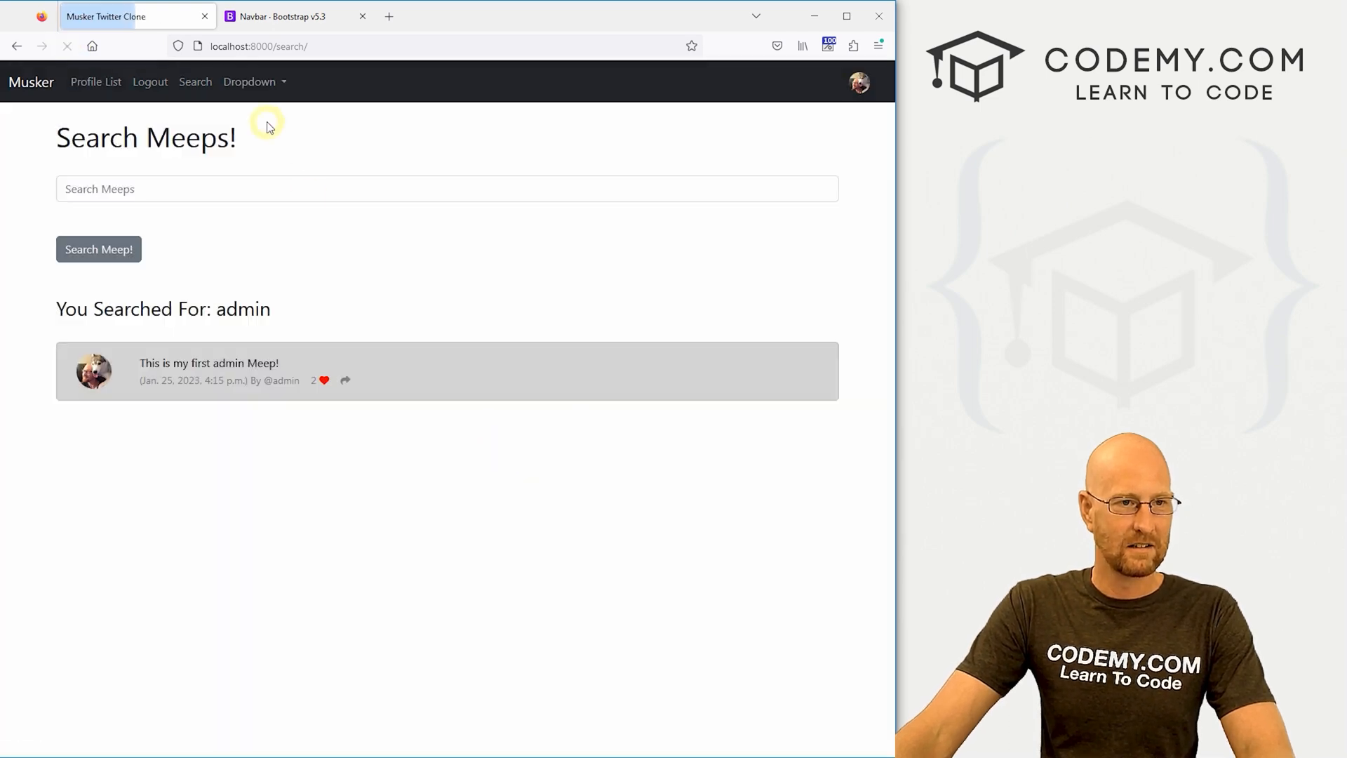
click(250, 81)
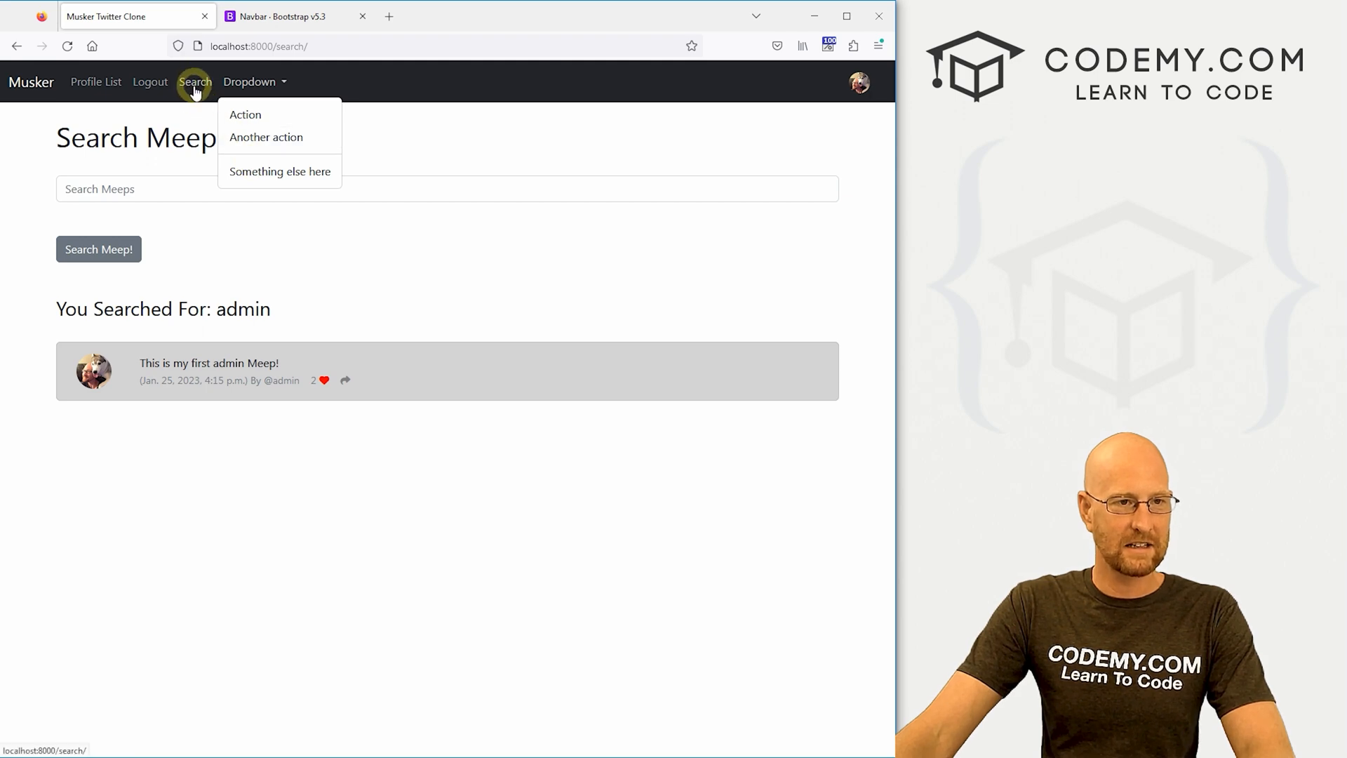
click(696, 154)
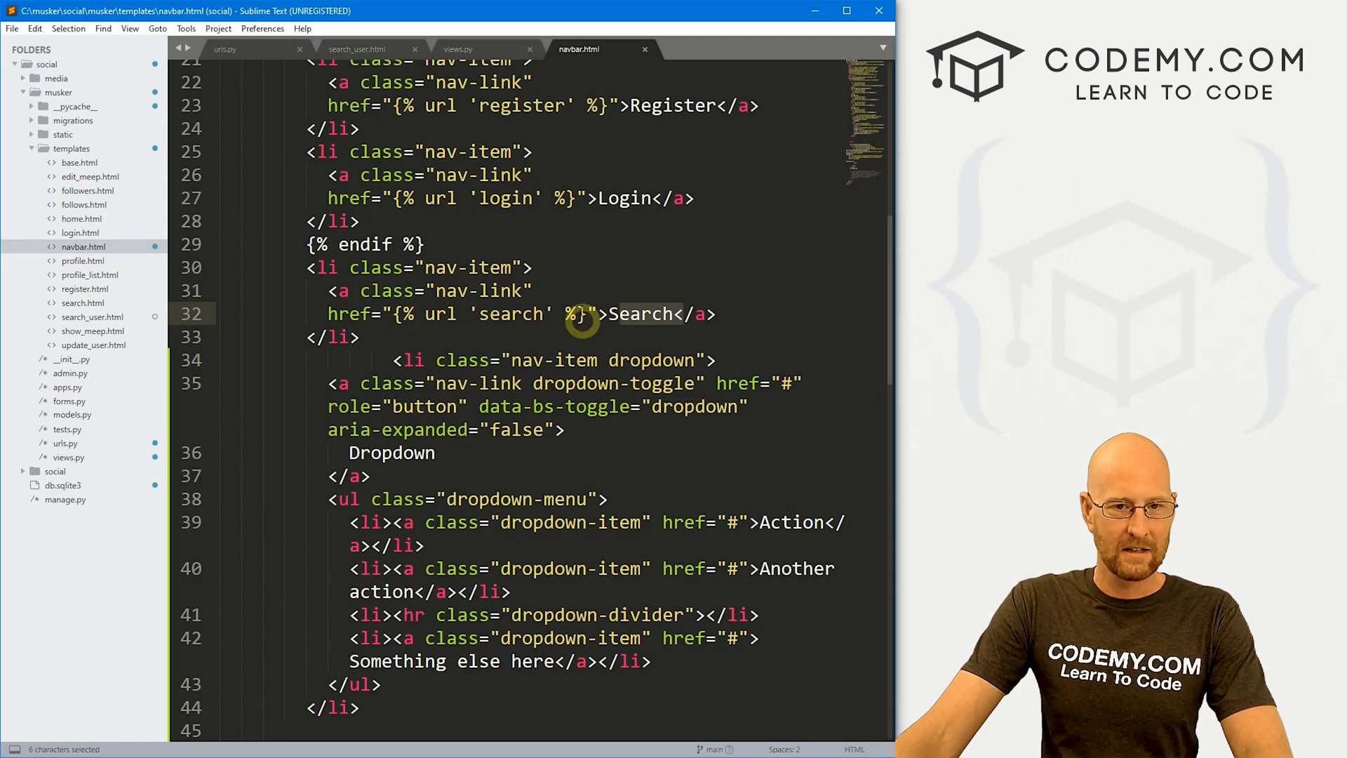
- Rename the dropdown to Search and delete its divider and third item
double_click(392, 453)
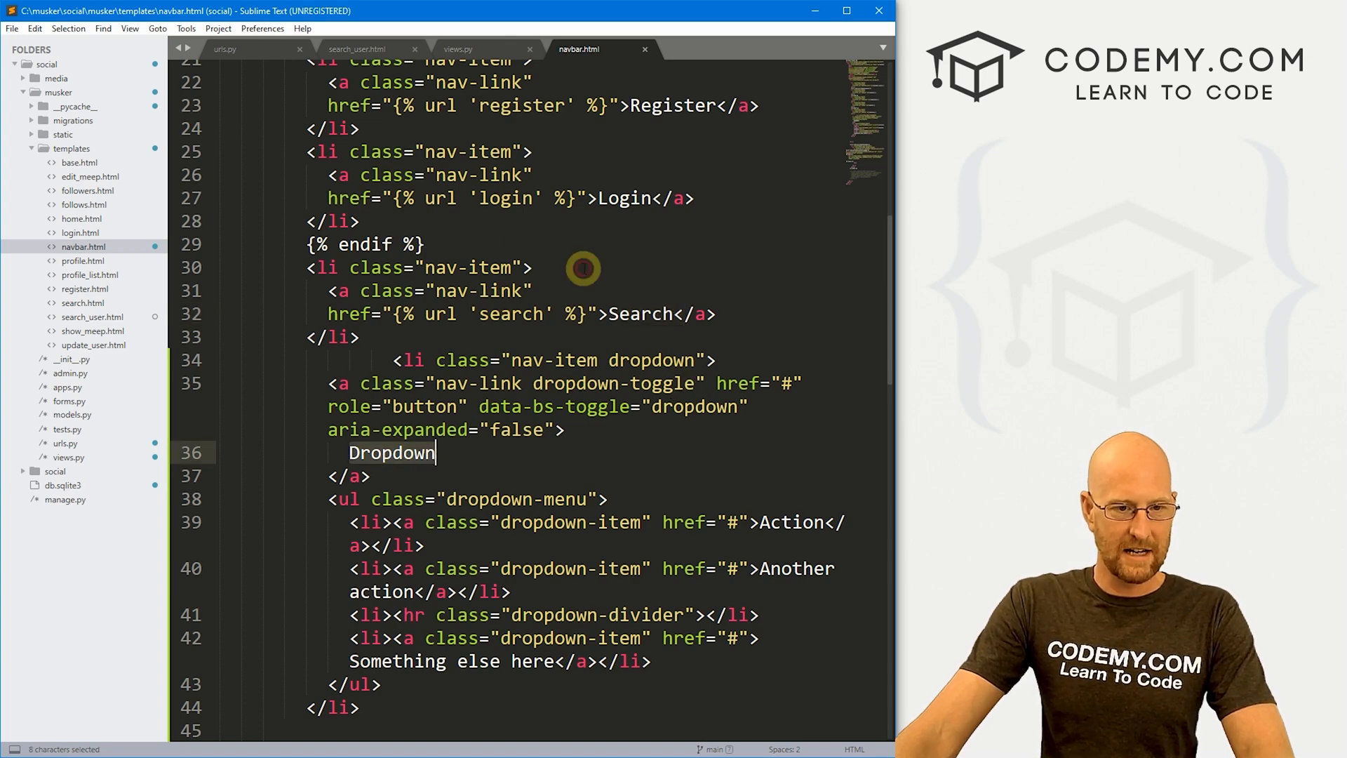
text(Search)
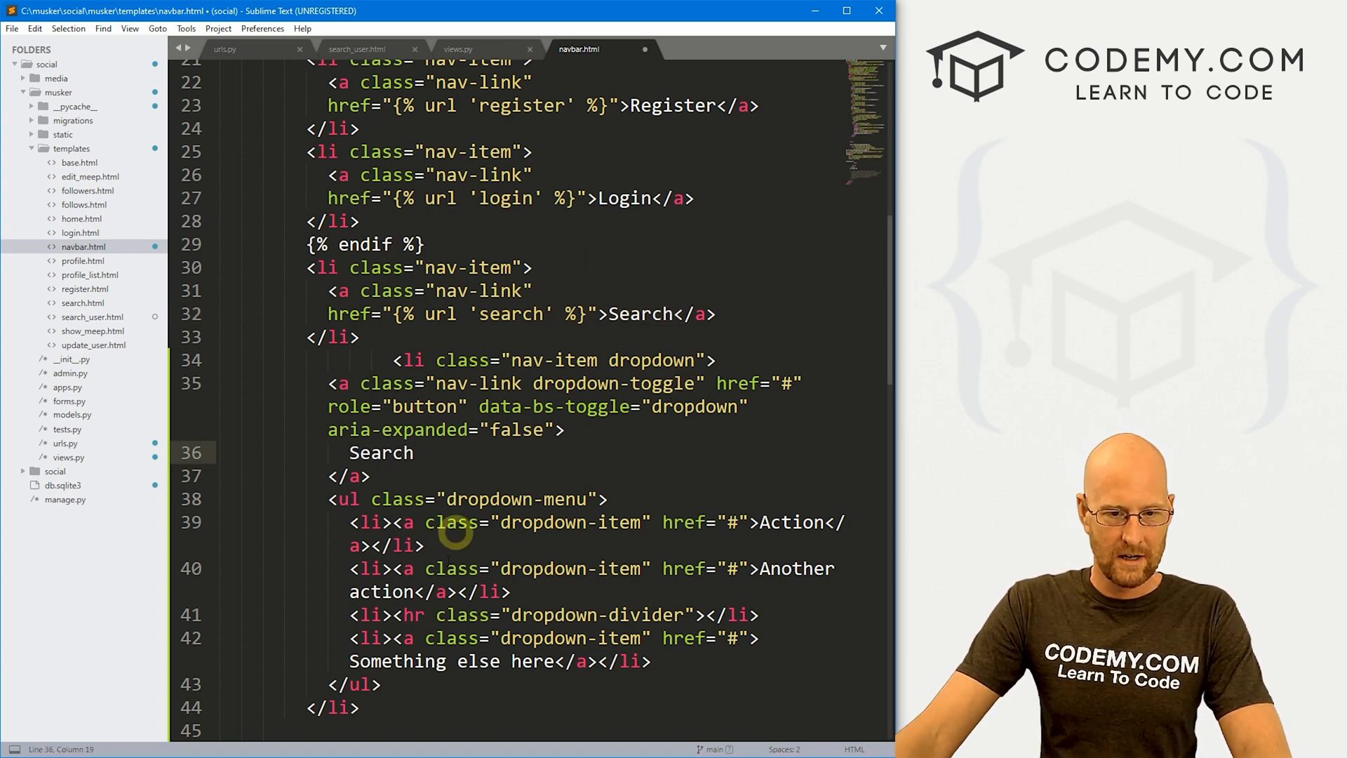
scroll(down, 3)
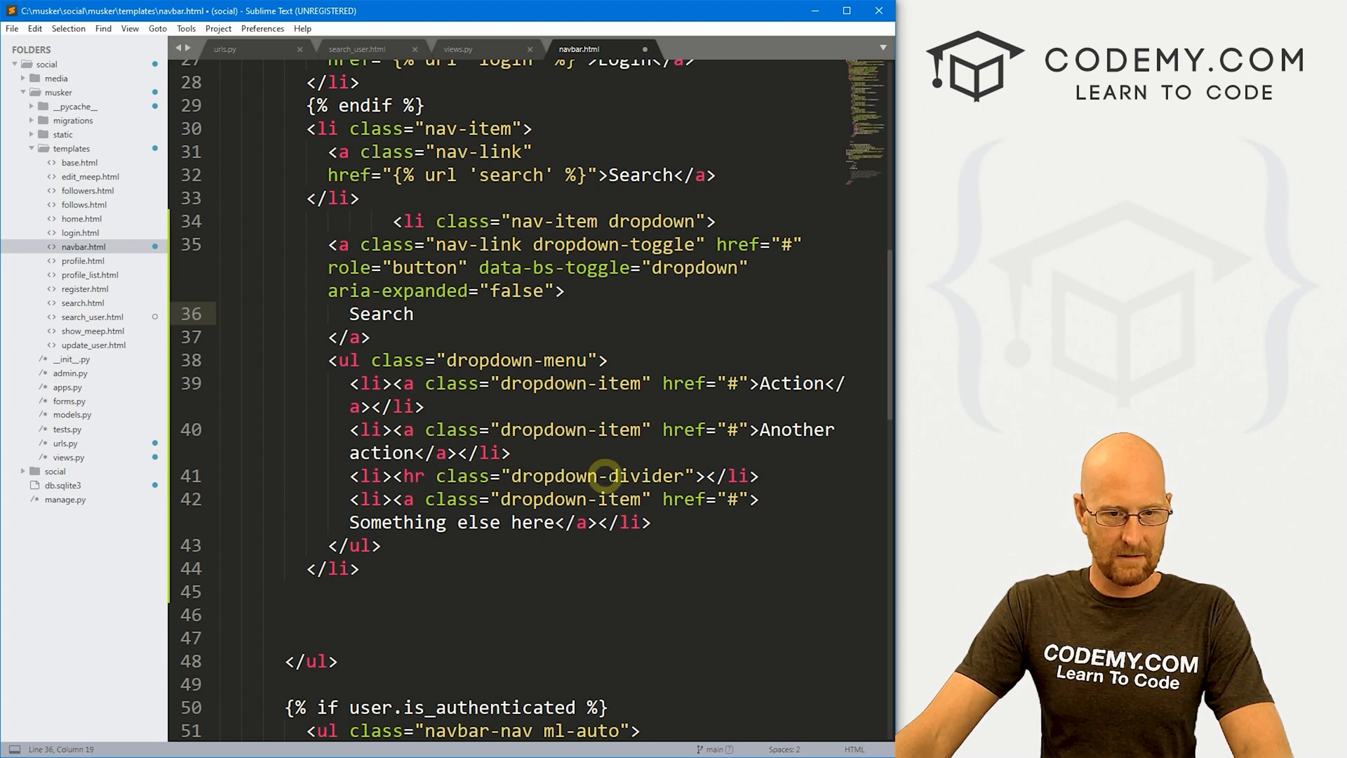
triple_click(555, 476)
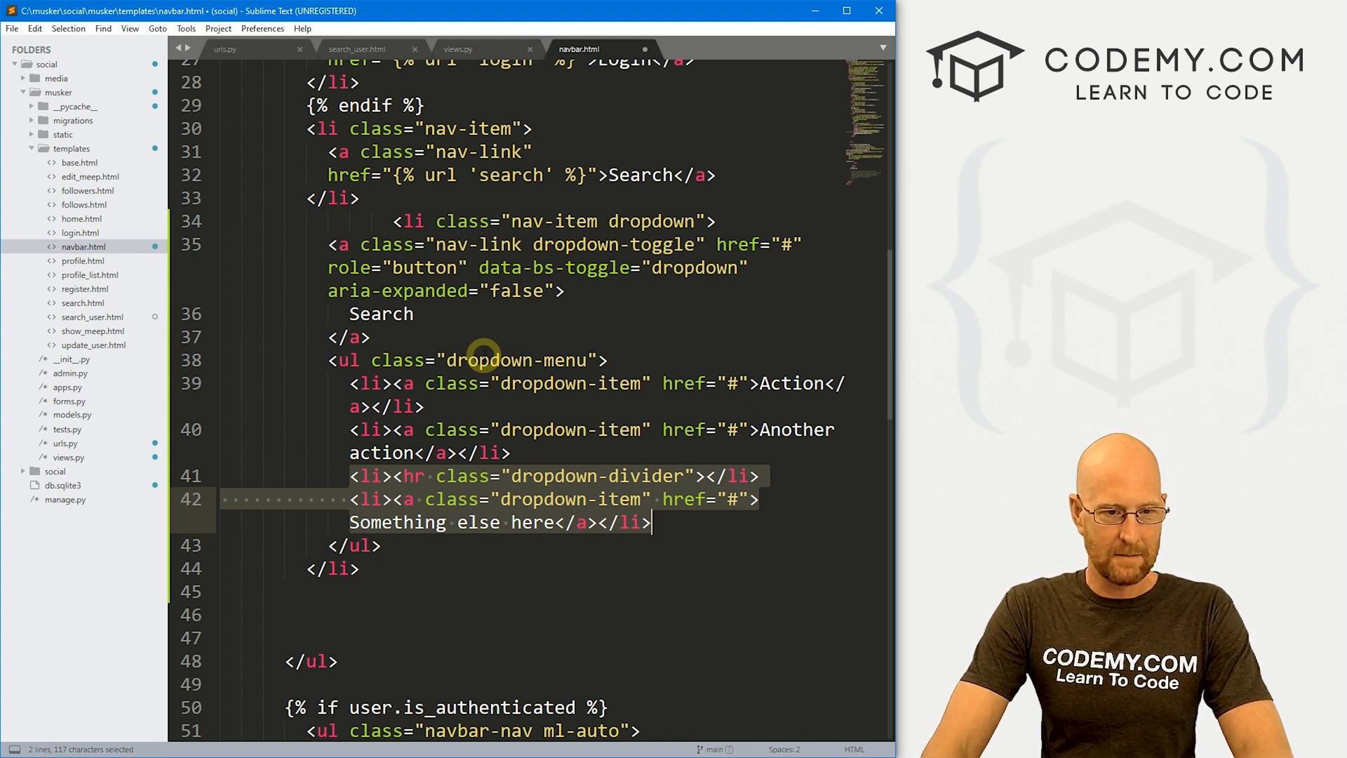
key(Delete)
text(S)
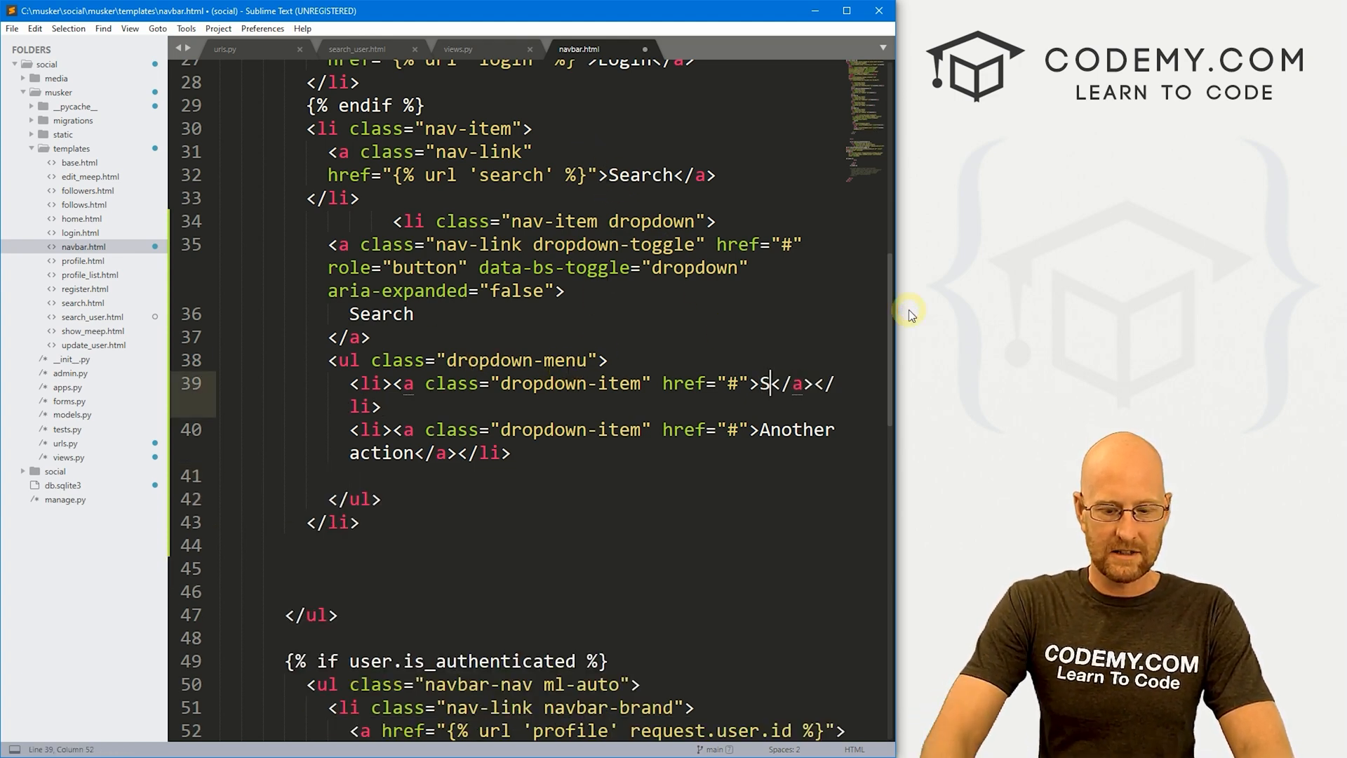
- Label the items Search Meeps and Search Users, linked to the search and search_user URLs
text(earch Meeps)
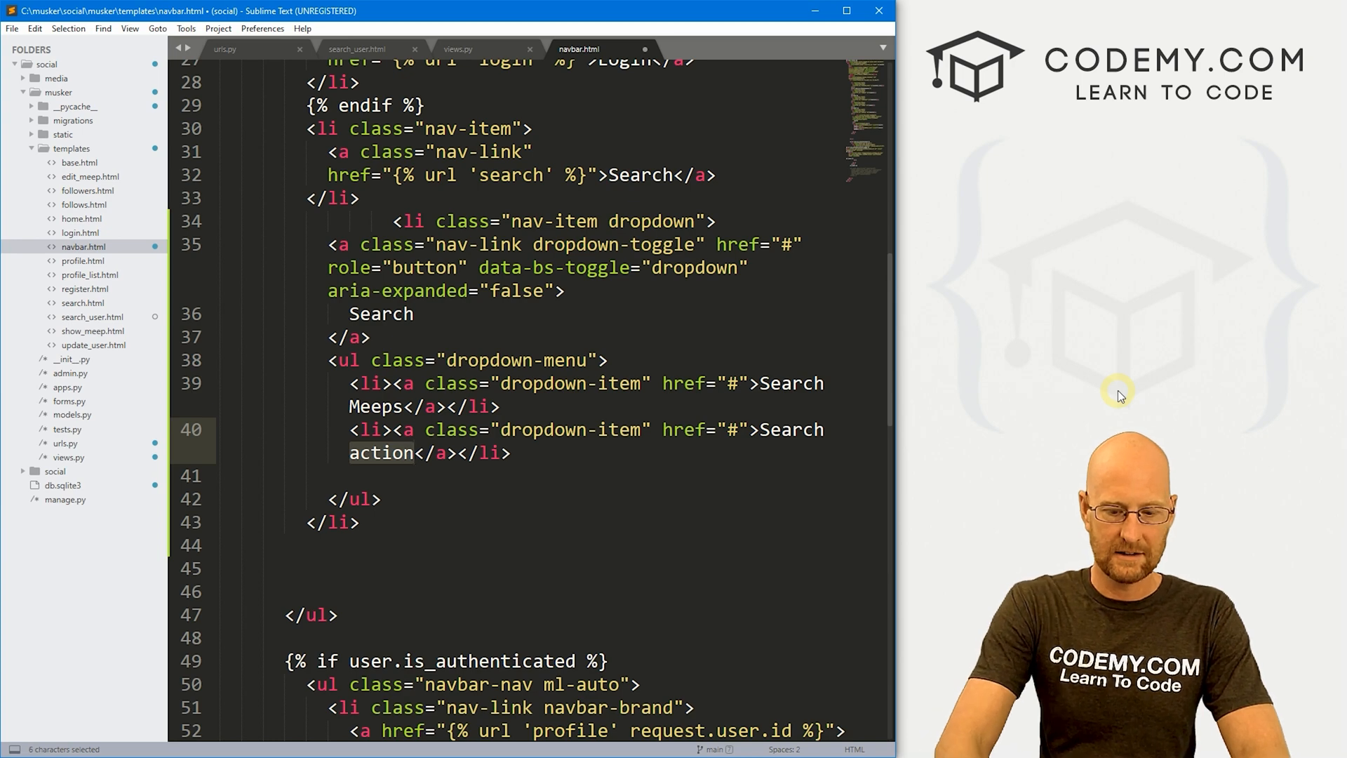
text(Users)
click(529, 394)
text({% url 'search' %)
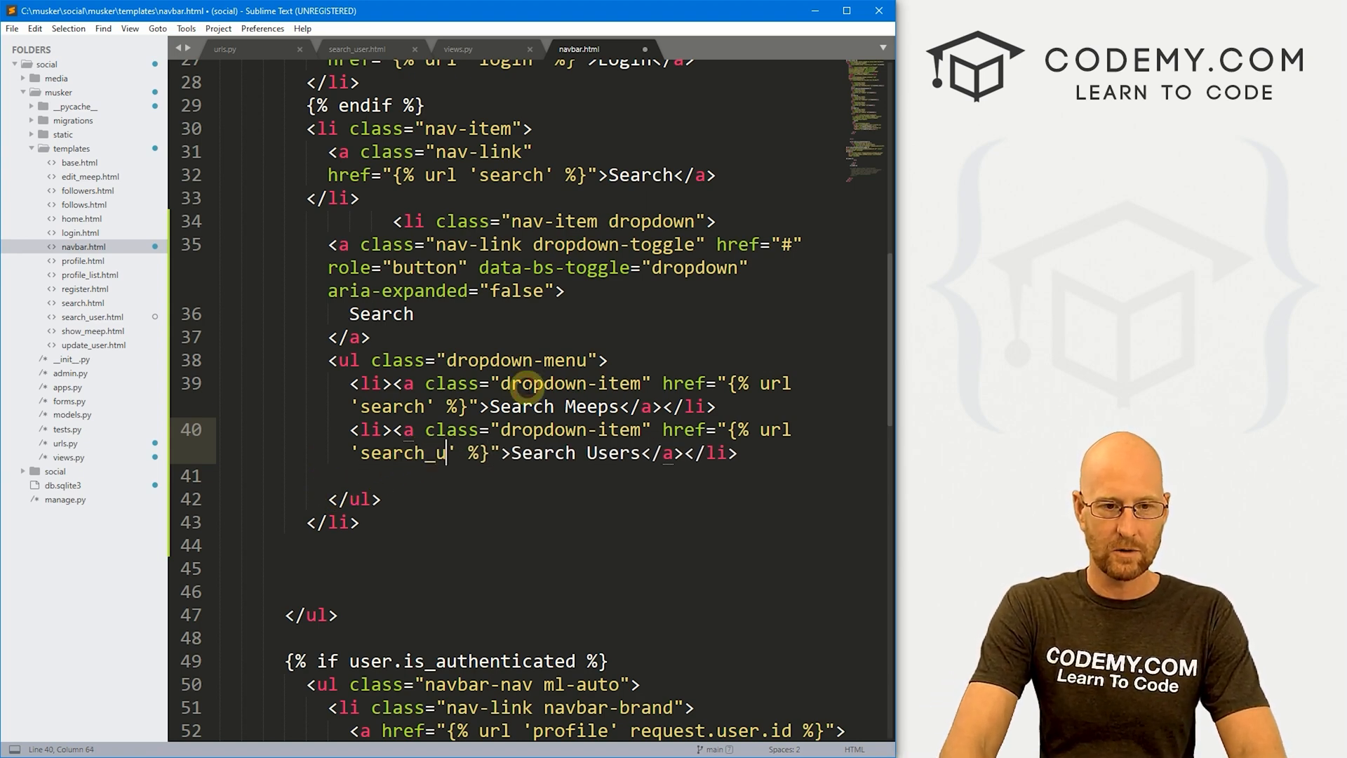
text(ser)
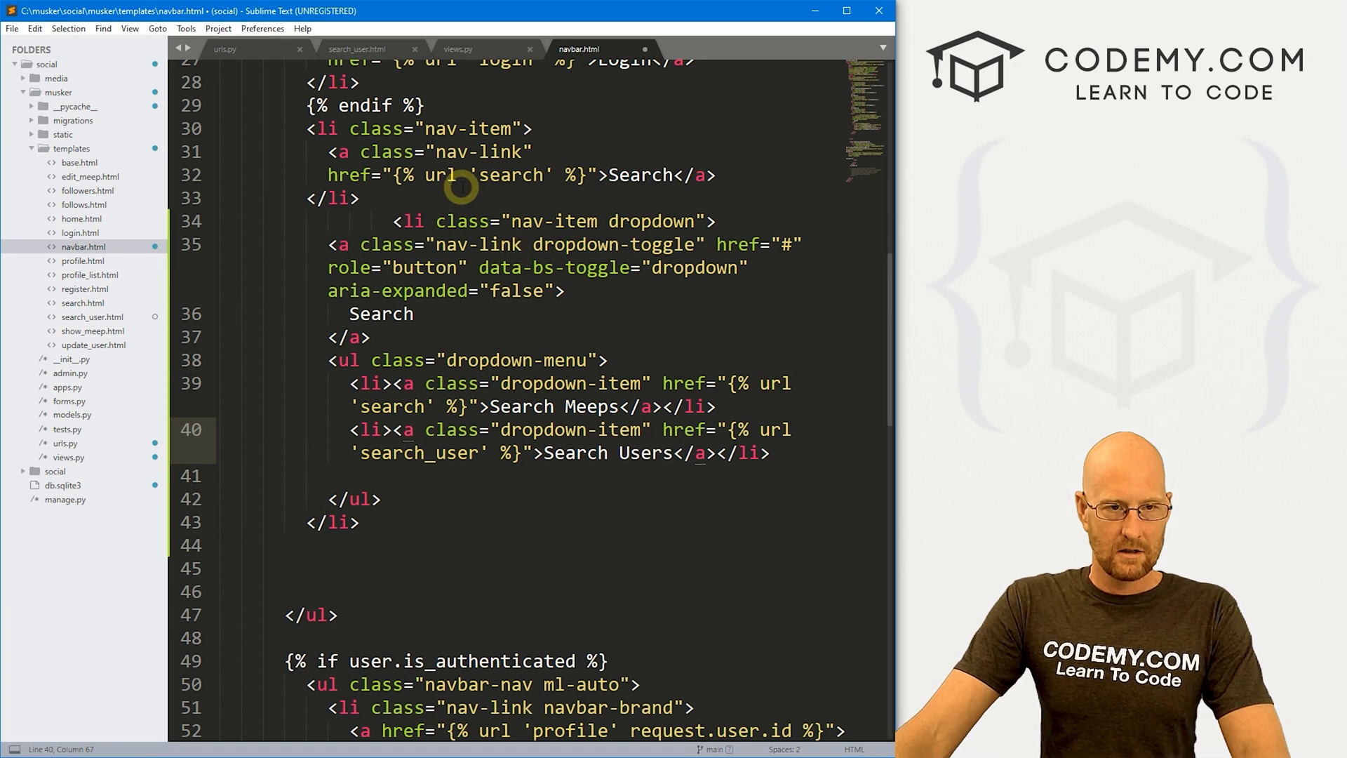
- Remove the old standalone Search link from the navbar
click(345, 198)
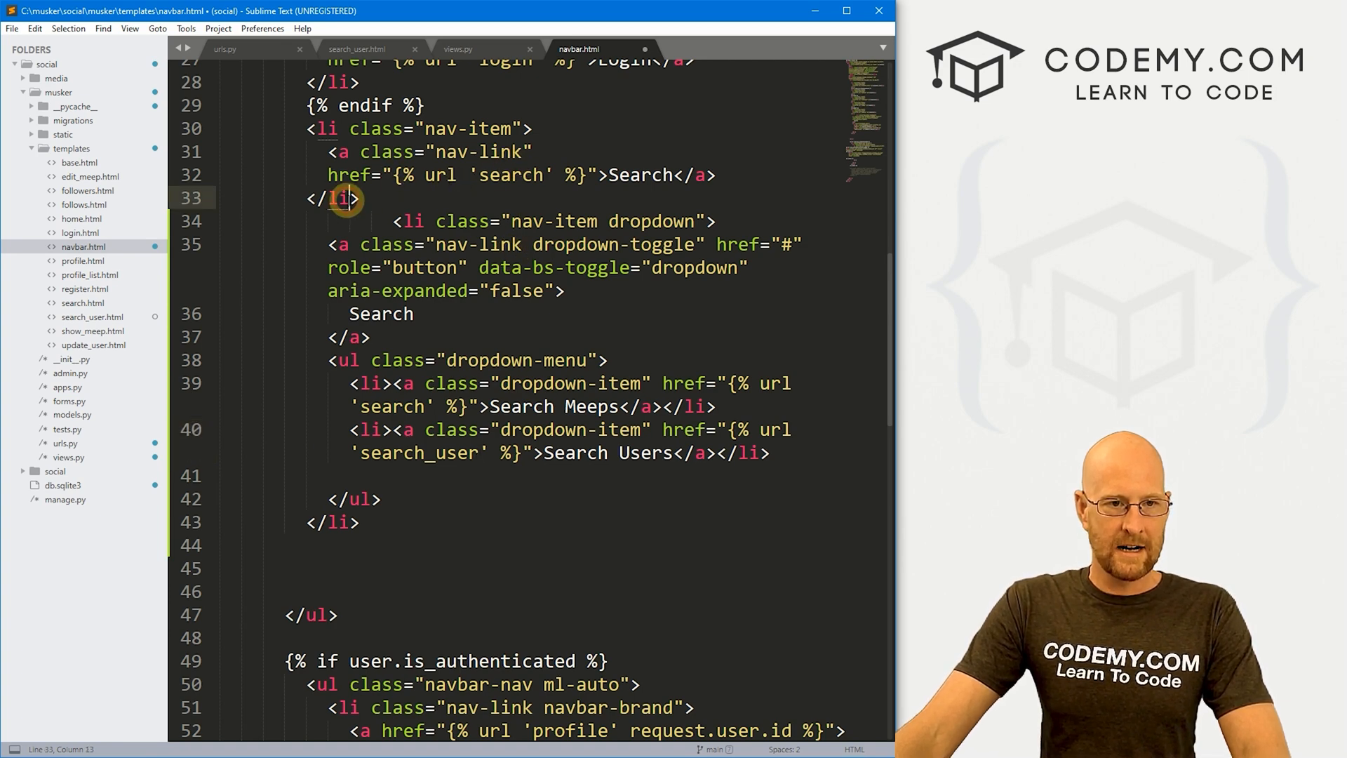
drag(296, 127, 359, 197)
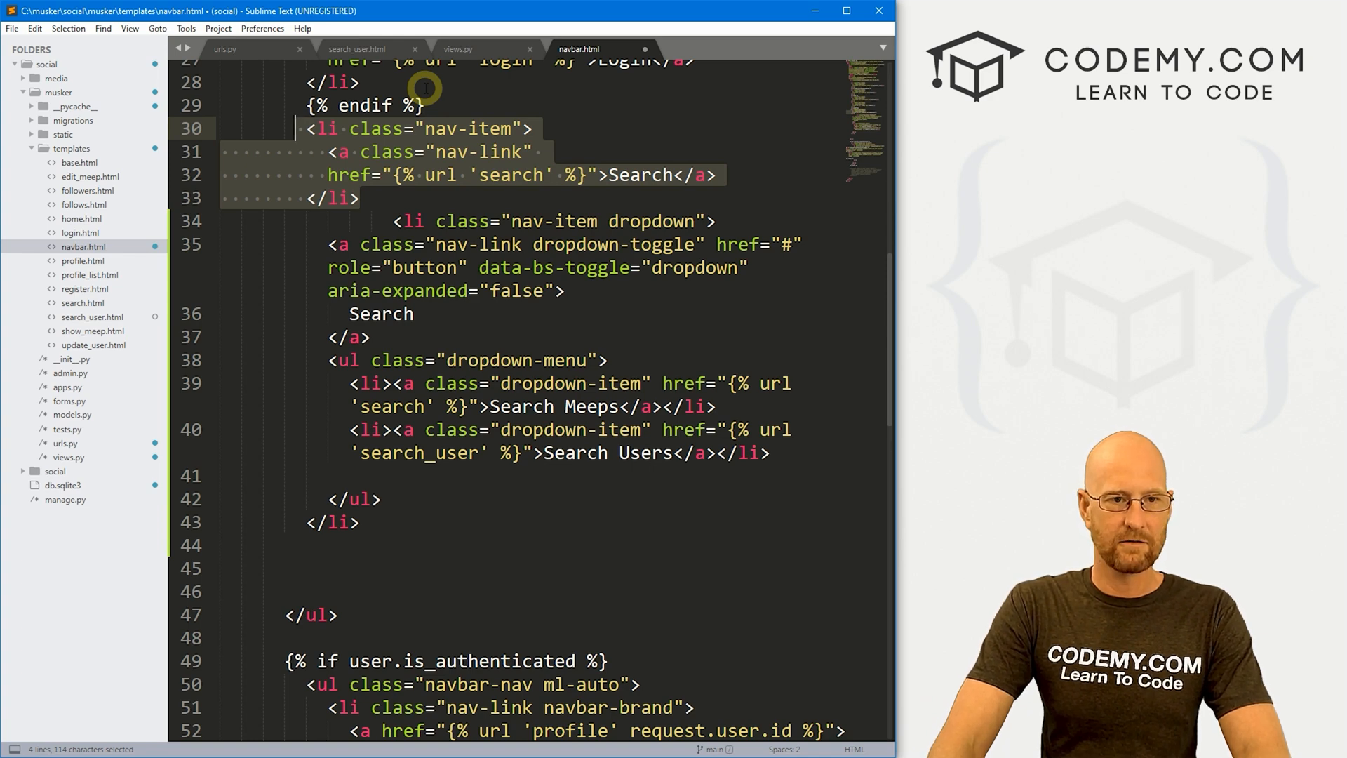
key(Delete)
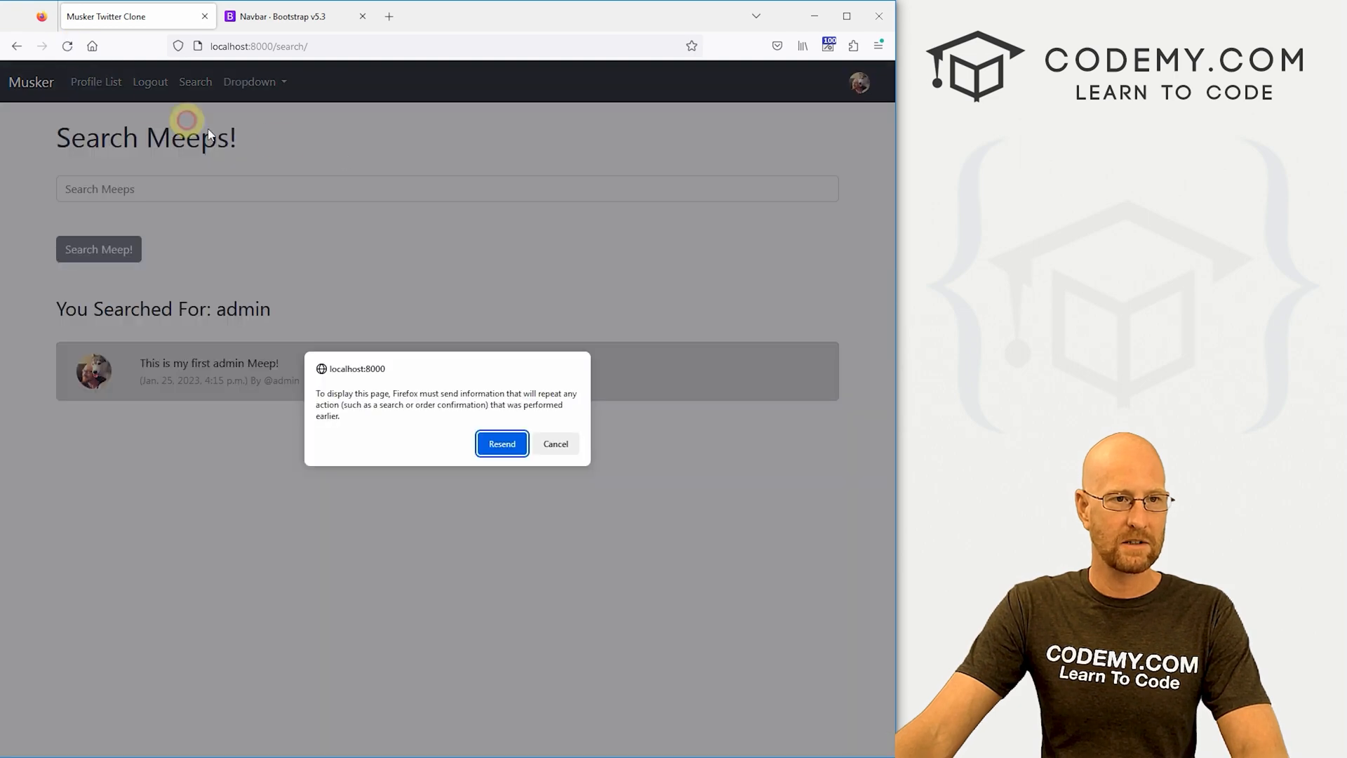
- Reach the Search Meeps page from the navbar's new Search menu
click(195, 82)
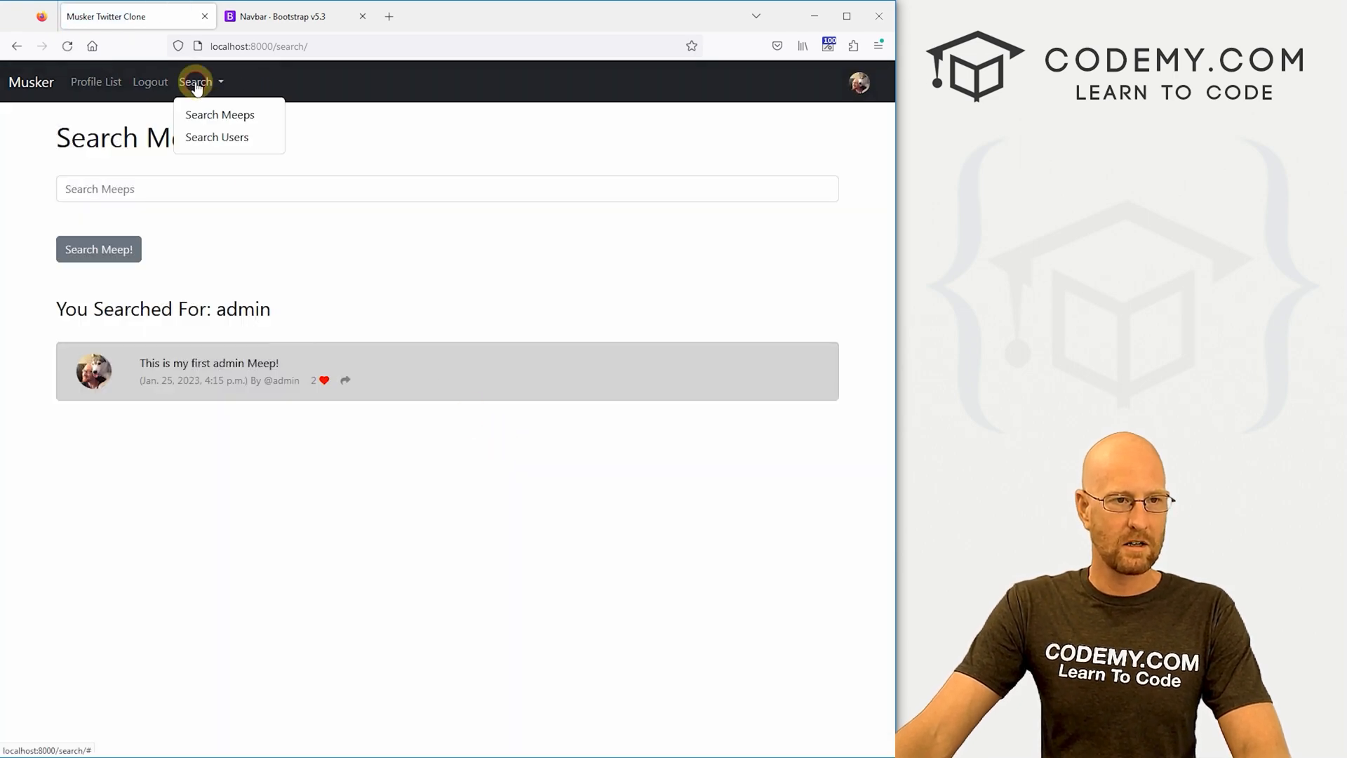
mouse_move(216, 138)
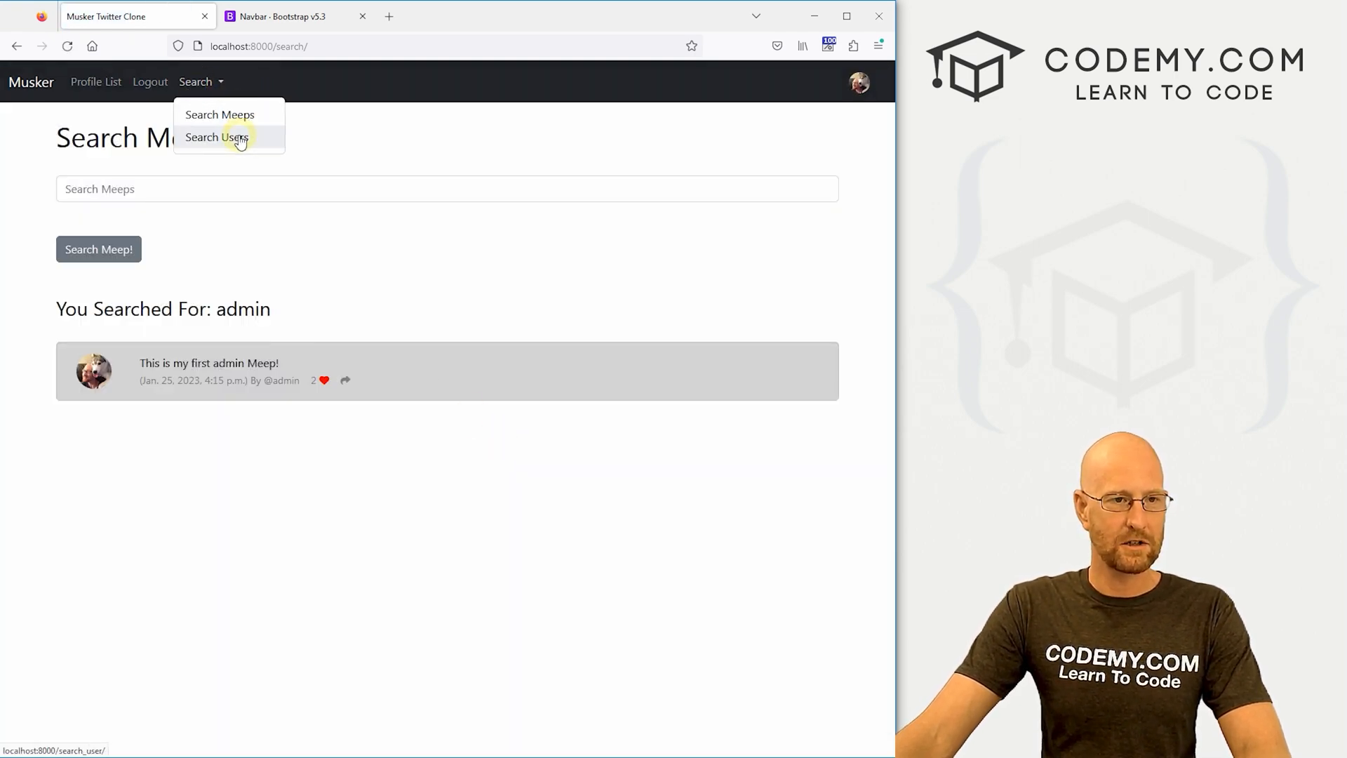
click(216, 138)
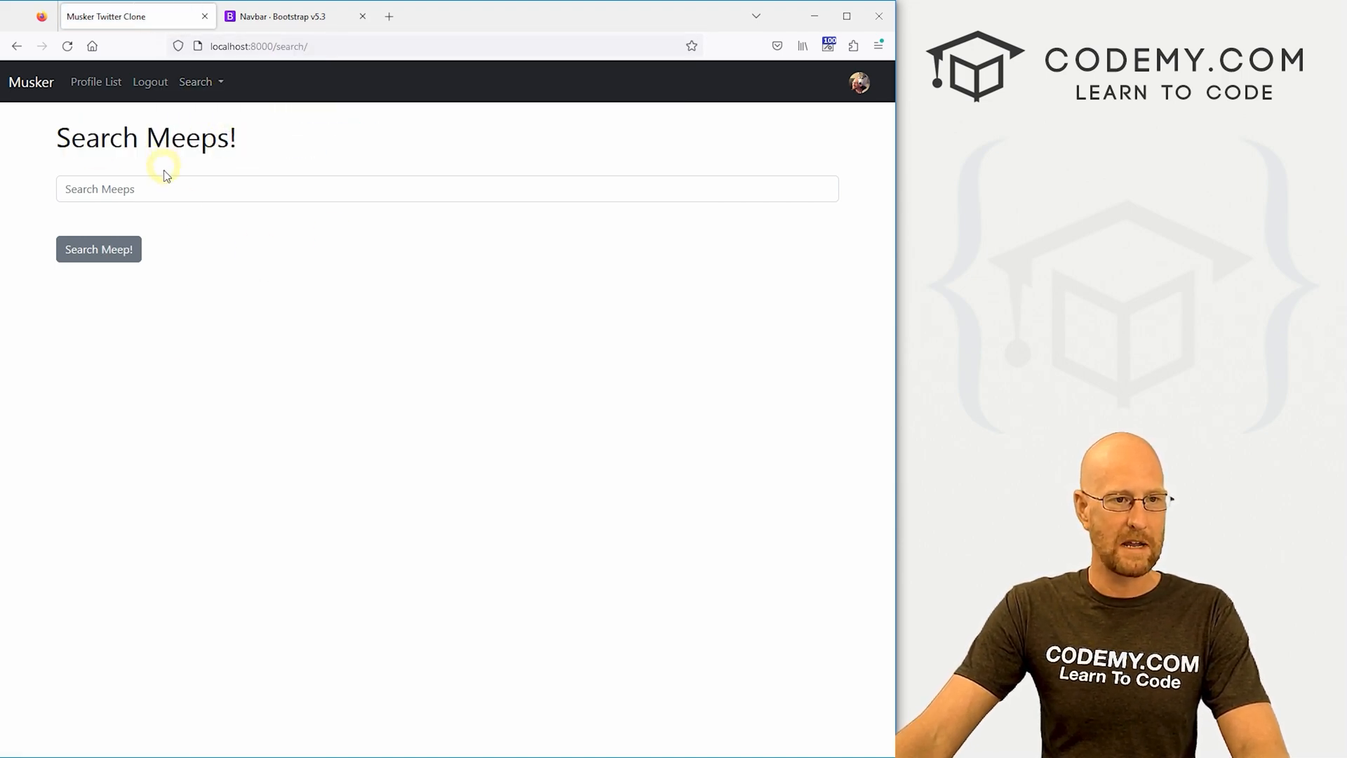
click(98, 250)
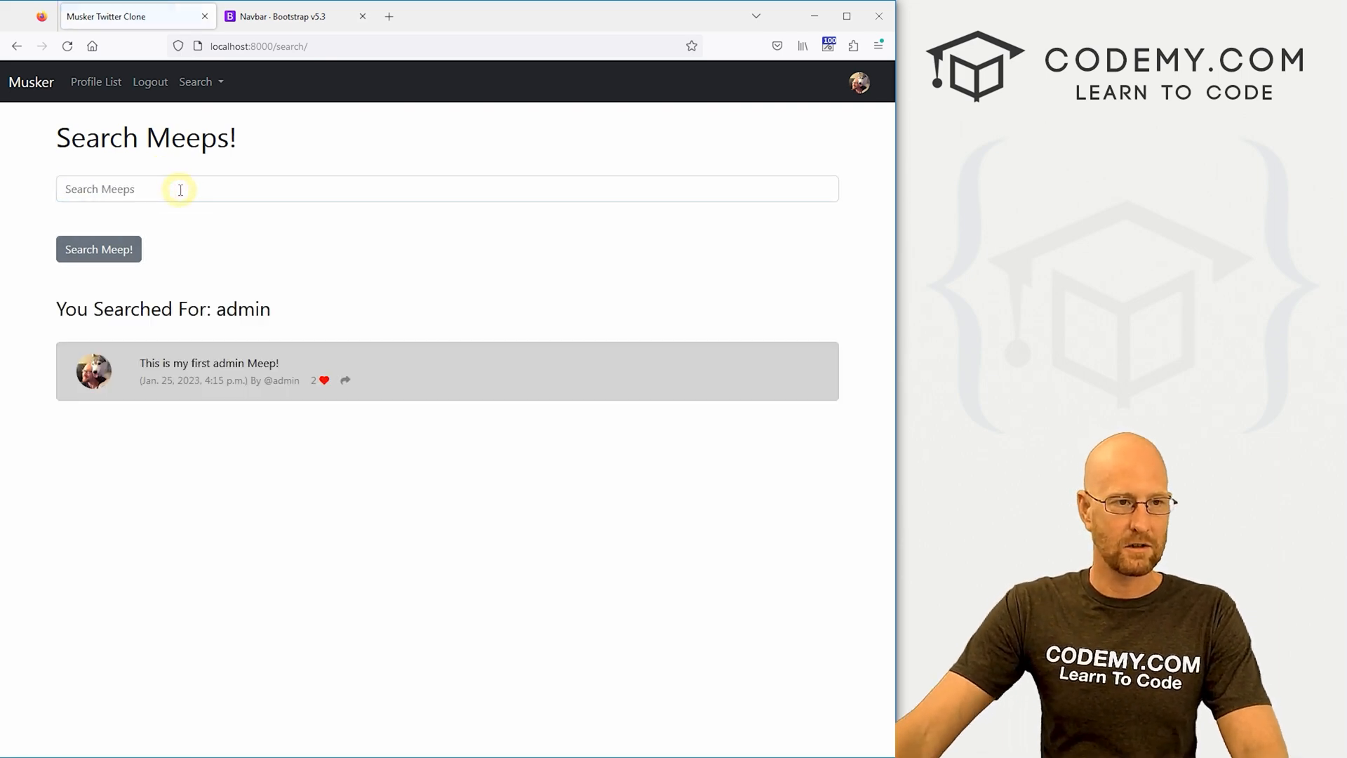
- Reach the Search Users page from the Search menu and focus its search field
click(195, 81)
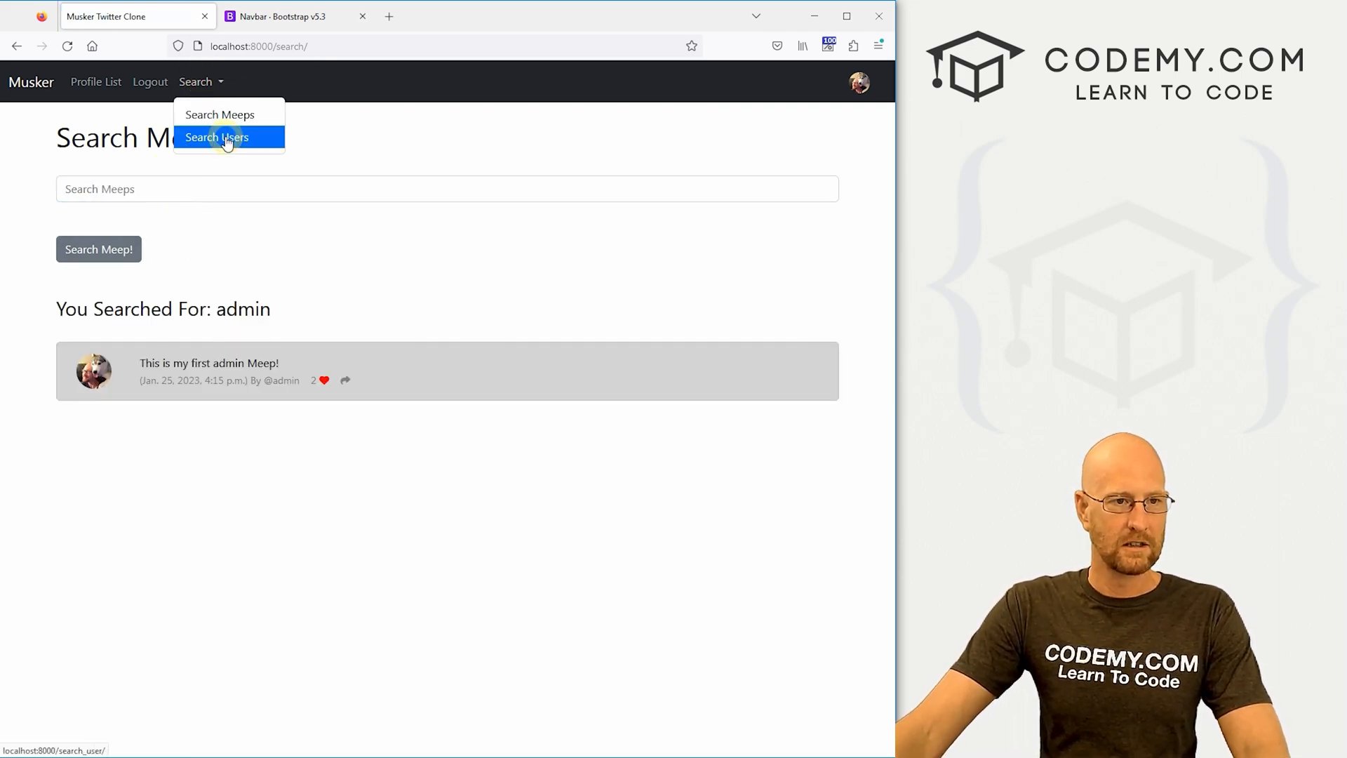
click(216, 138)
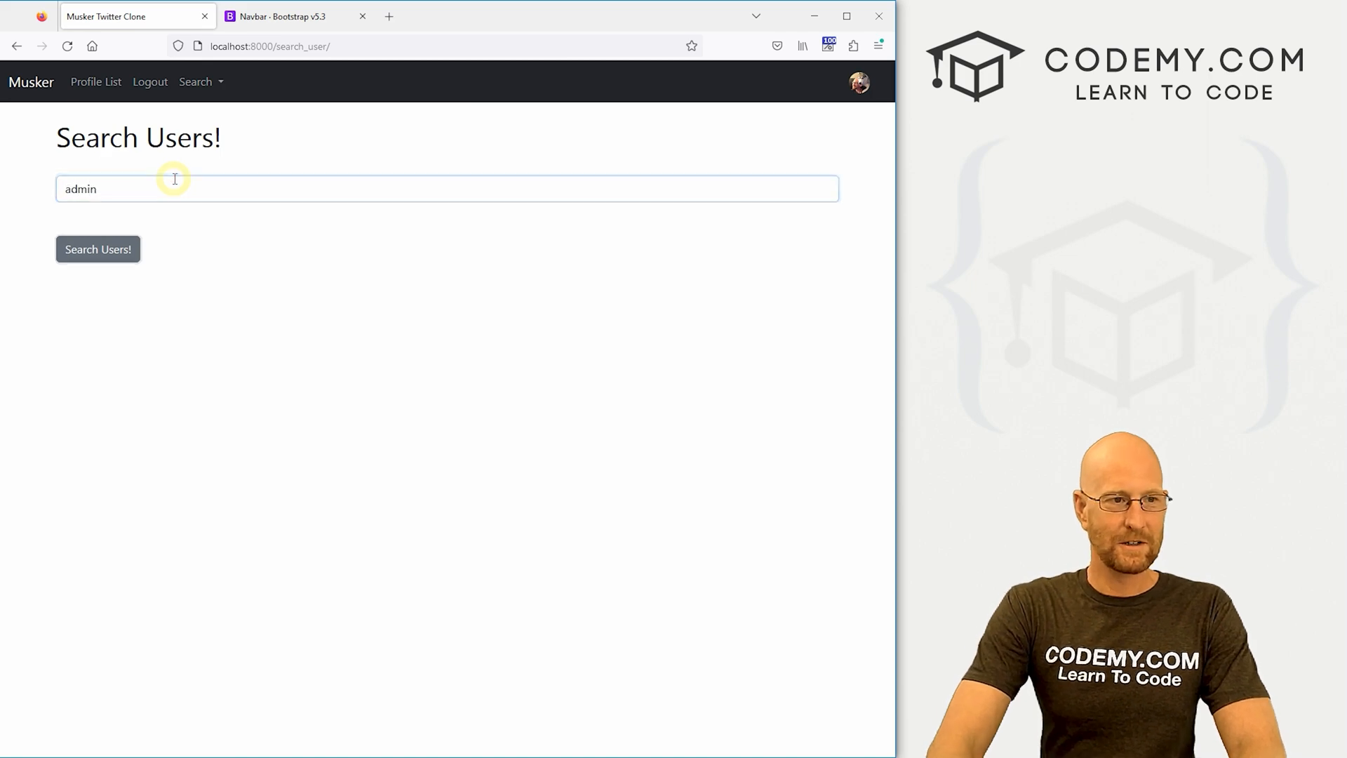
click(98, 250)
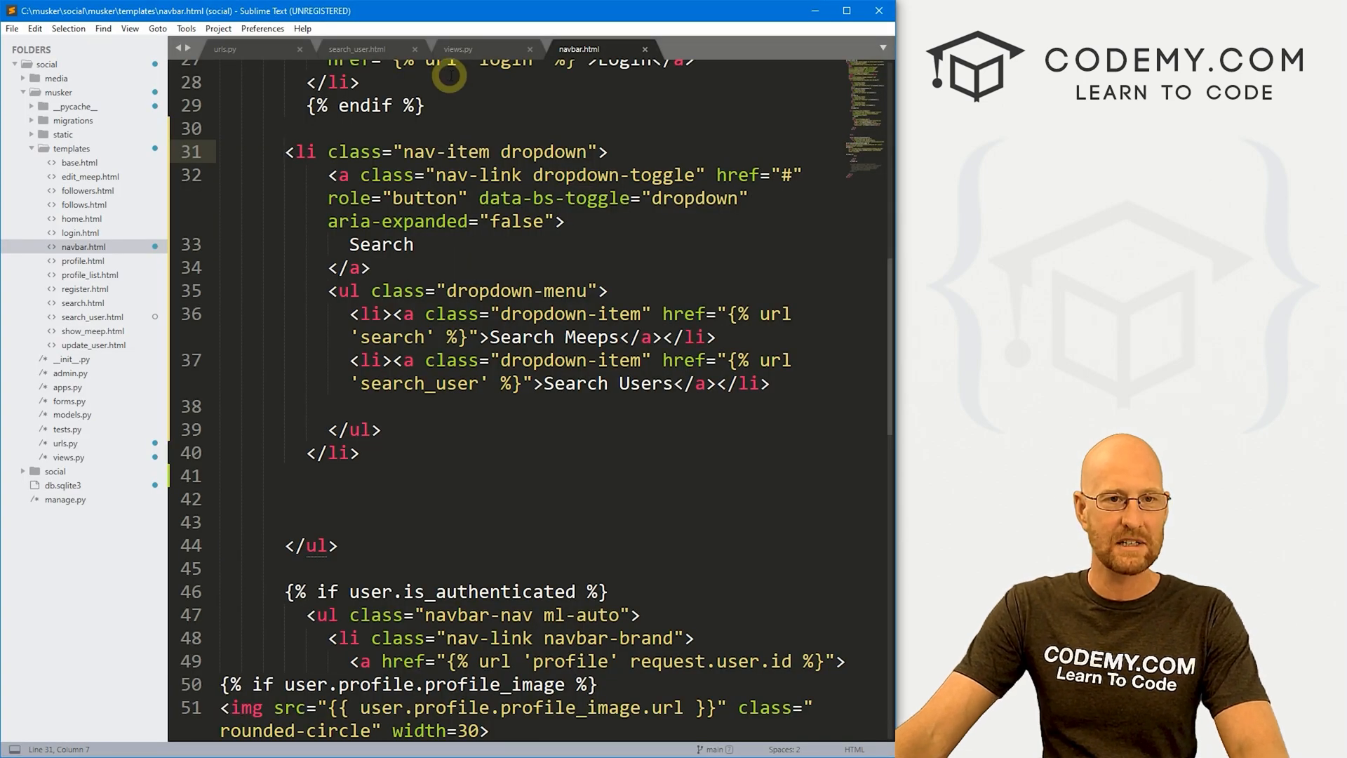
- Review the search_user view in views.py, noting it still queries the Meep model
click(458, 49)
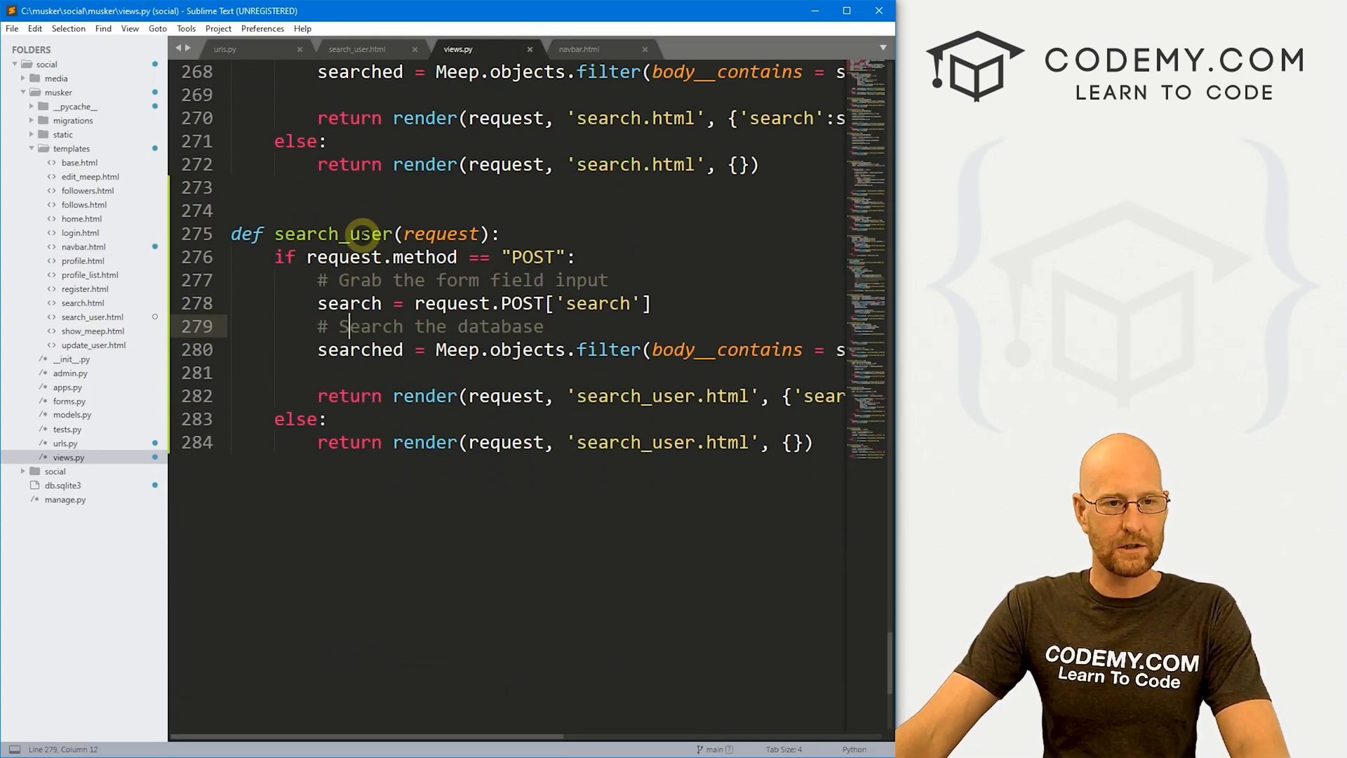
mouse_move(380, 359)
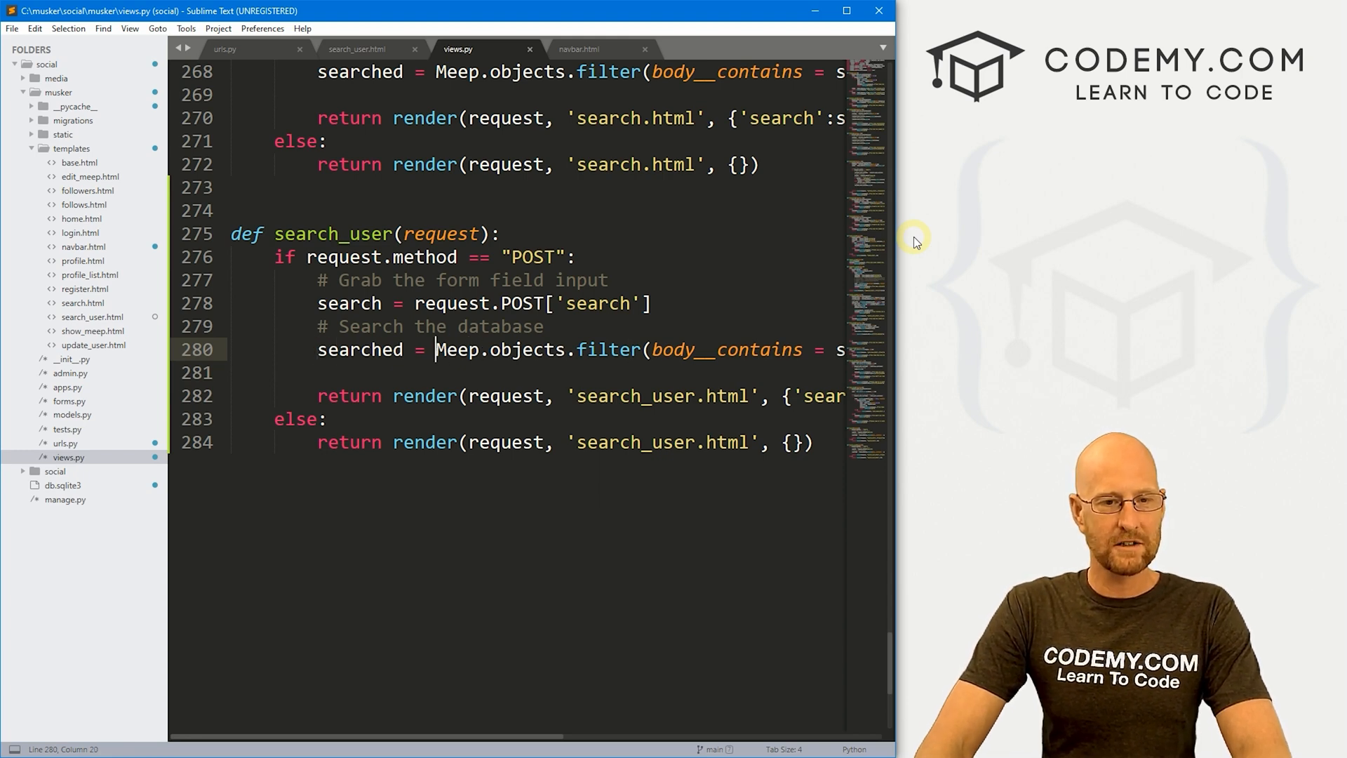
double_click(458, 350)
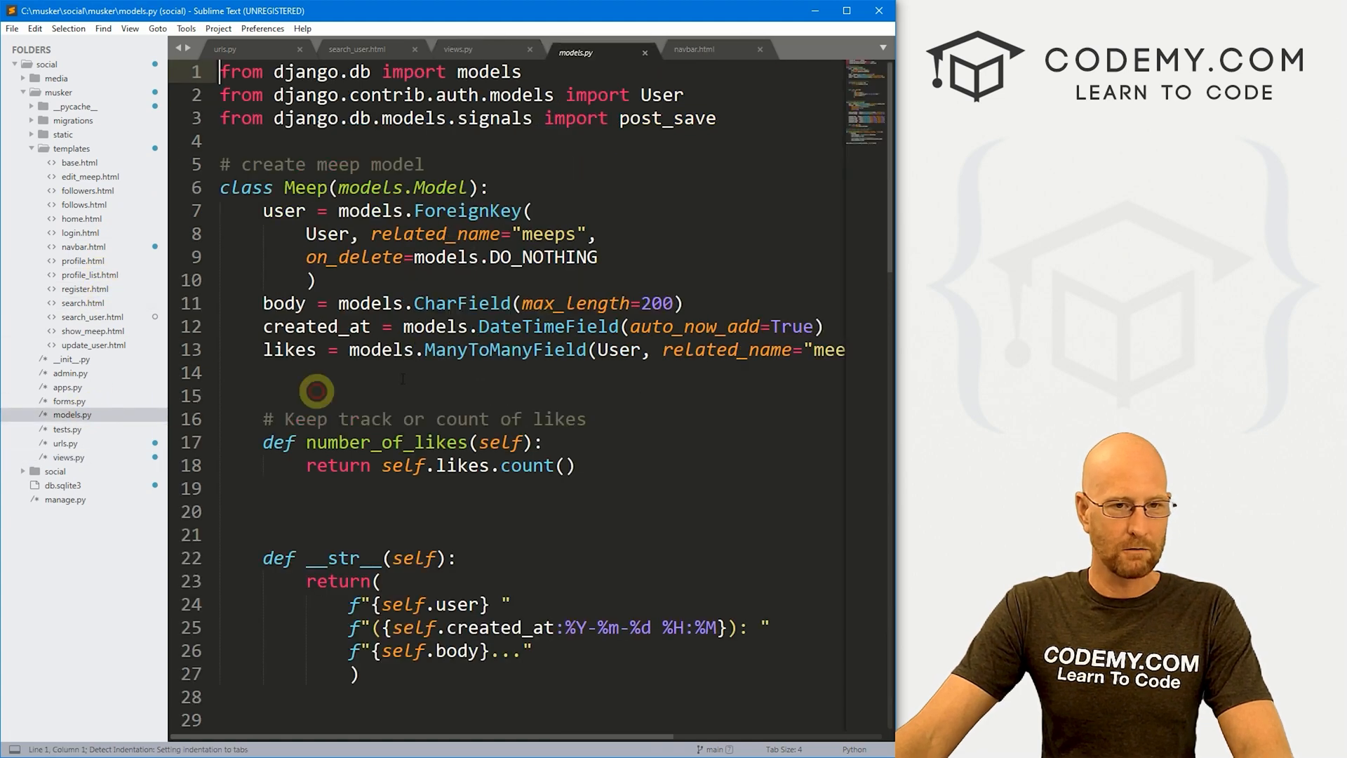
scroll(down, 3)
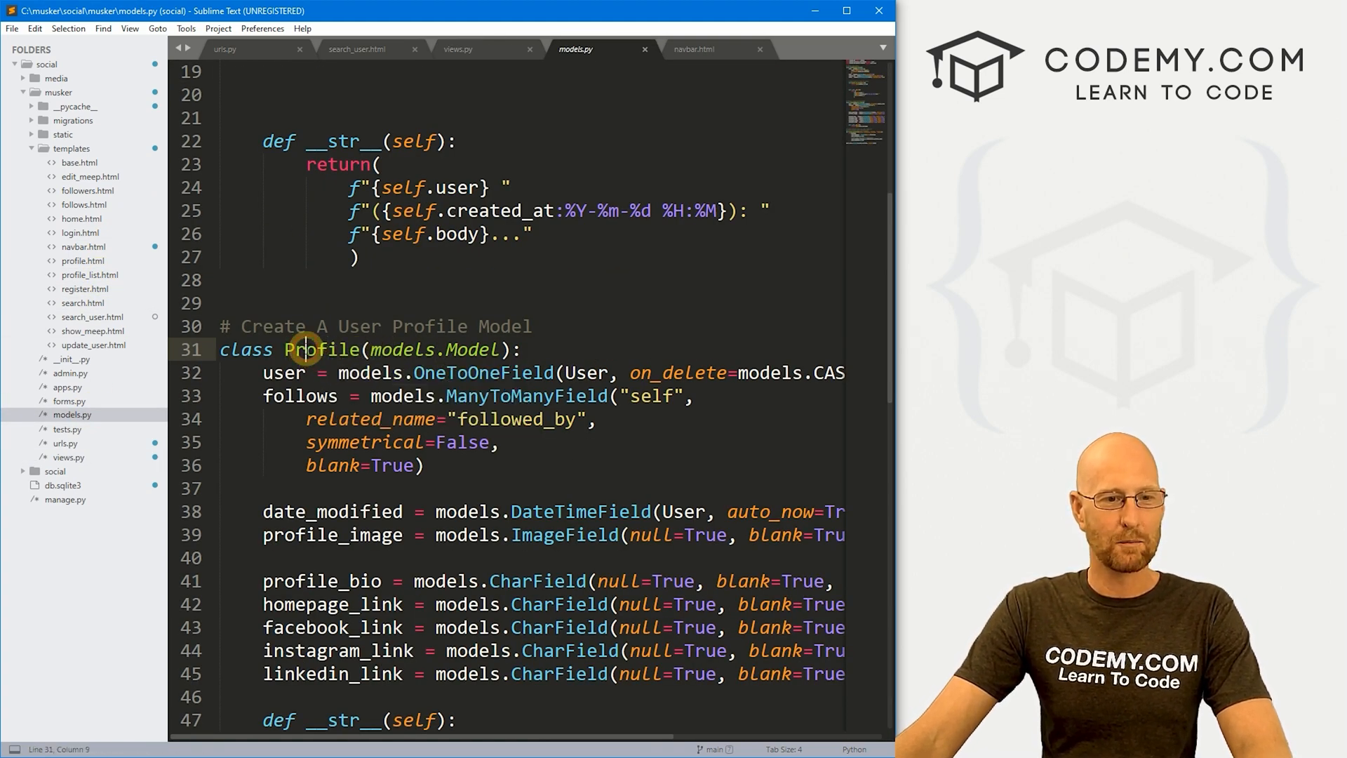
- Inspect the Profile model's user field in models.py, then return to views.py
double_click(320, 349)
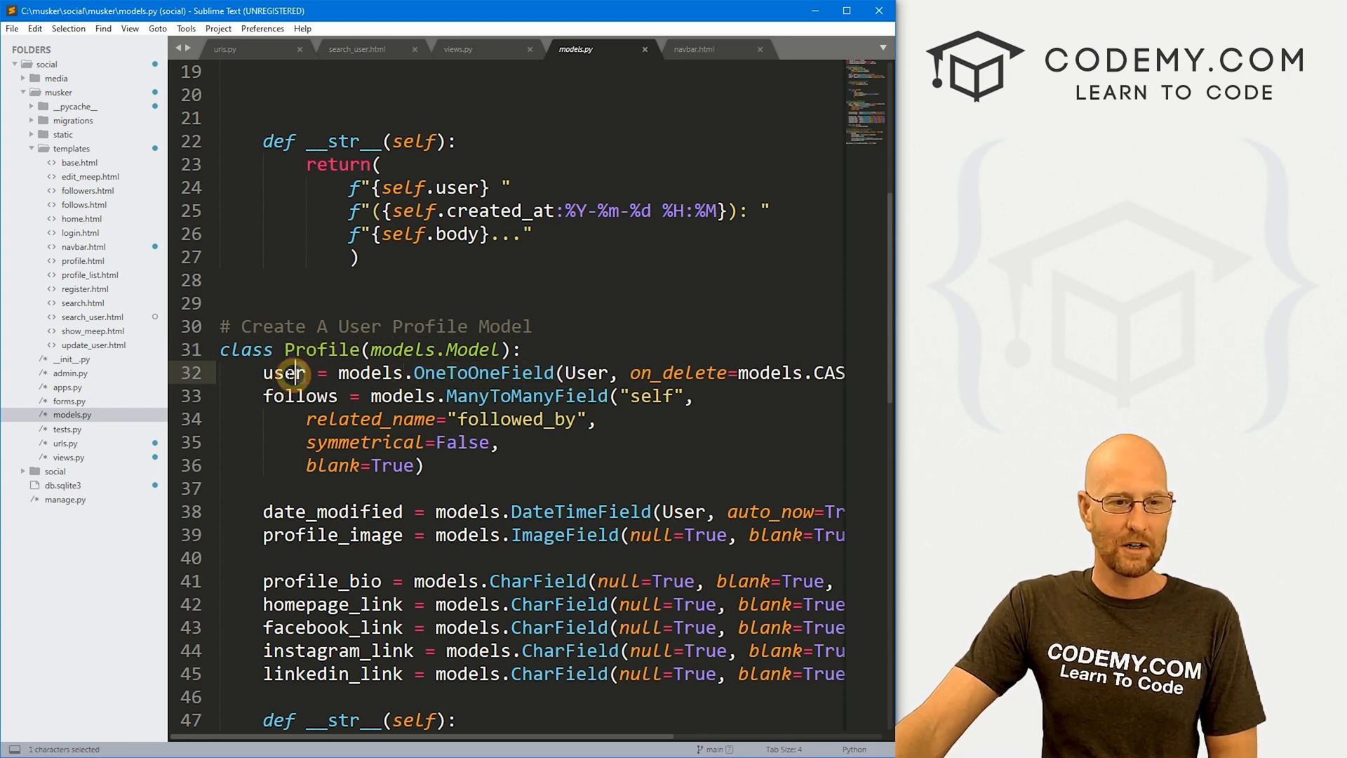
double_click(458, 187)
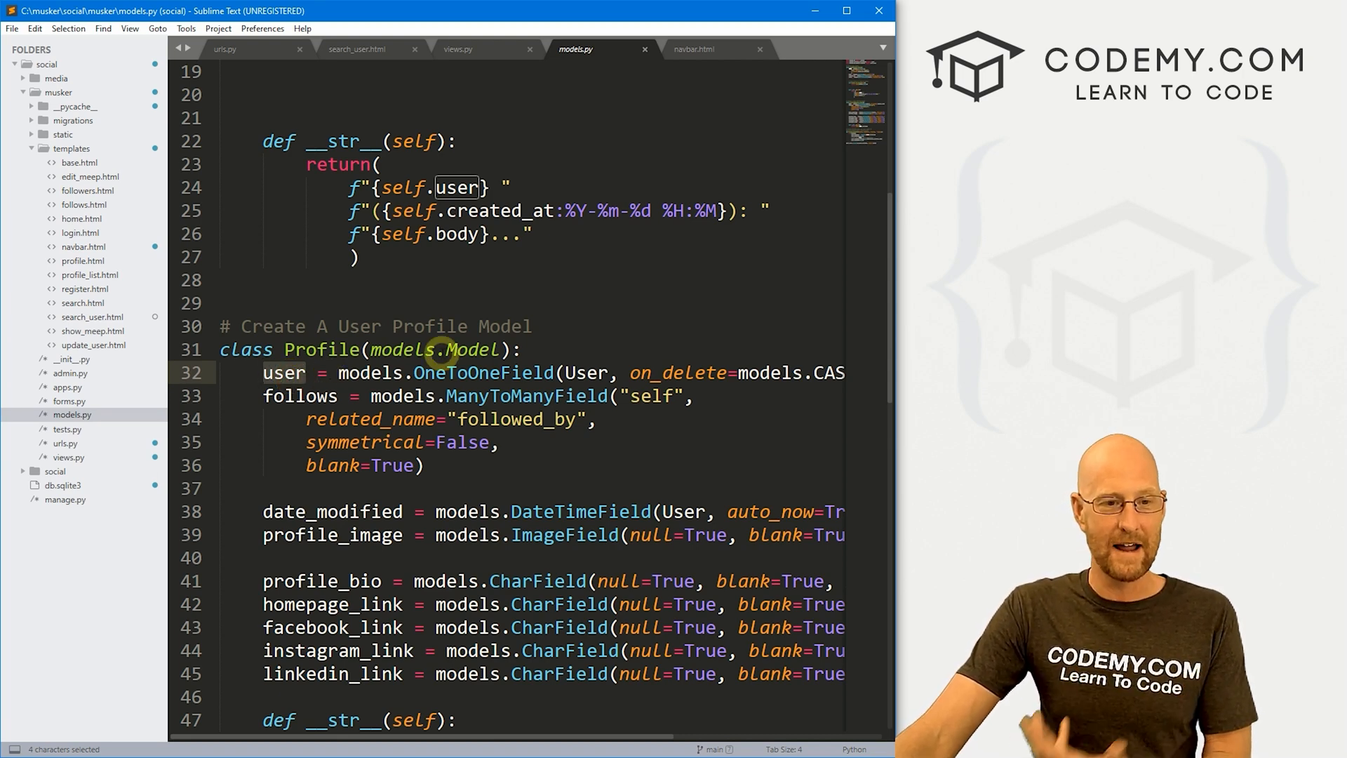
scroll(down, 3)
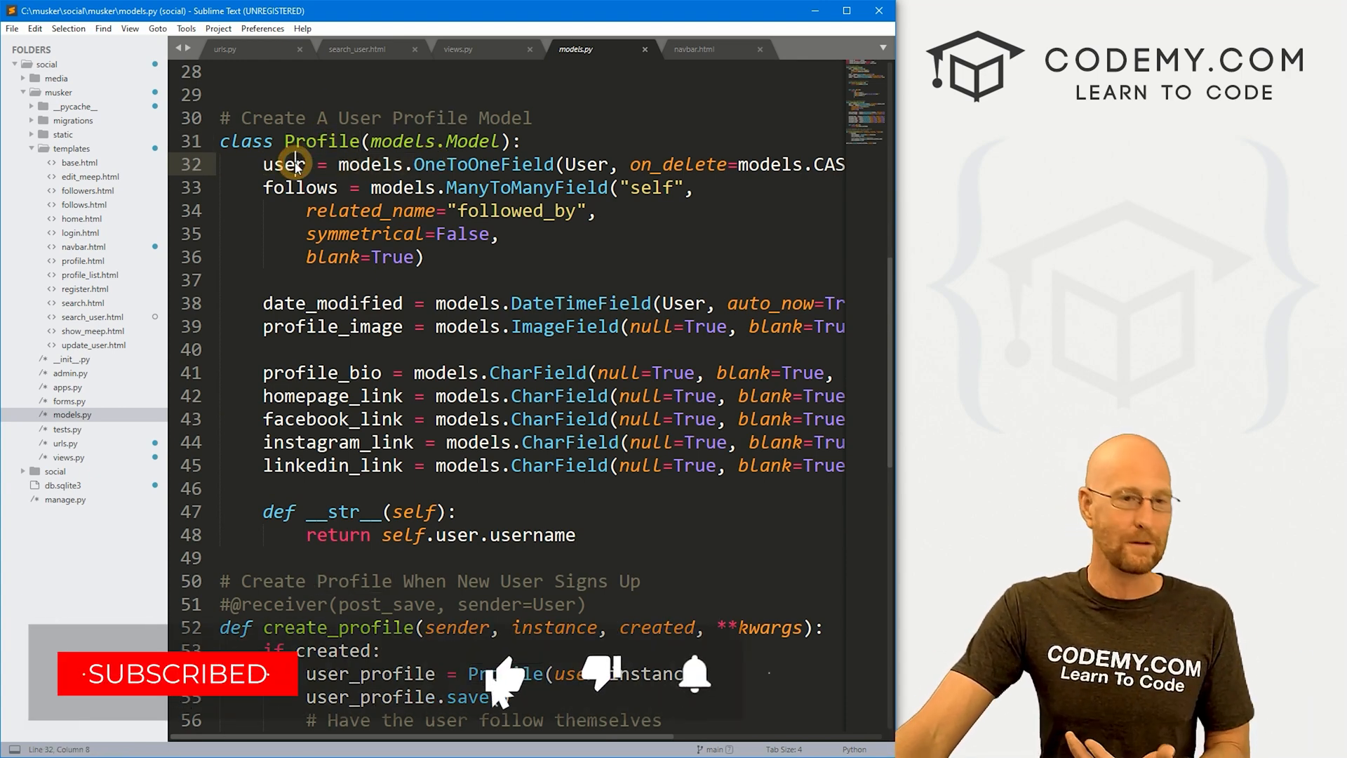
click(458, 49)
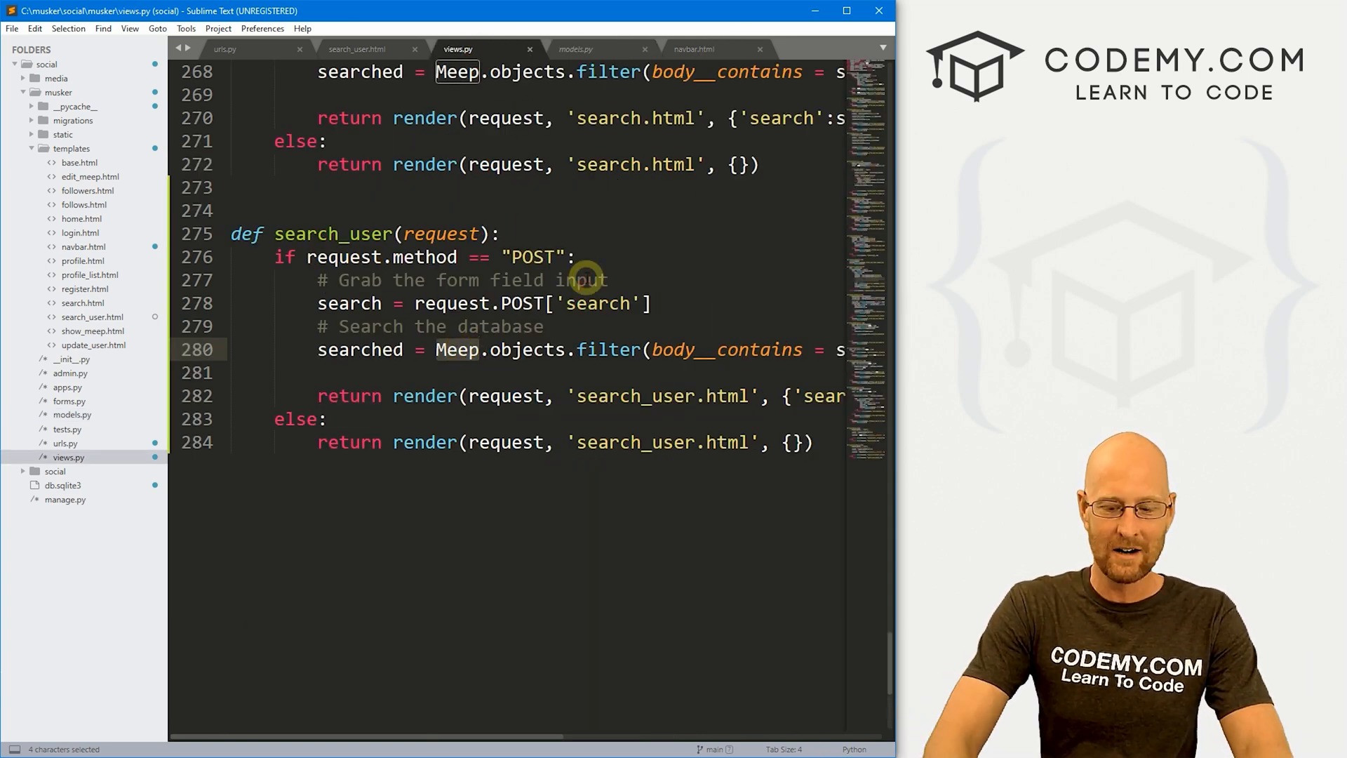
- Make search_user filter User objects by username__contains the search term, and save views.py
text(User)
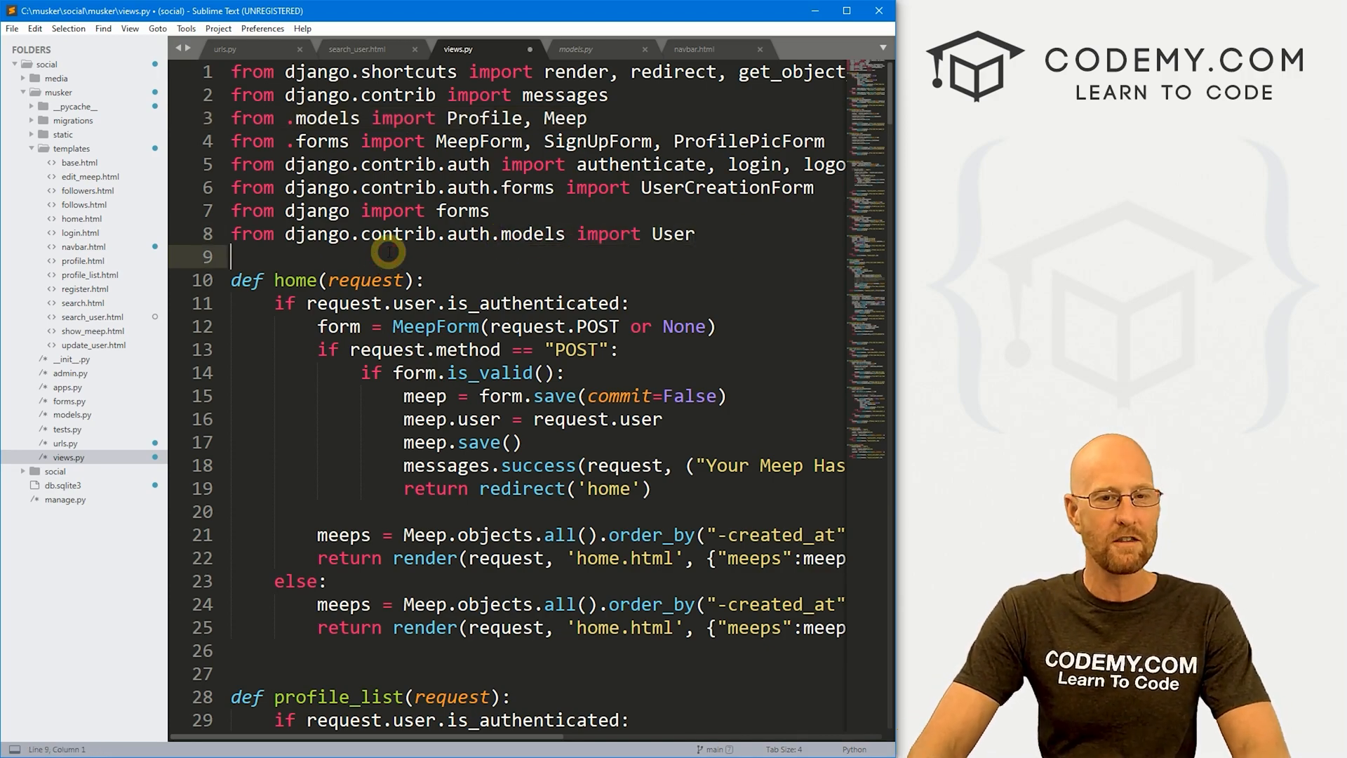
scroll(down, 3)
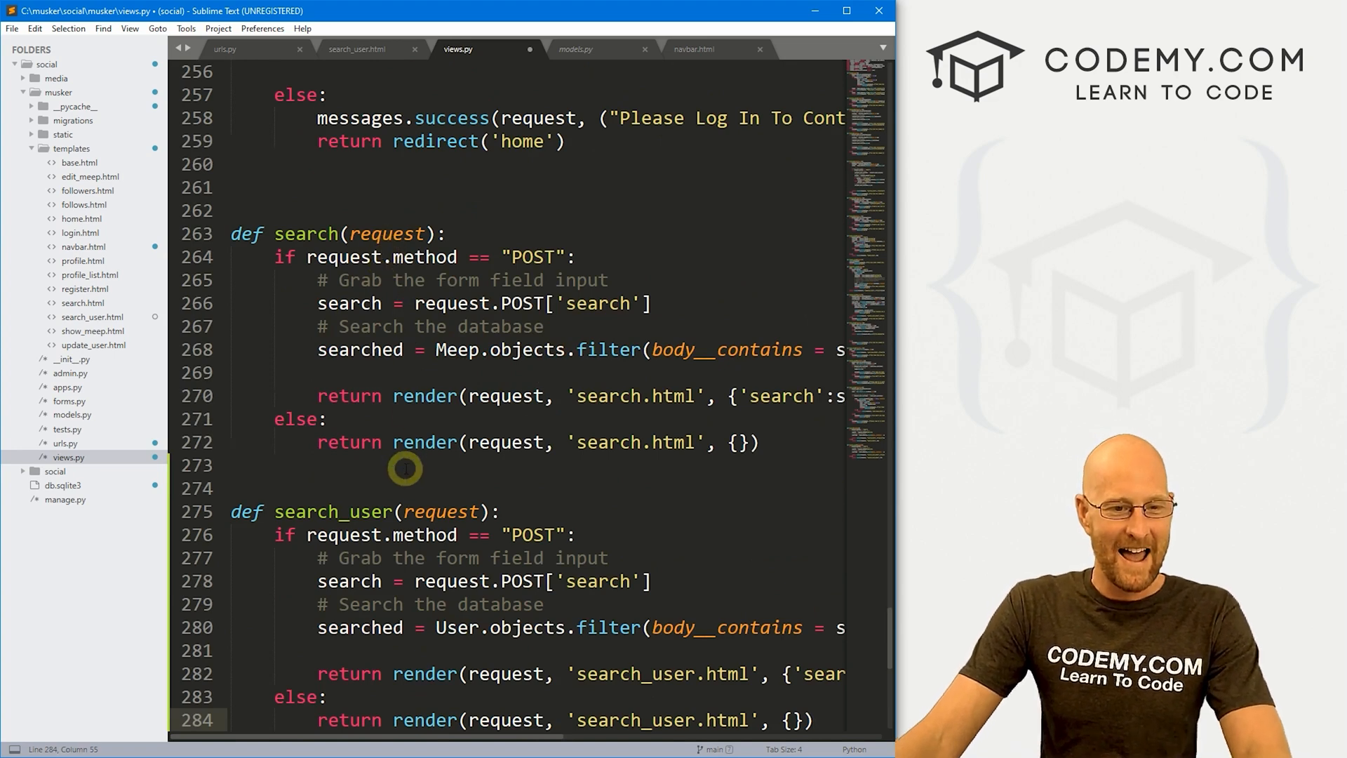
scroll(down, 3)
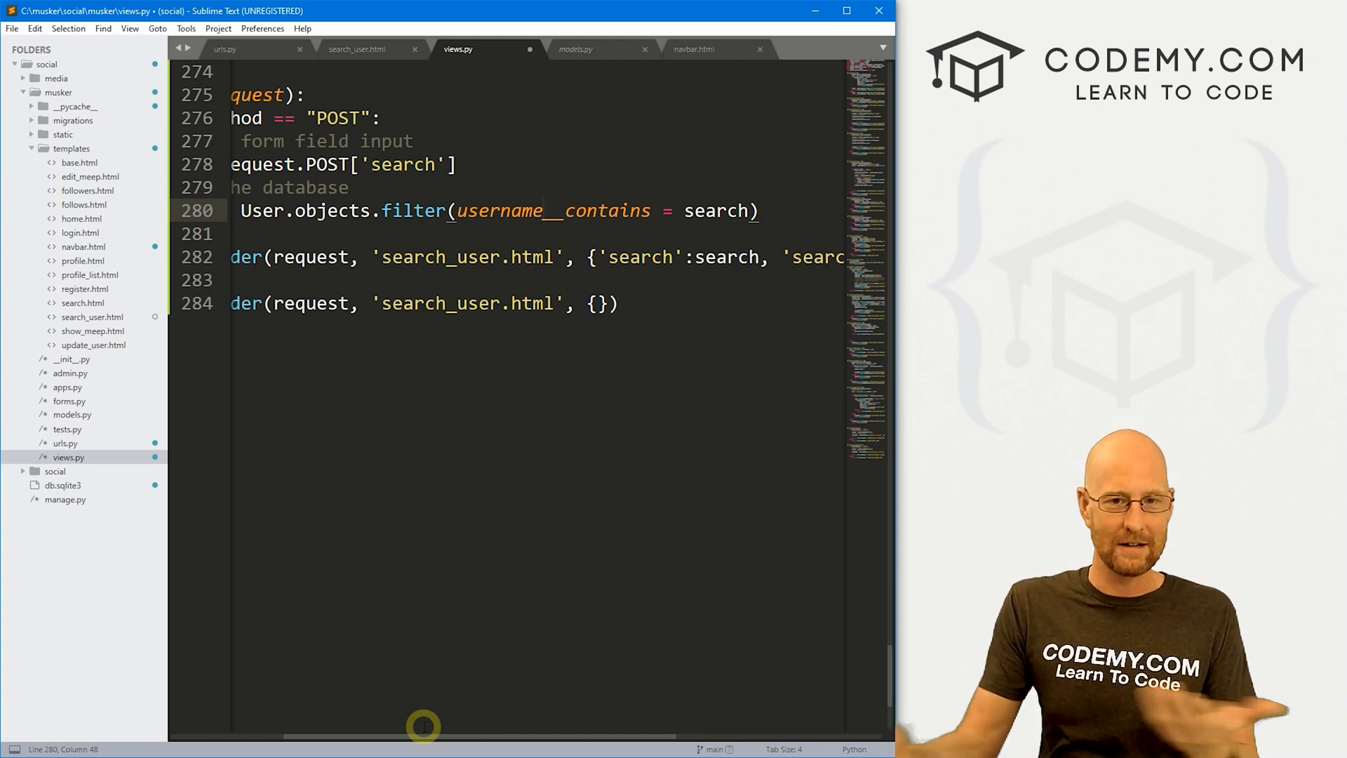
double_click(606, 210)
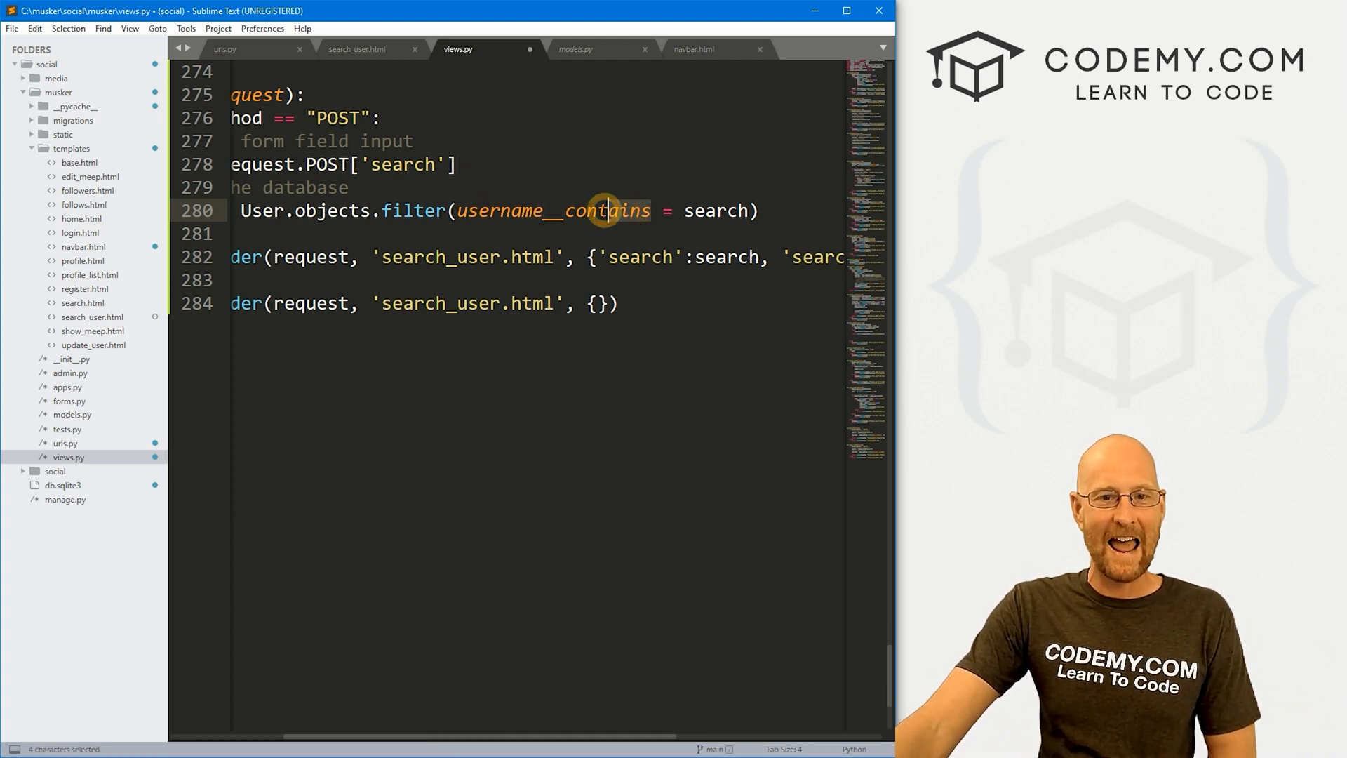
double_click(718, 210)
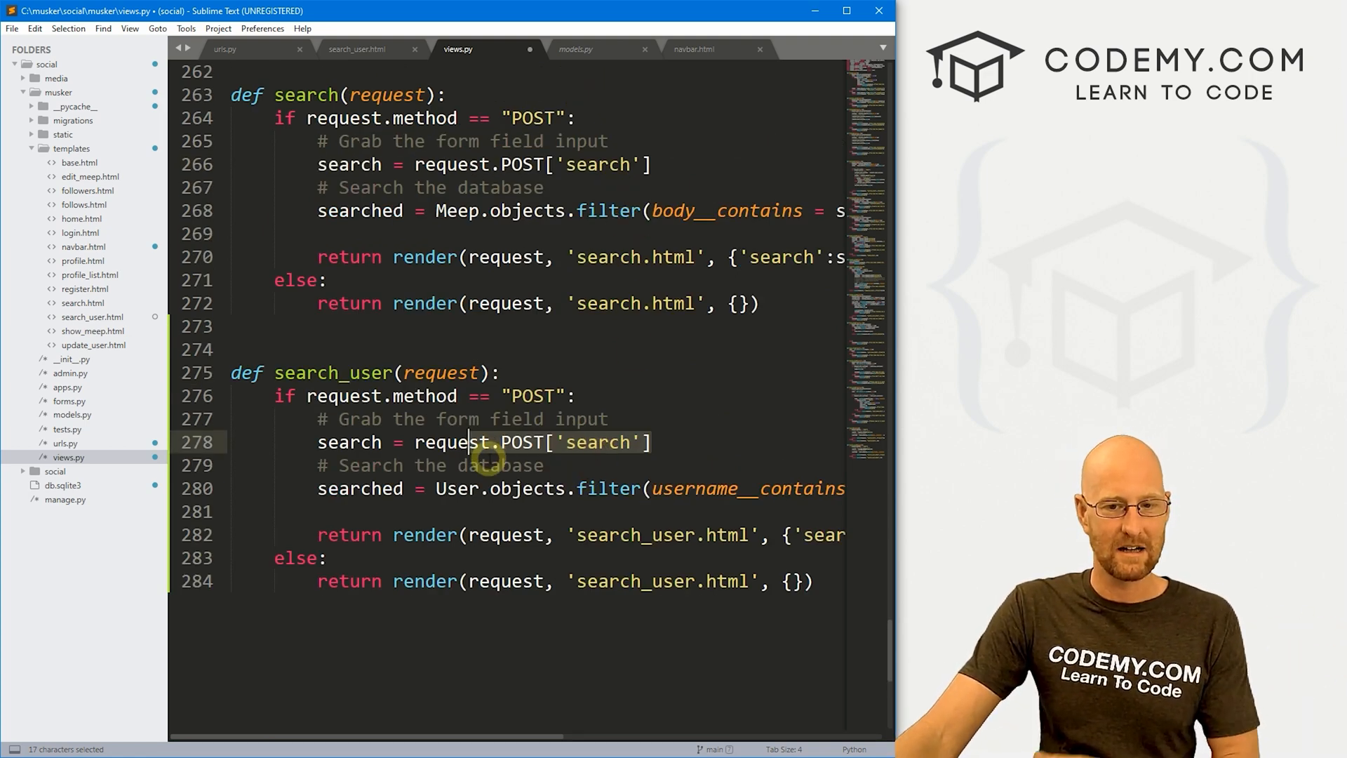
scroll(down, 3)
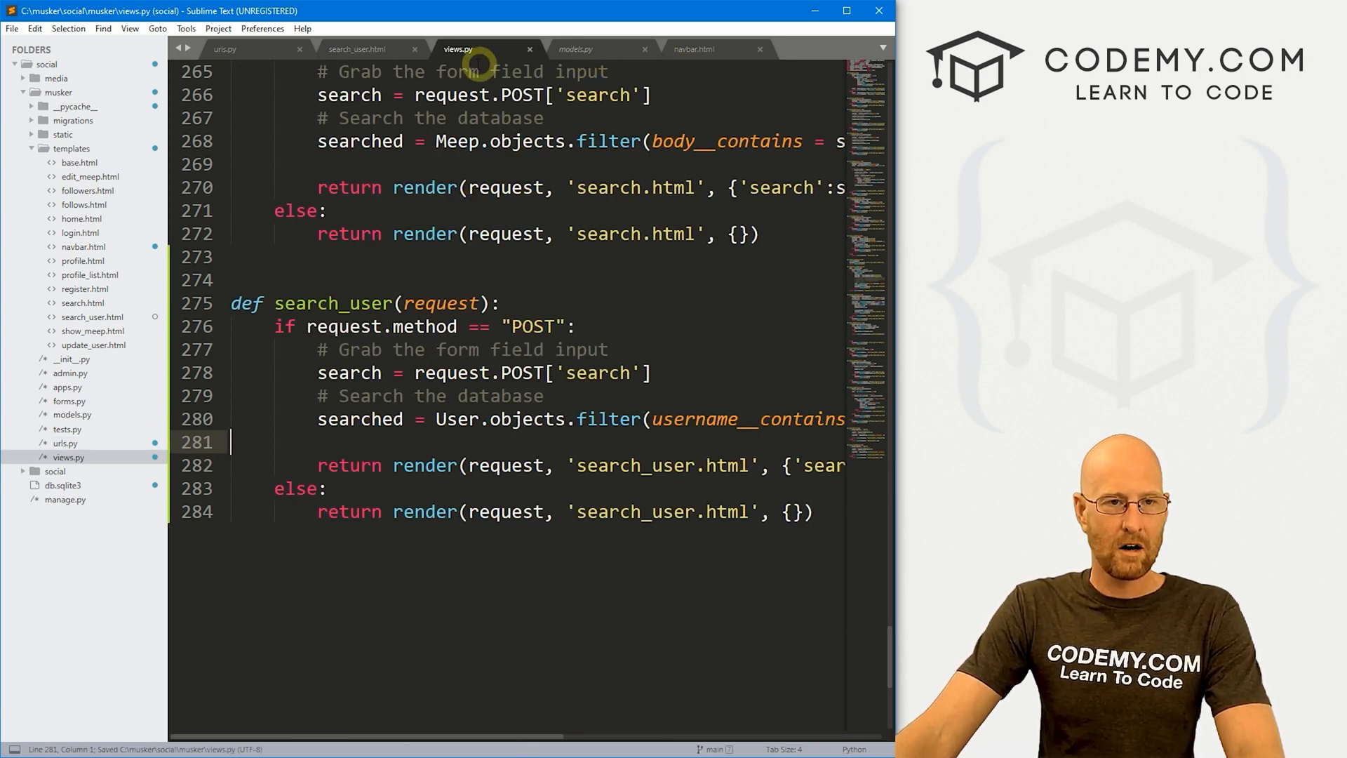
click(355, 50)
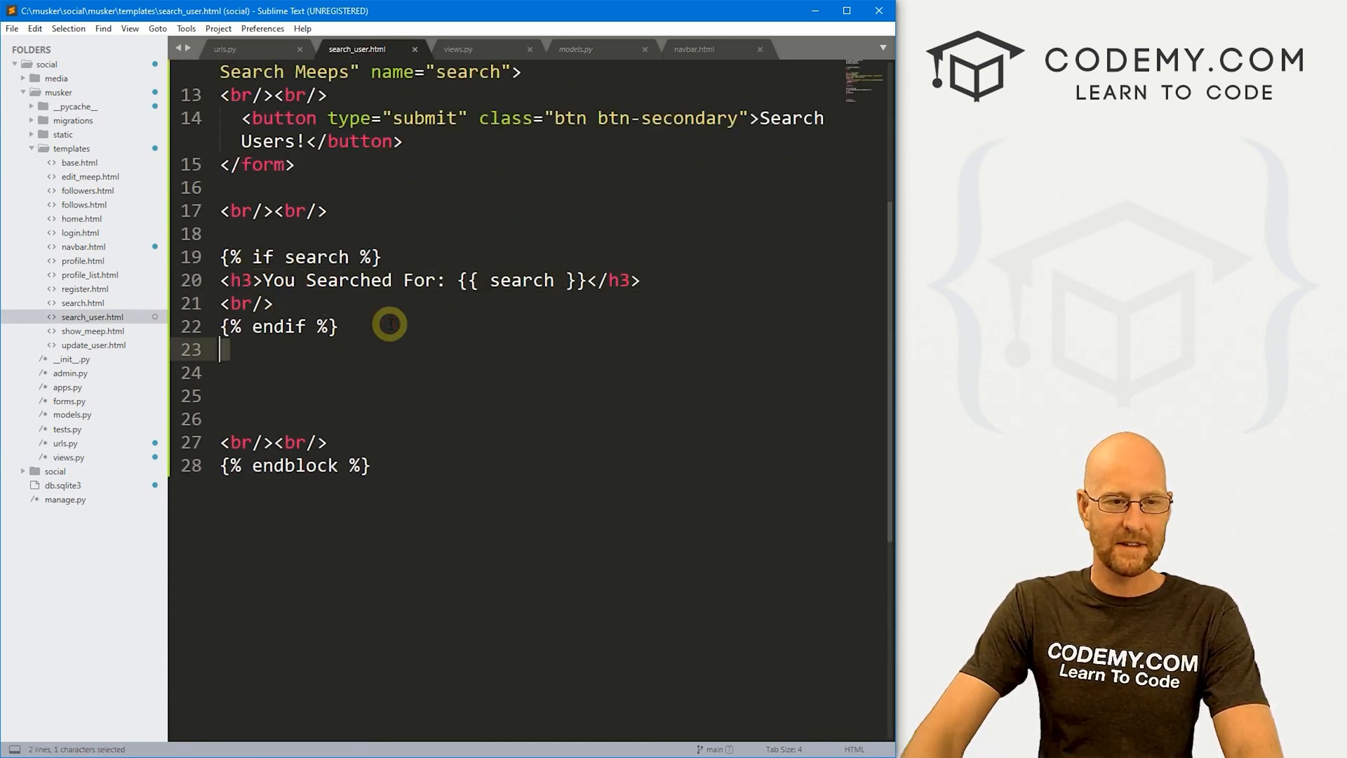
- Add a blank line after the {% endif %} block in search_user.html for the results code
key(enter)
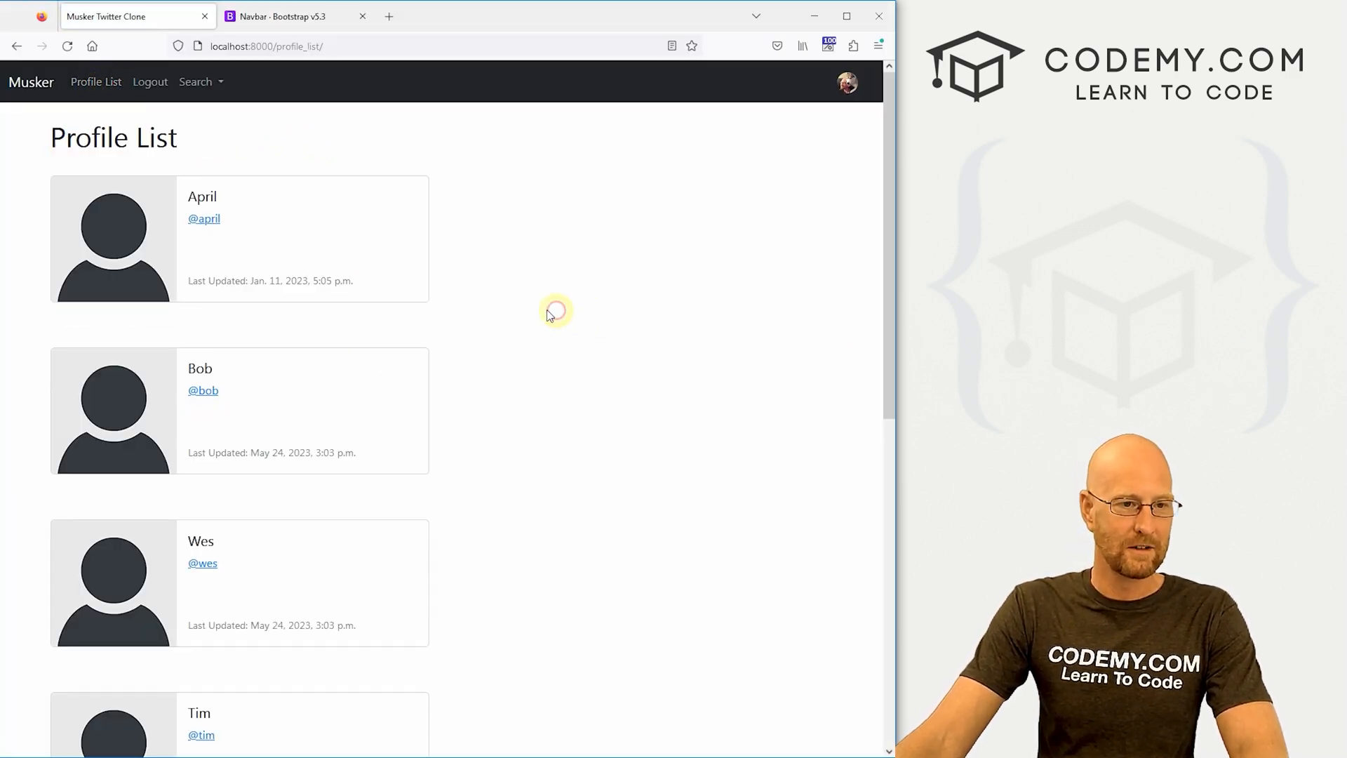
scroll(down, 3)
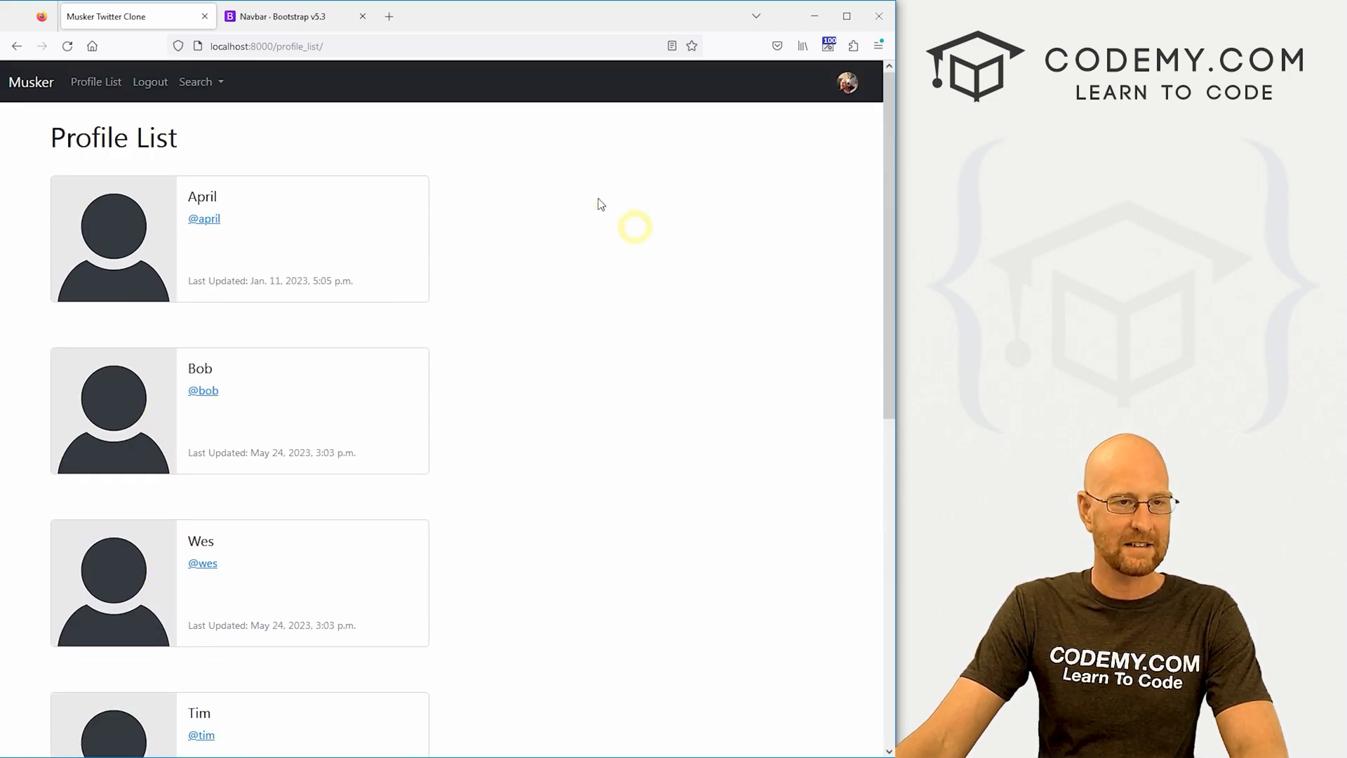
click(195, 82)
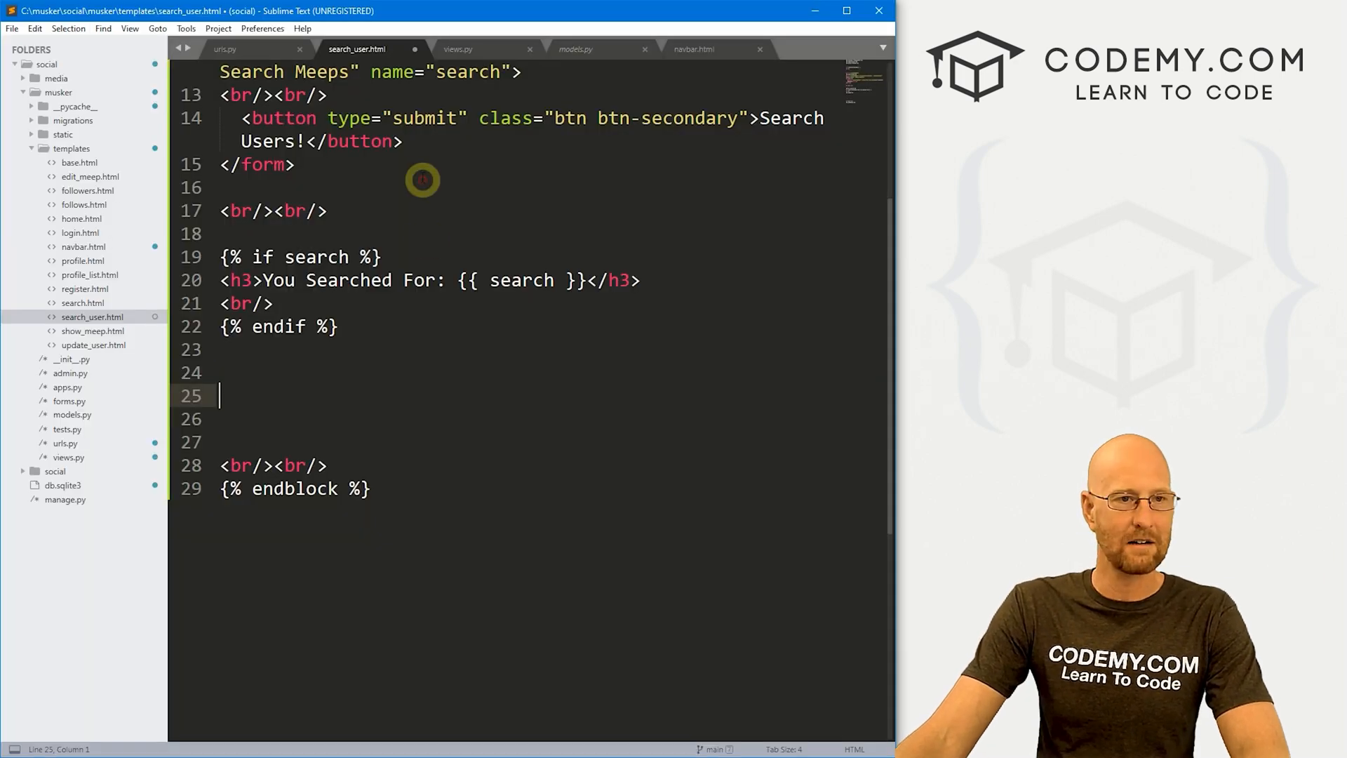
mouse_move(81, 231)
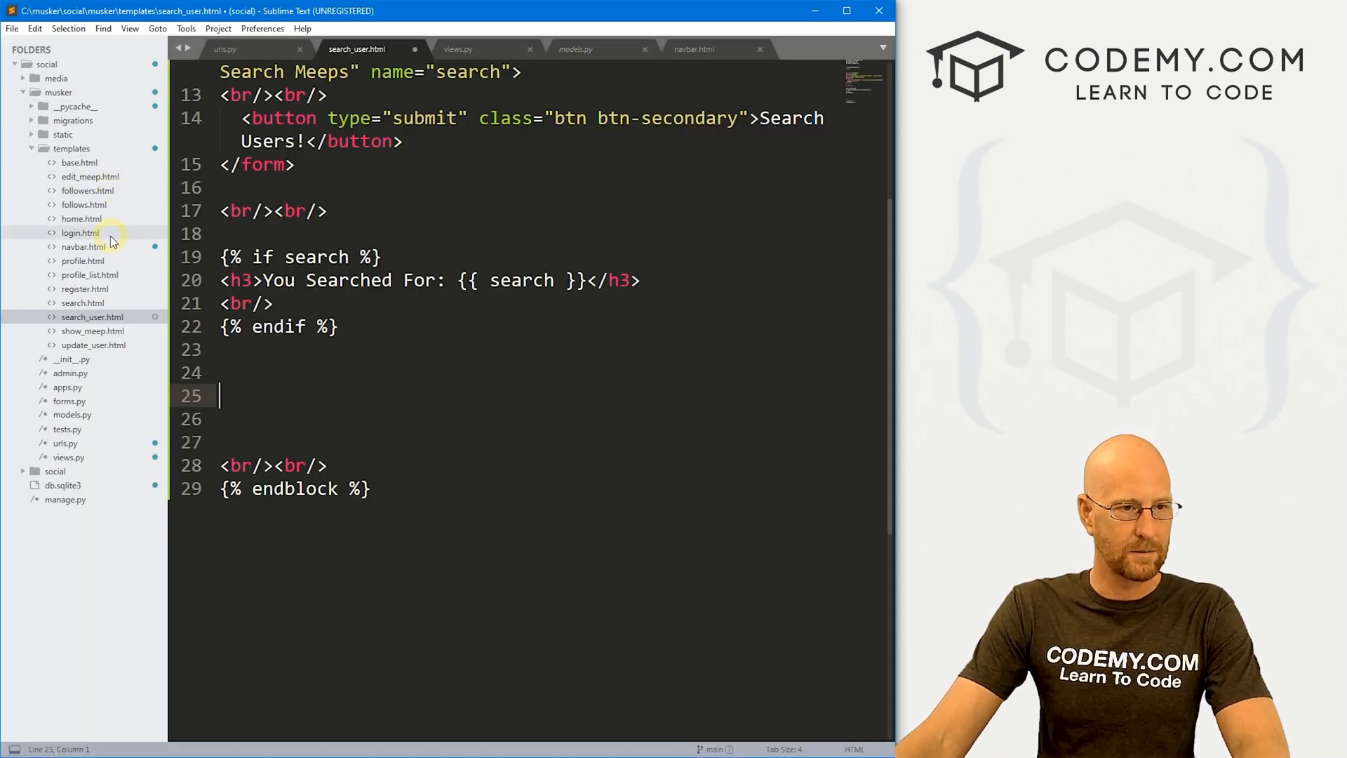
- Copy the if/for profile-card block from profile_list.html and bring it over to search_user.html
click(90, 274)
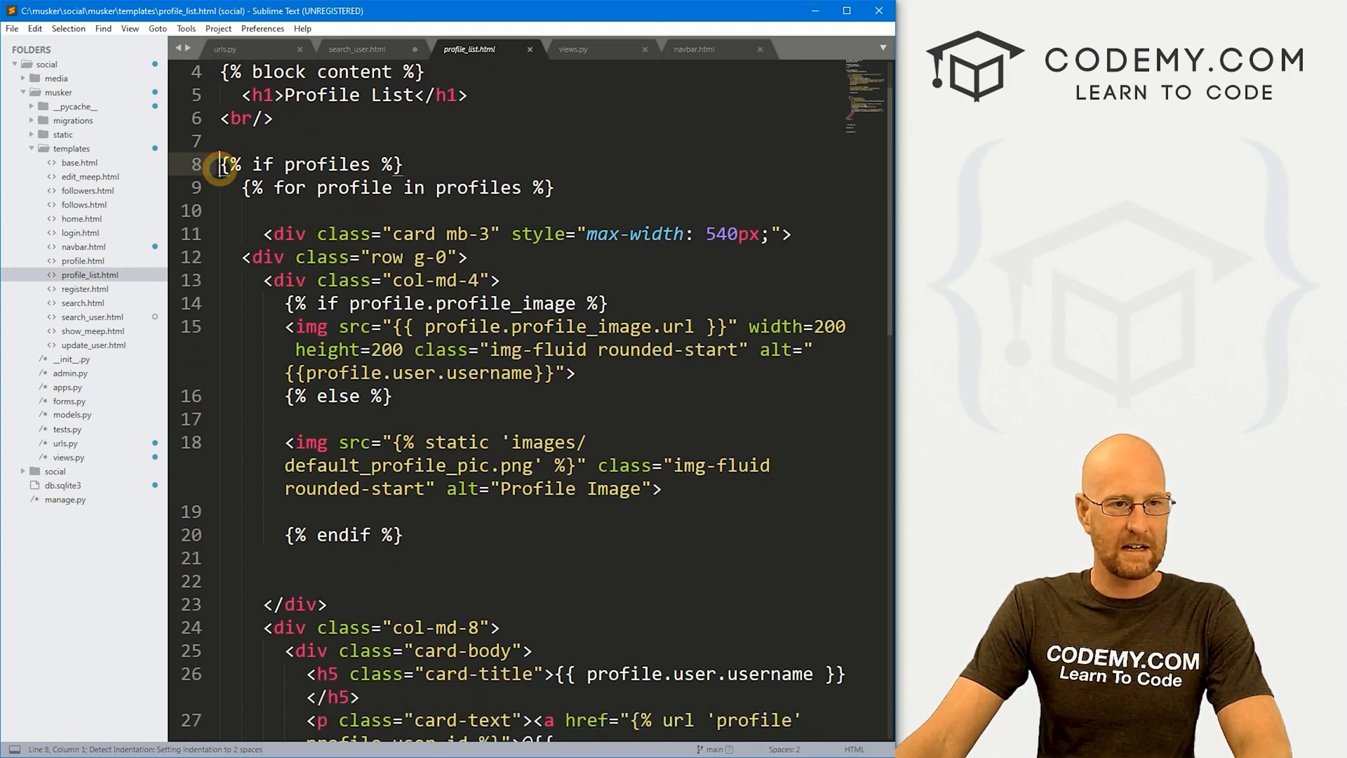
drag(222, 164, 365, 350)
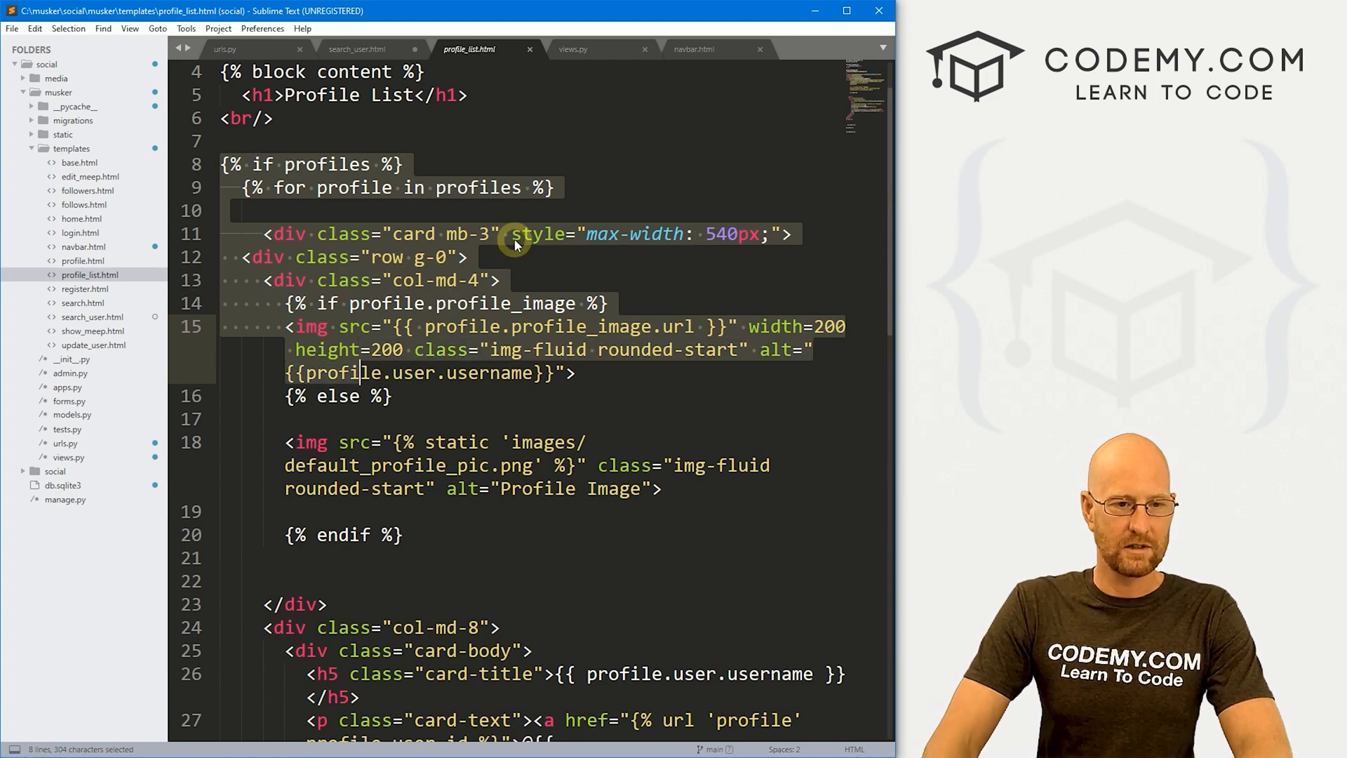
scroll(down, 3)
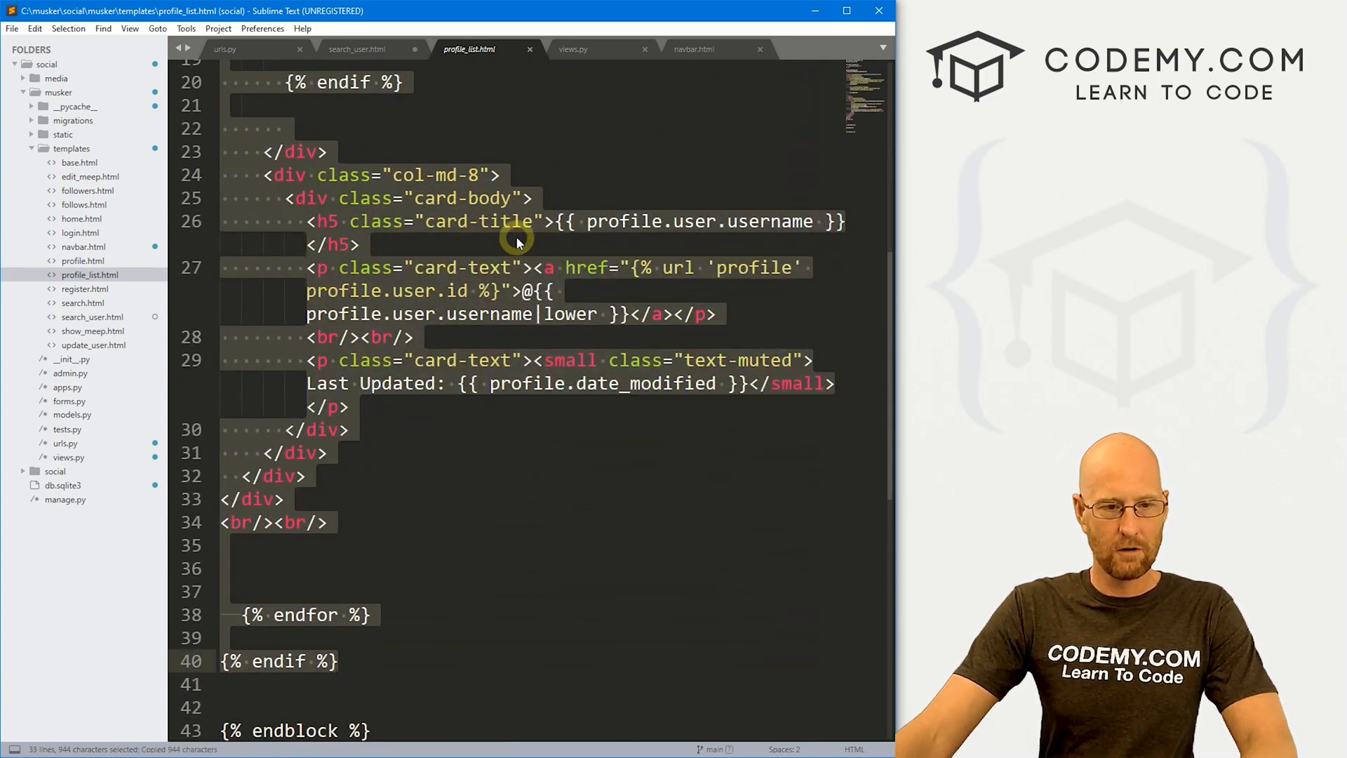
click(530, 197)
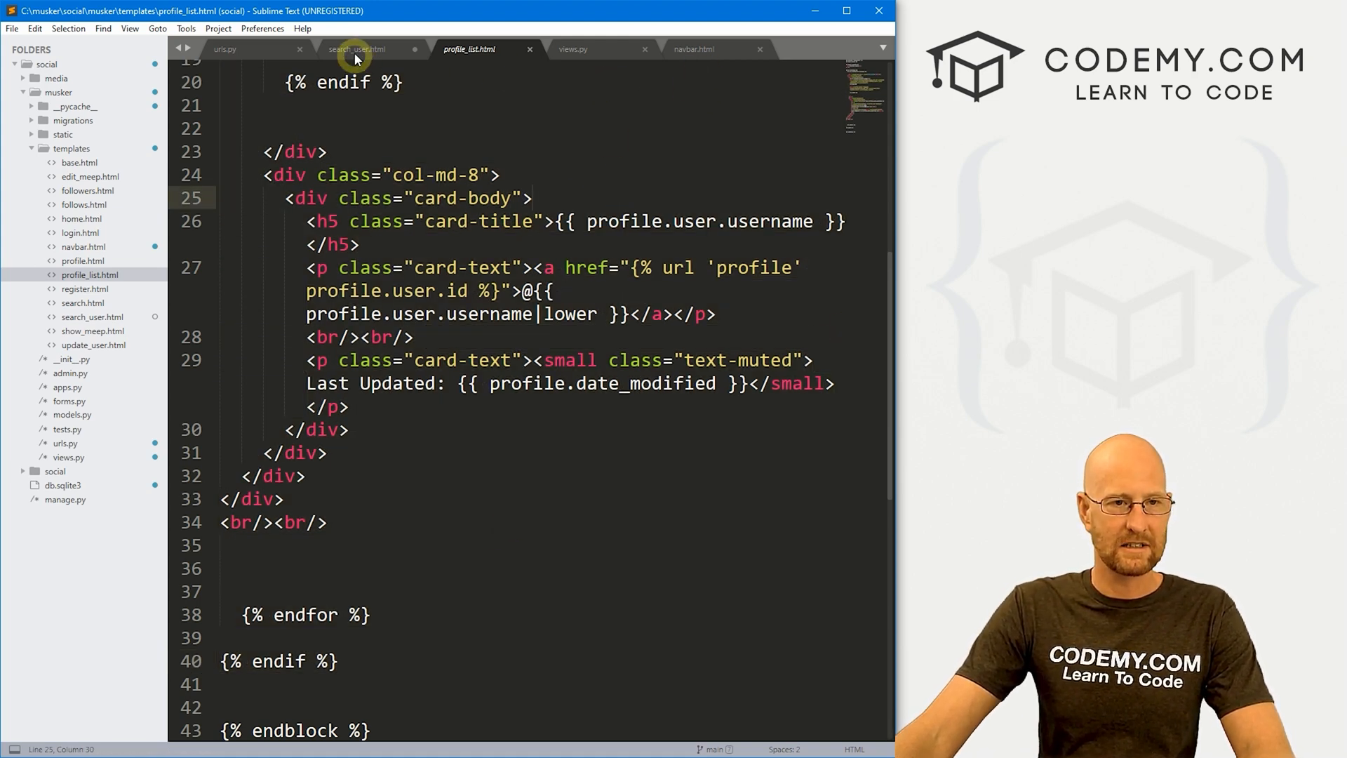
click(355, 49)
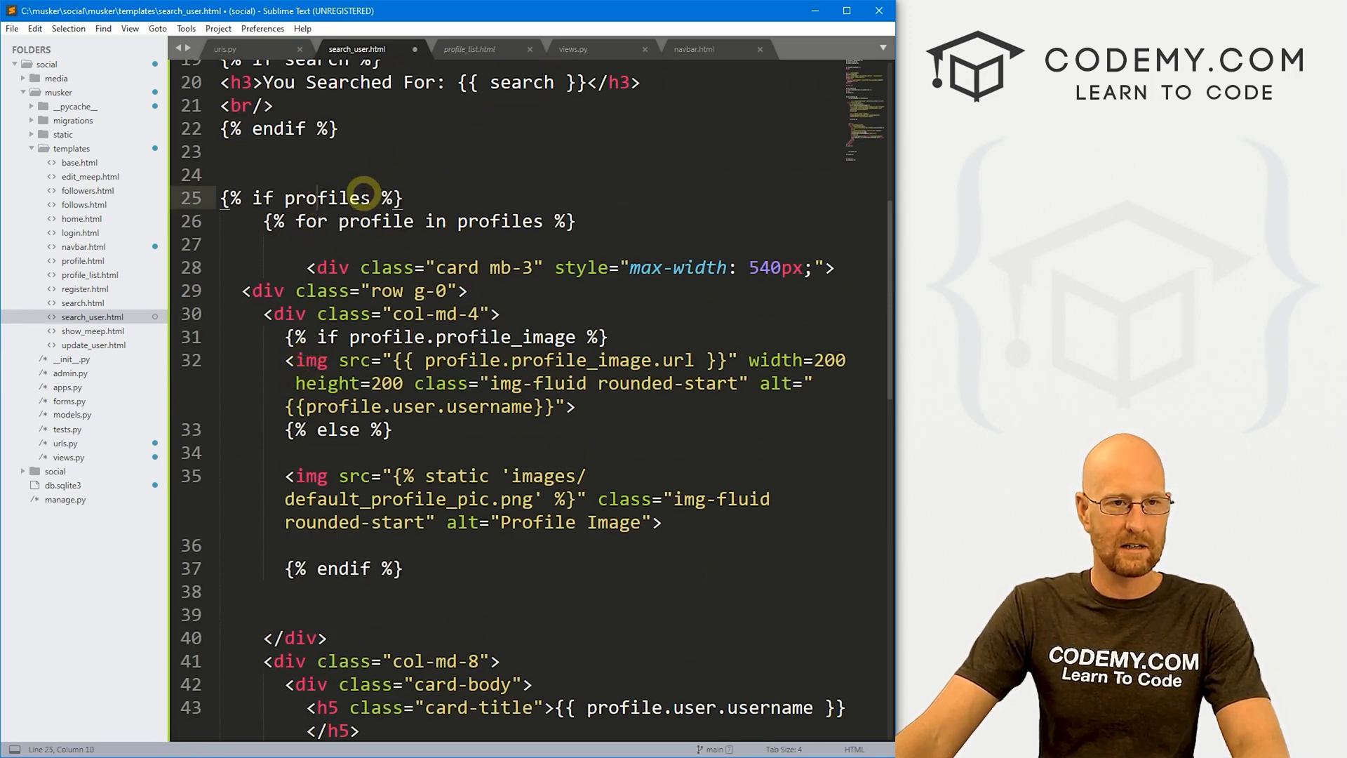
- Change the wrapper to {% if searched %}, confirming the 'searched' context key in views.py
text(search)
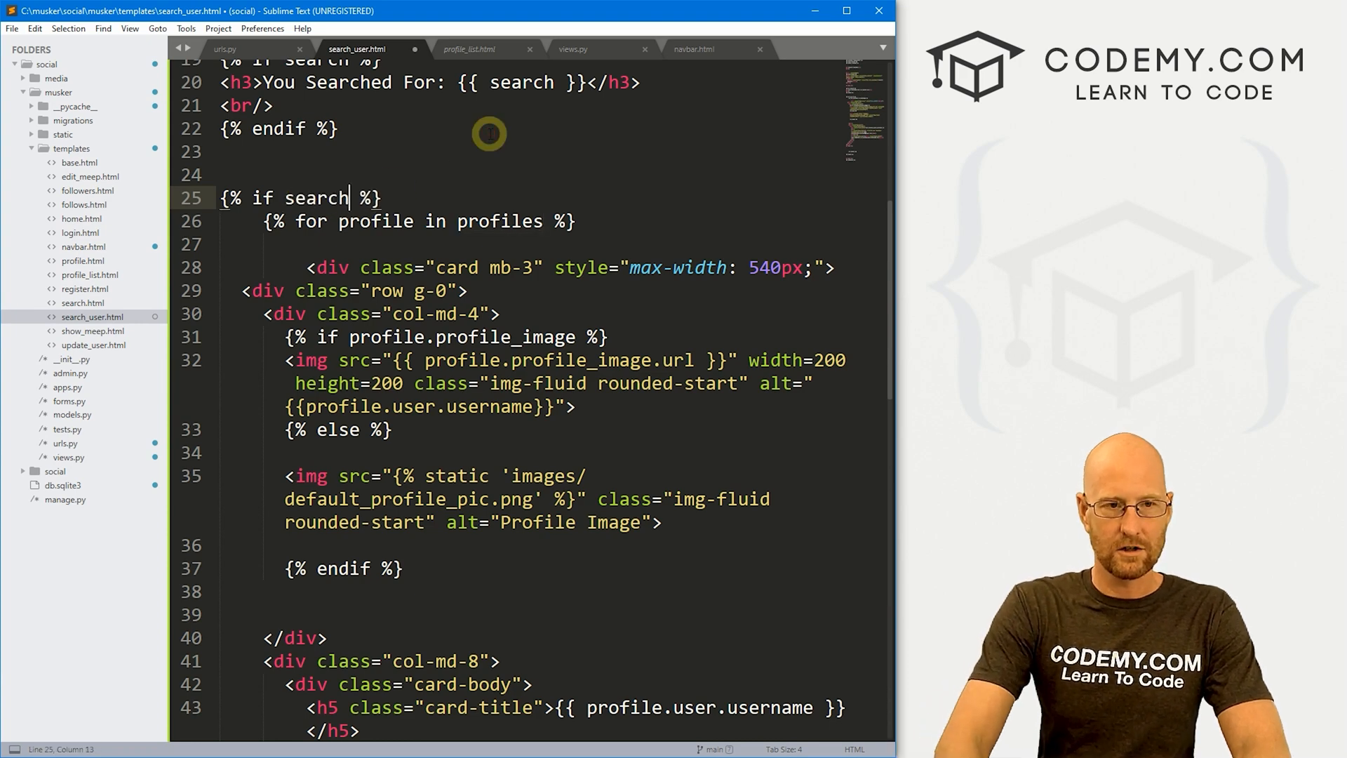
click(572, 48)
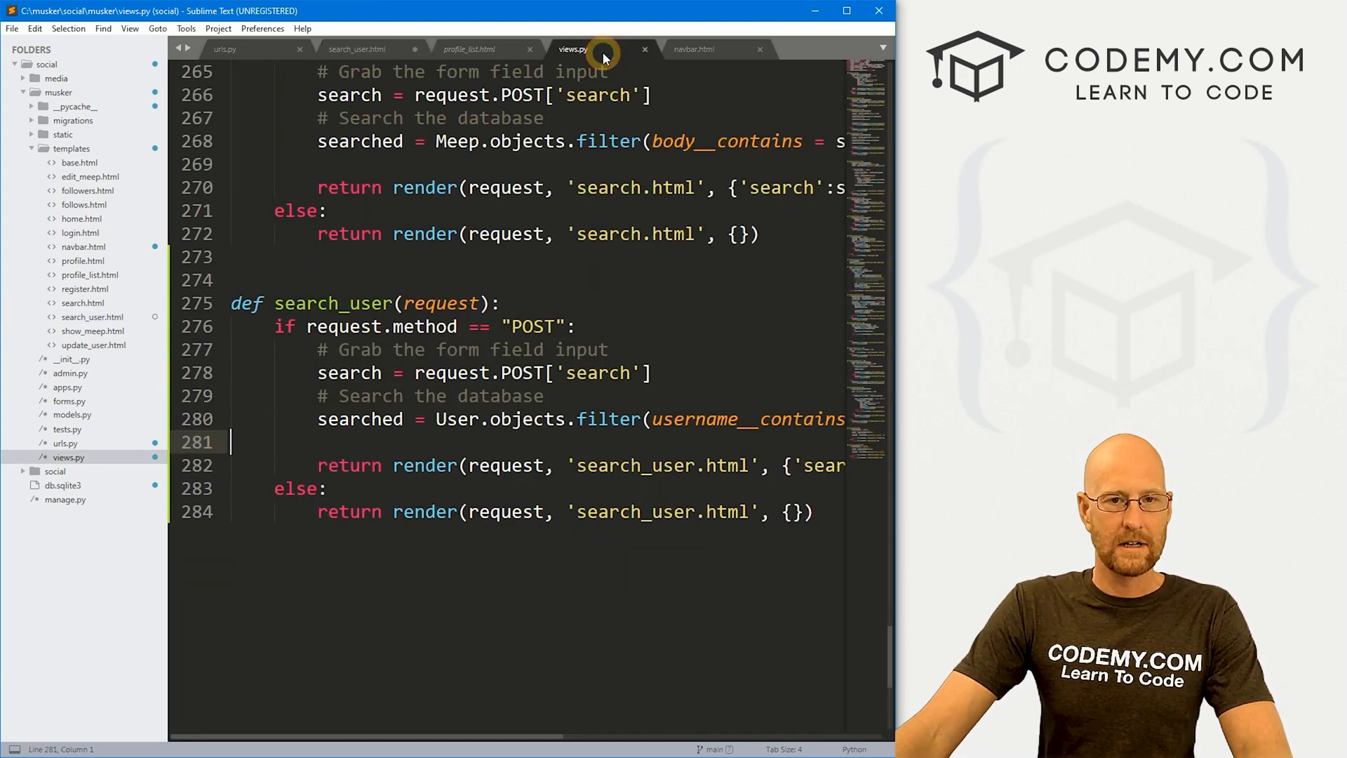
double_click(360, 418)
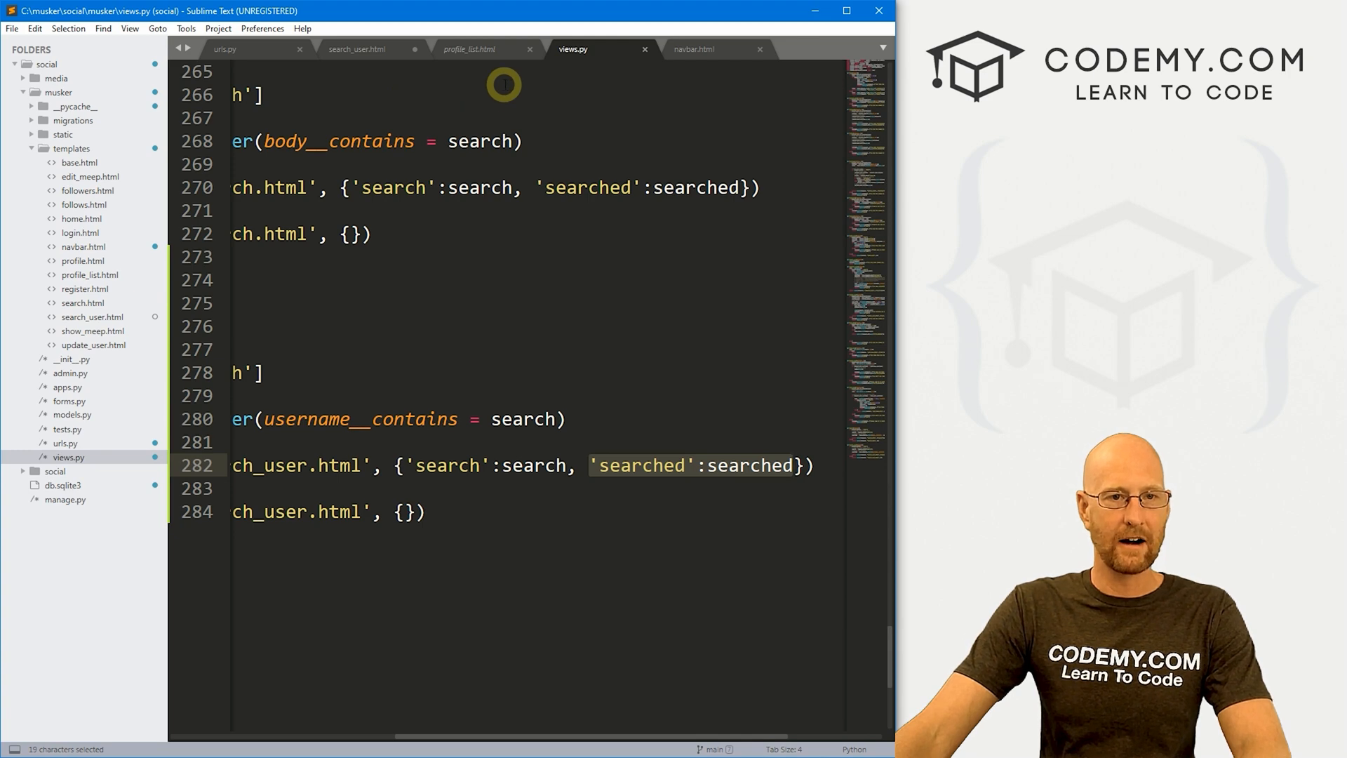
click(469, 49)
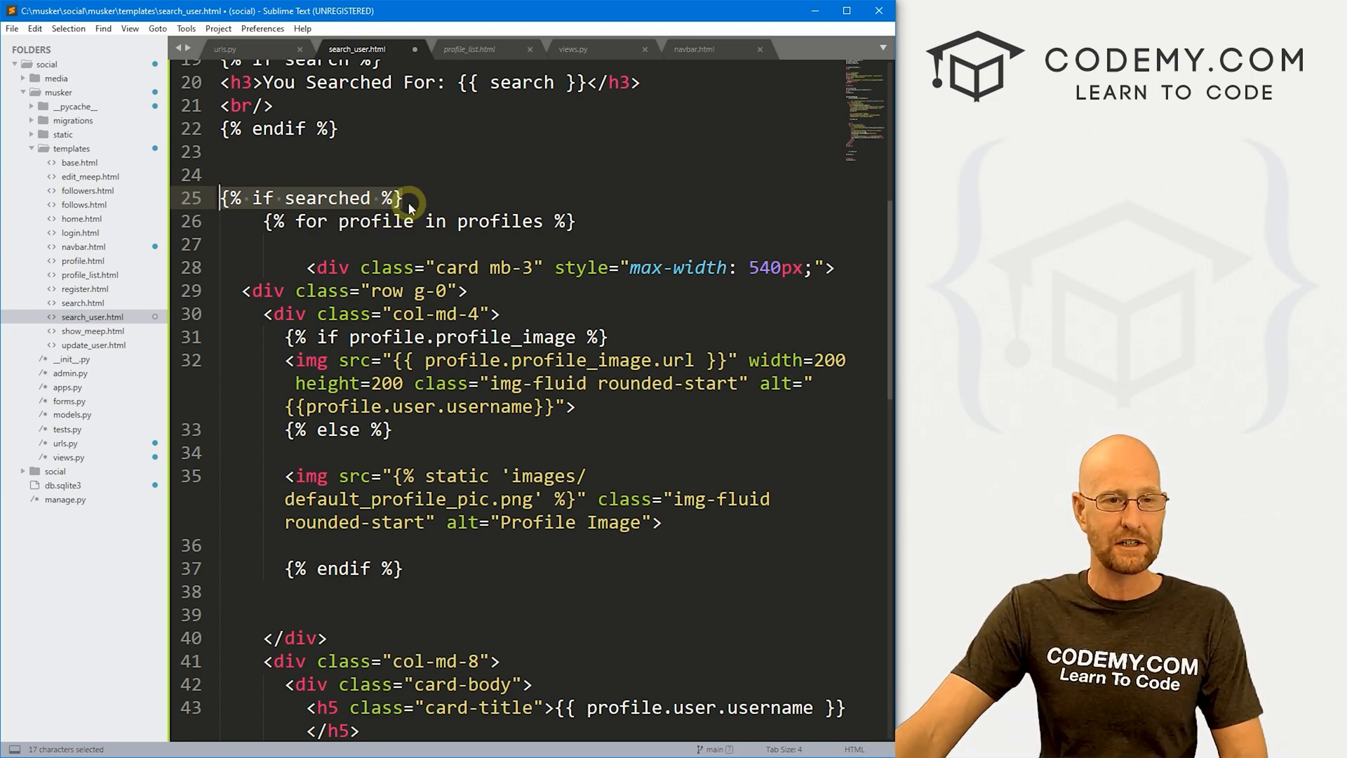
scroll(down, 3)
text({%)
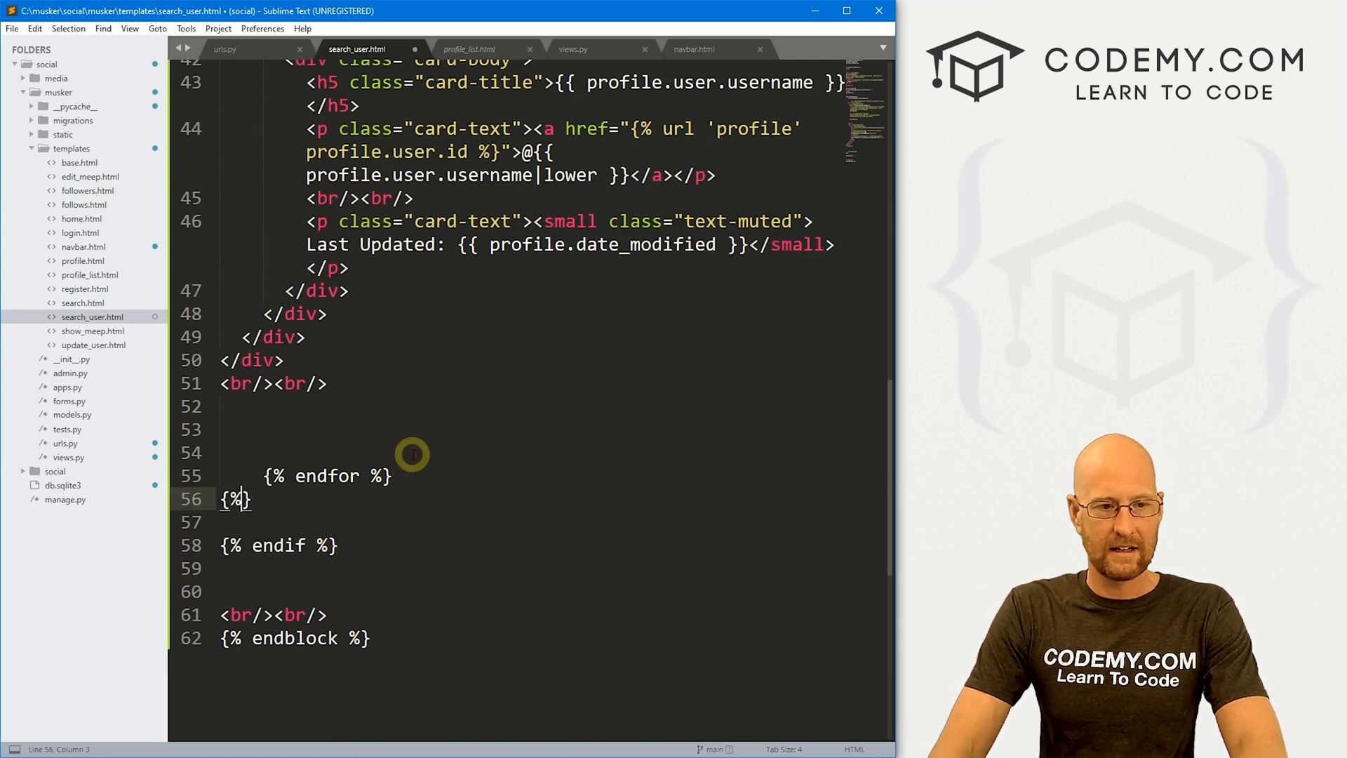
- Add an {% else %} branch reading 'Sorry, No Usernames Containing {{ search }} Exist, Please Try Again...'
text(else %})
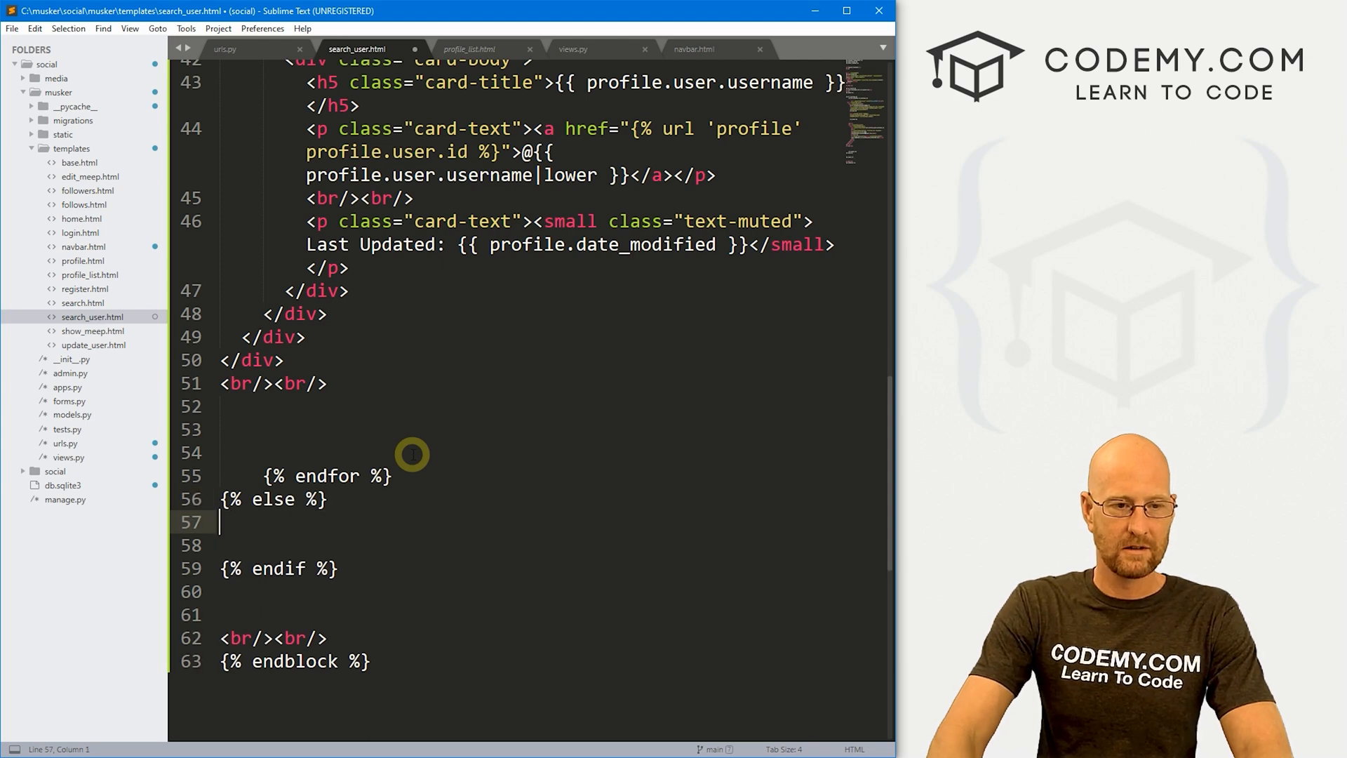
text(Sorry, No Users E)
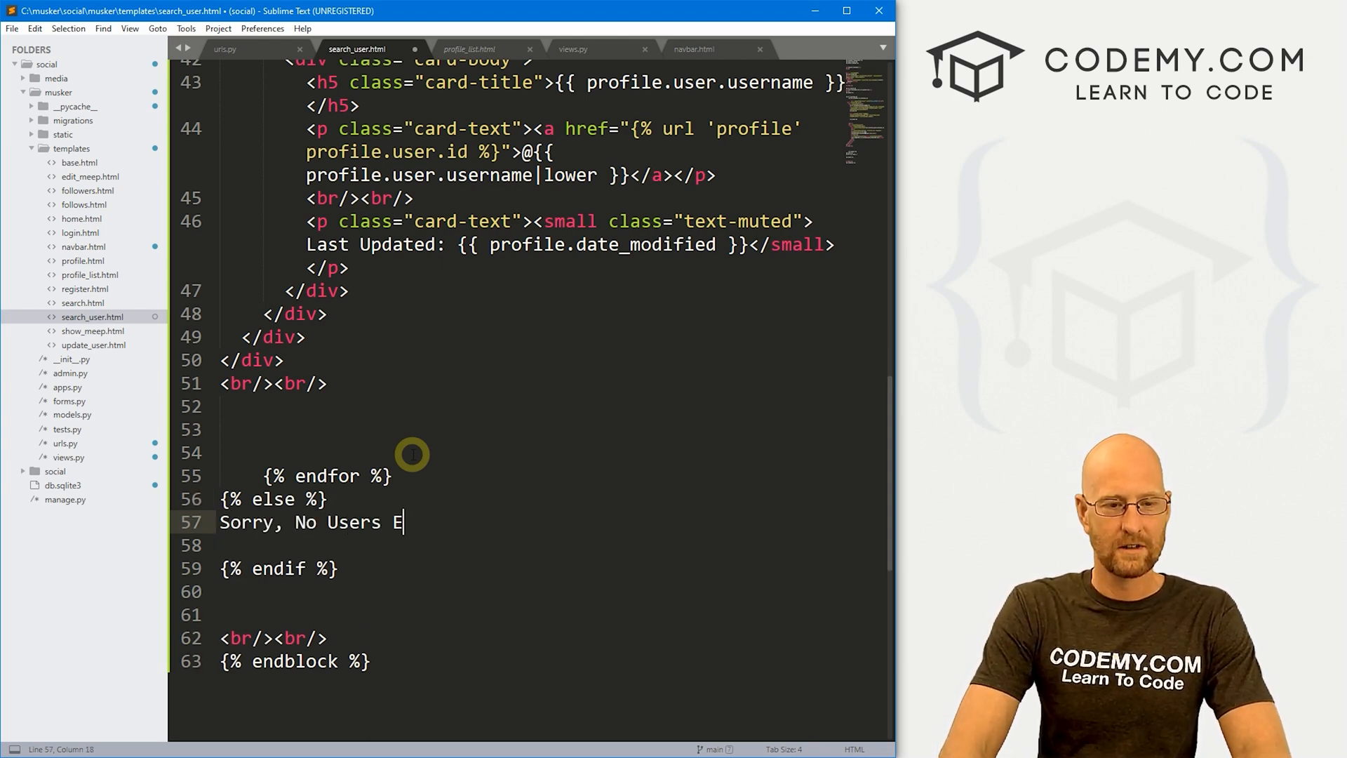
key(backspace)
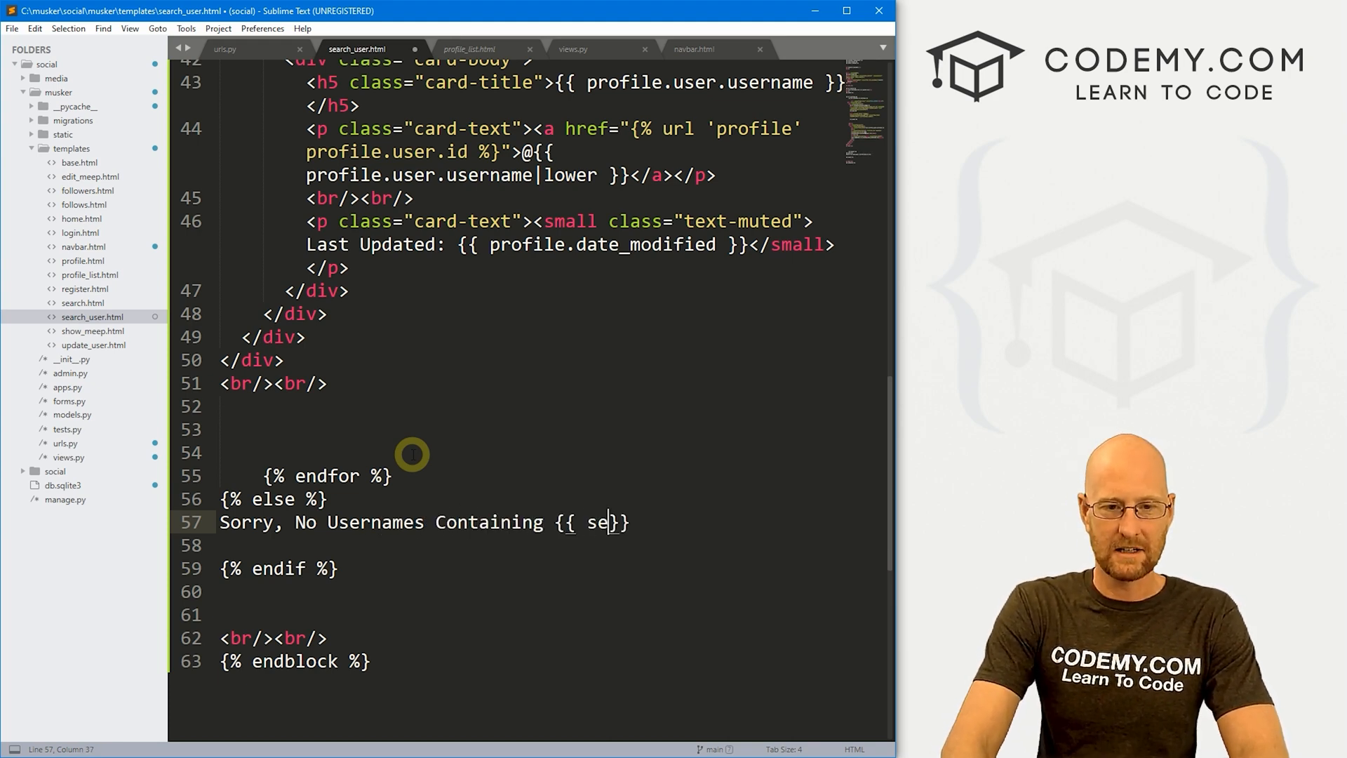
text(arch }} Exist)
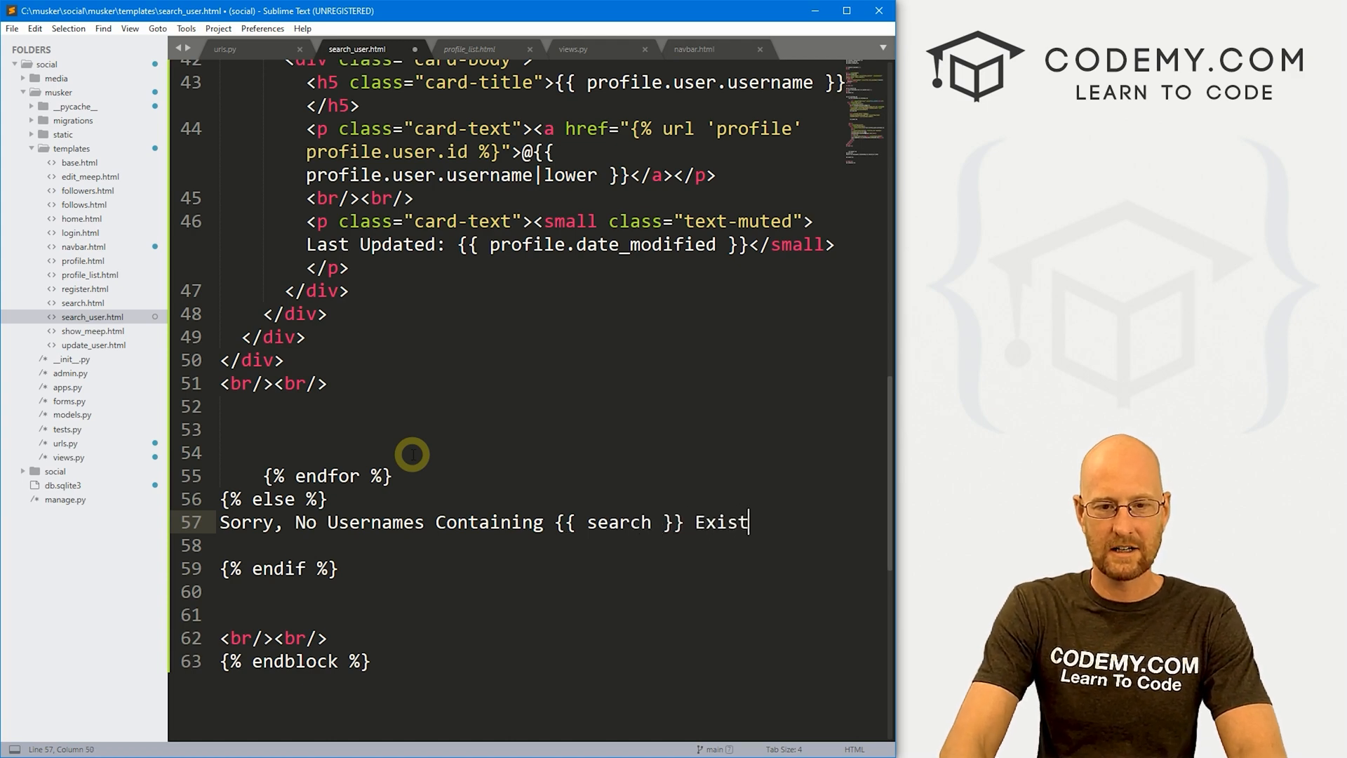
text(, Please Try Again...)
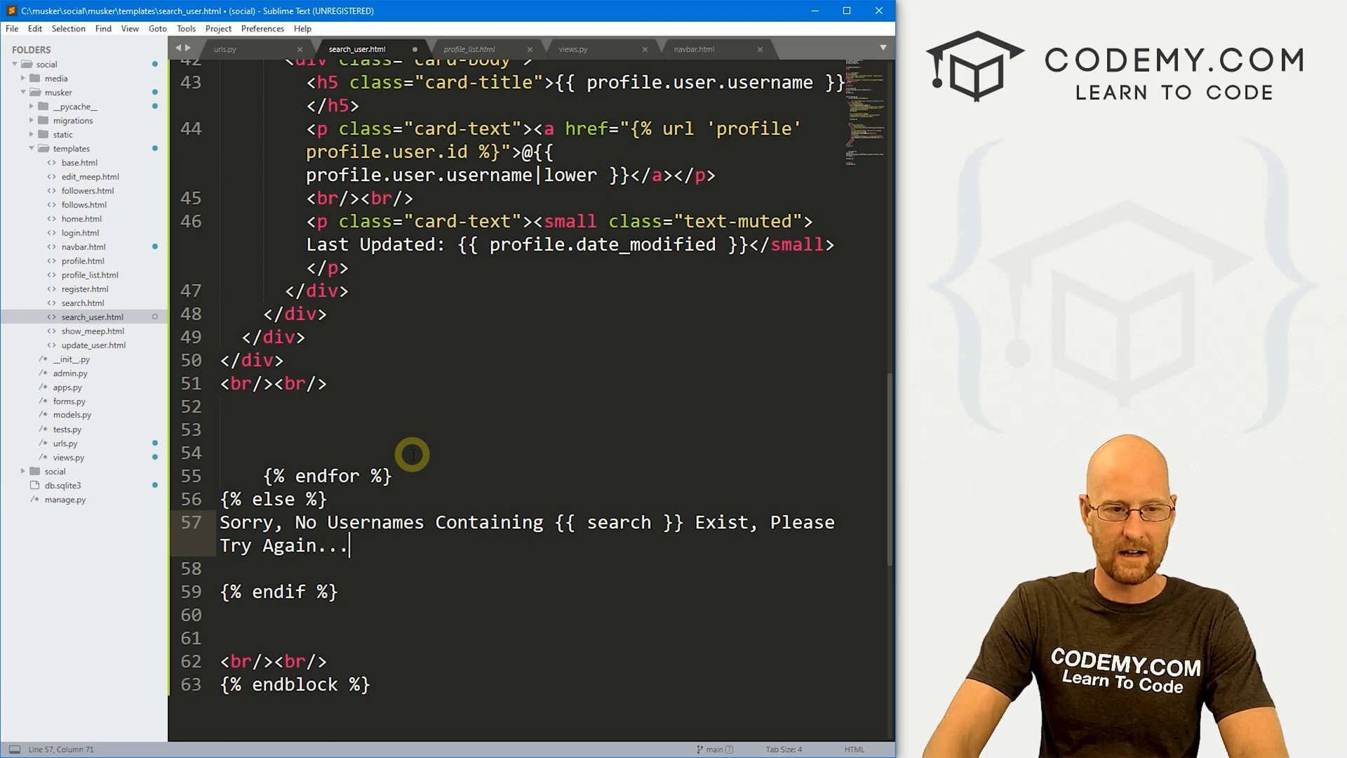
double_click(617, 544)
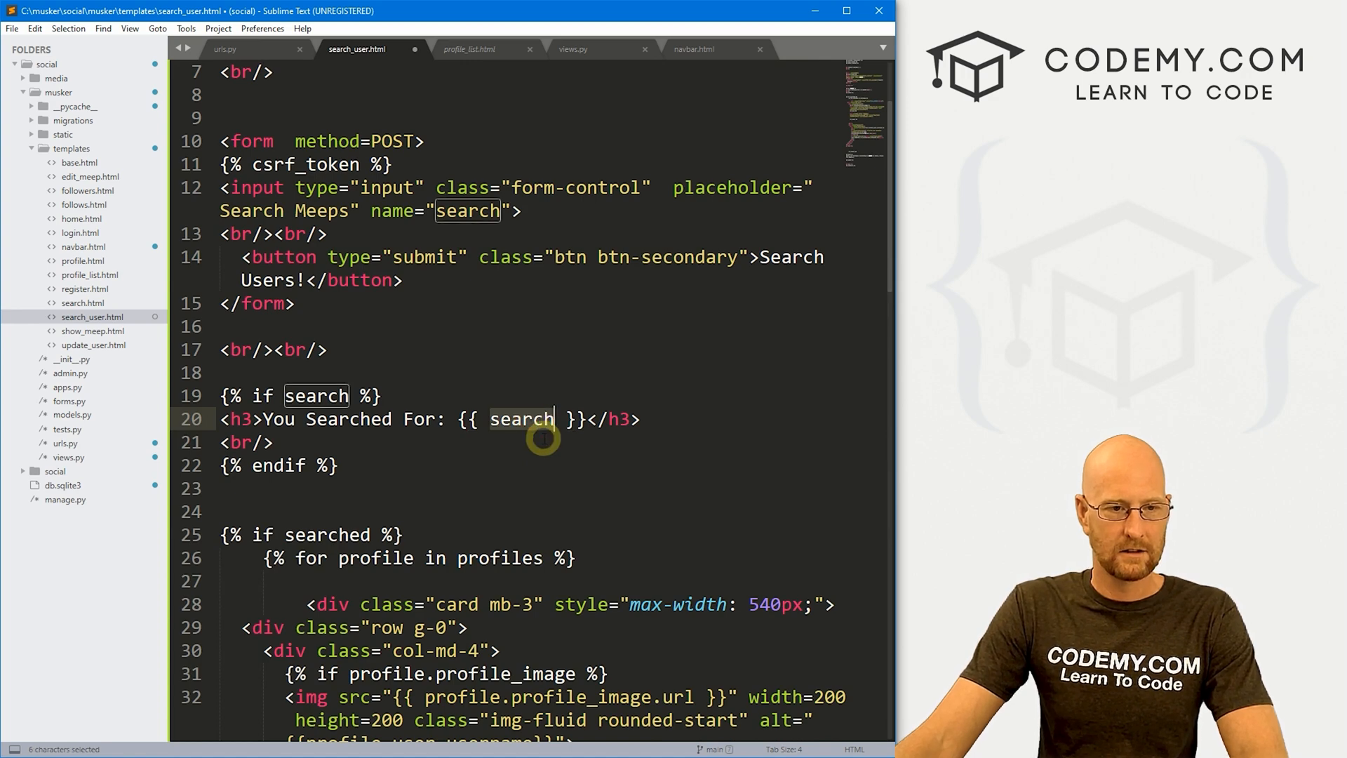
- Loop over searched as result and prefix the profile image check and username with result
scroll(down, 3)
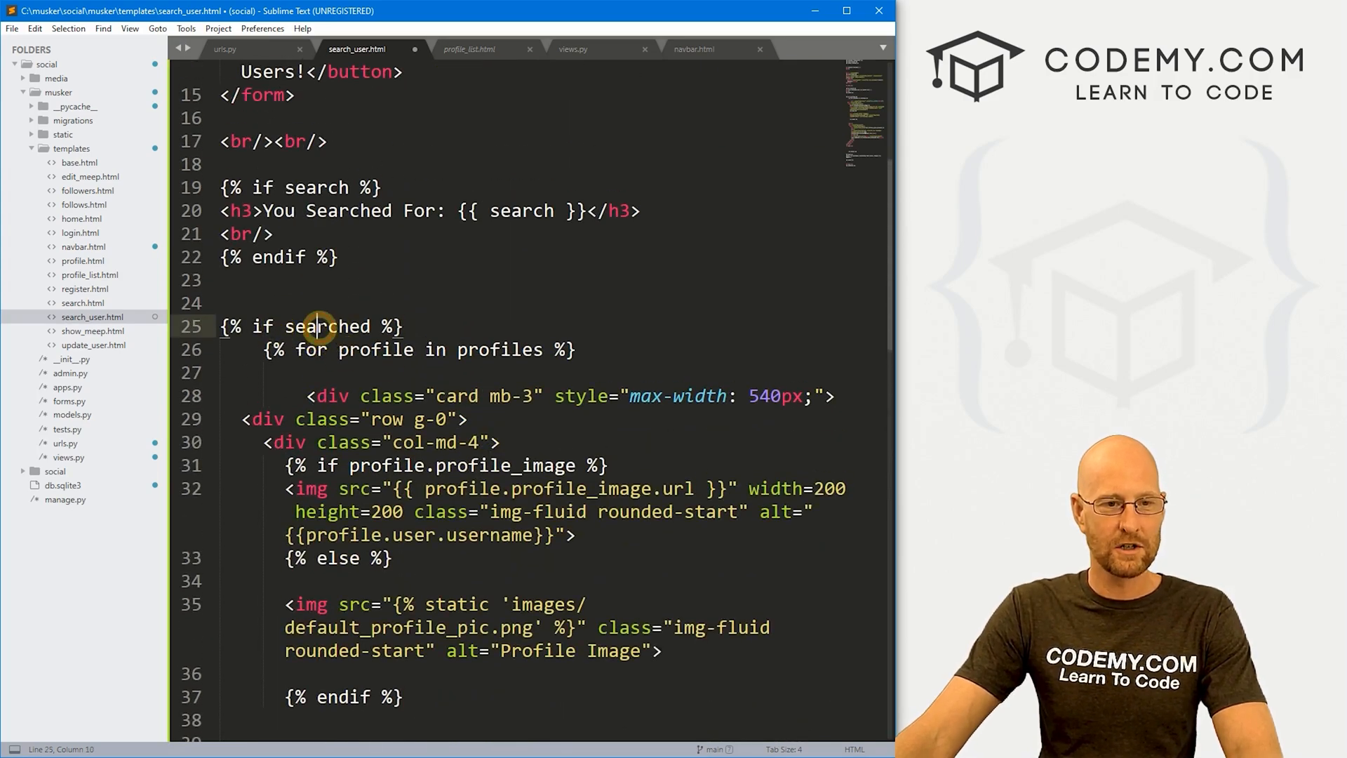
text(searched)
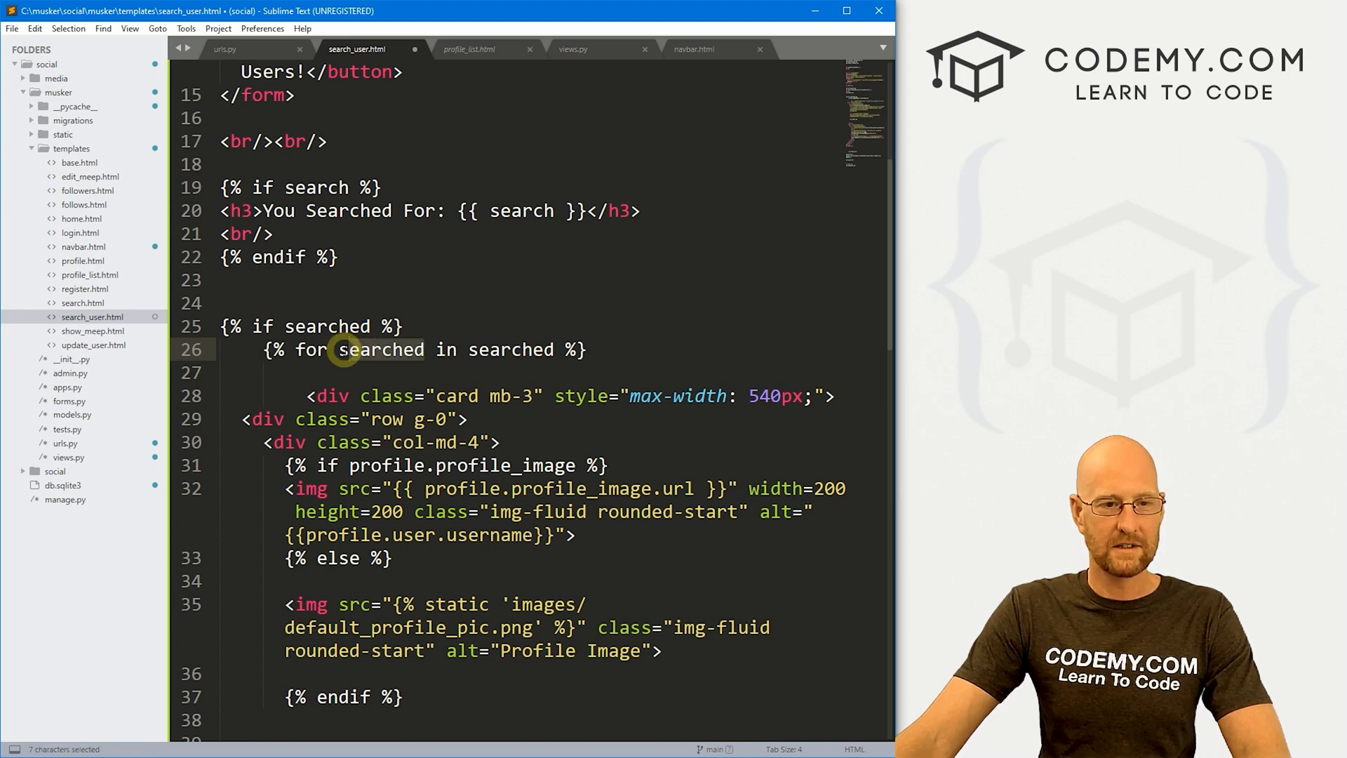
text(result)
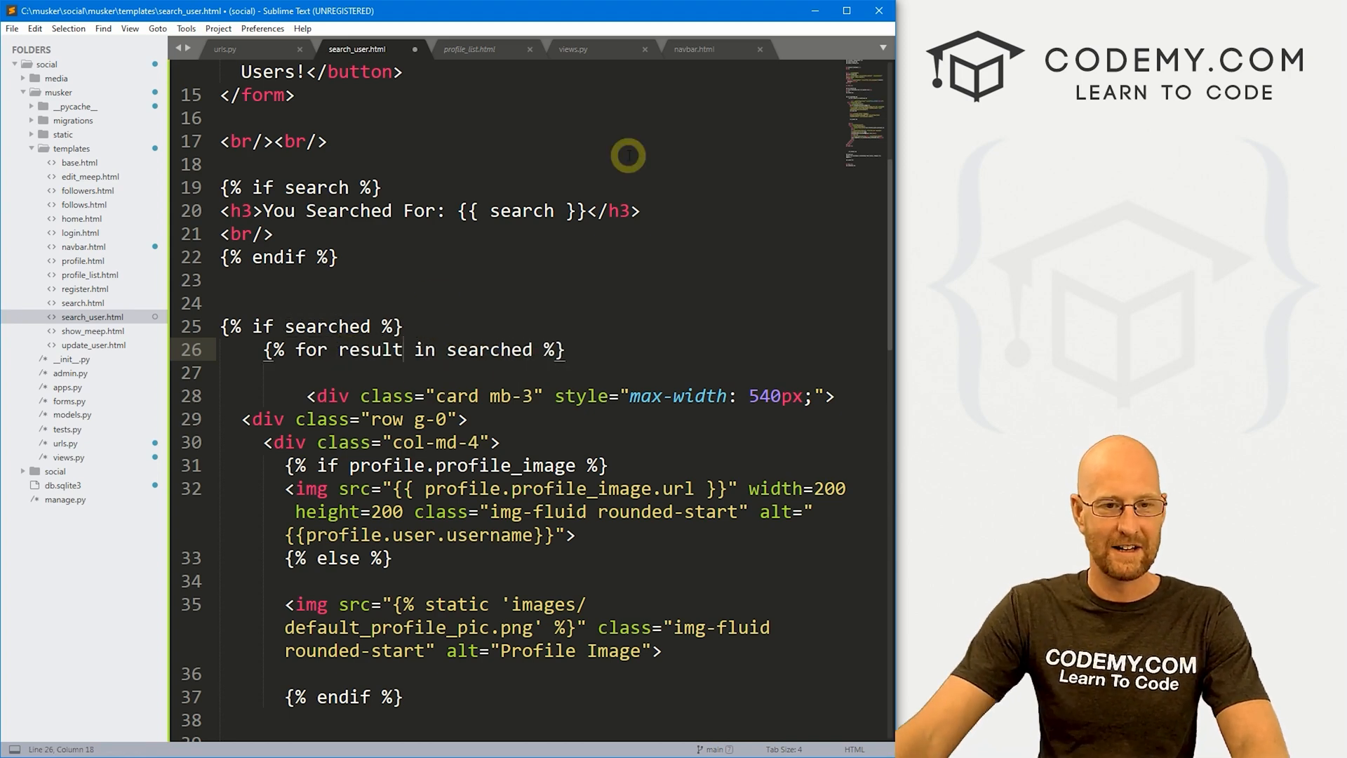
double_click(369, 349)
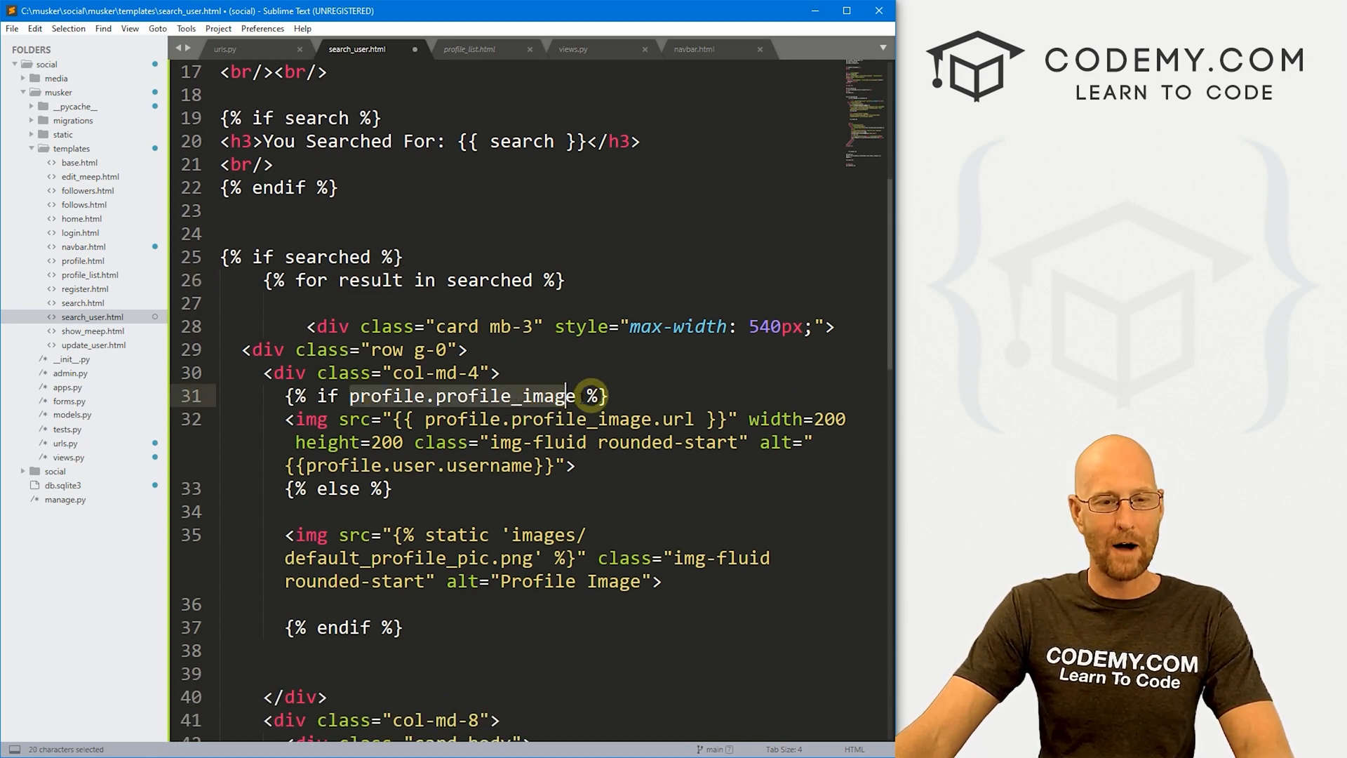
click(352, 395)
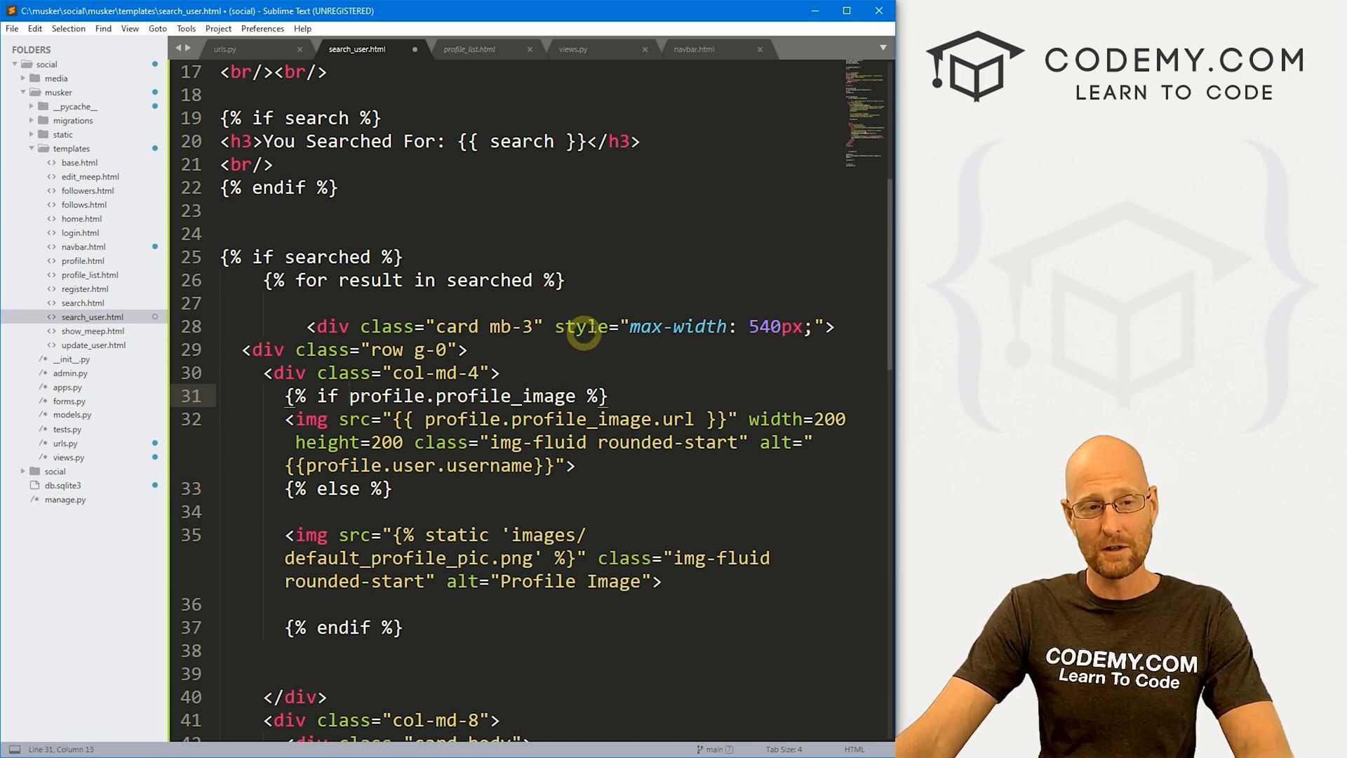
text(result.)
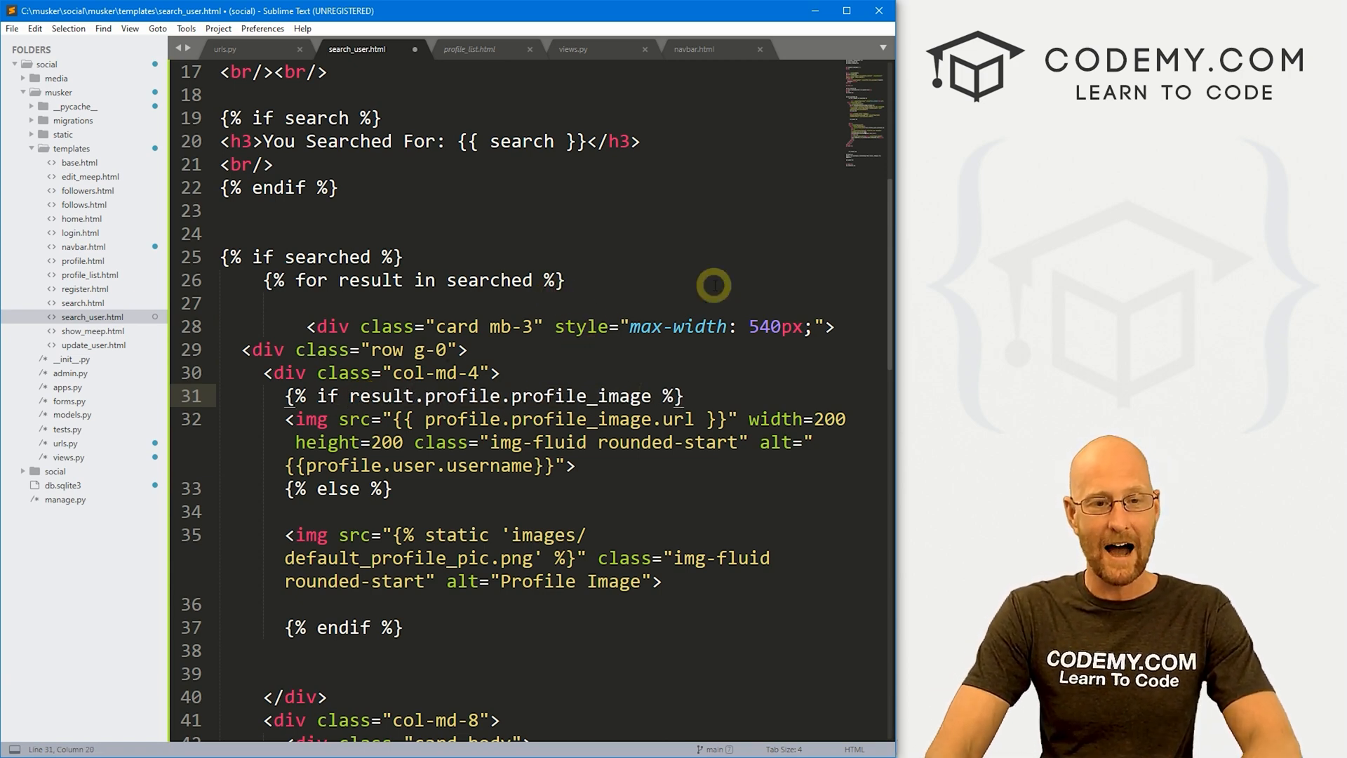
double_click(384, 396)
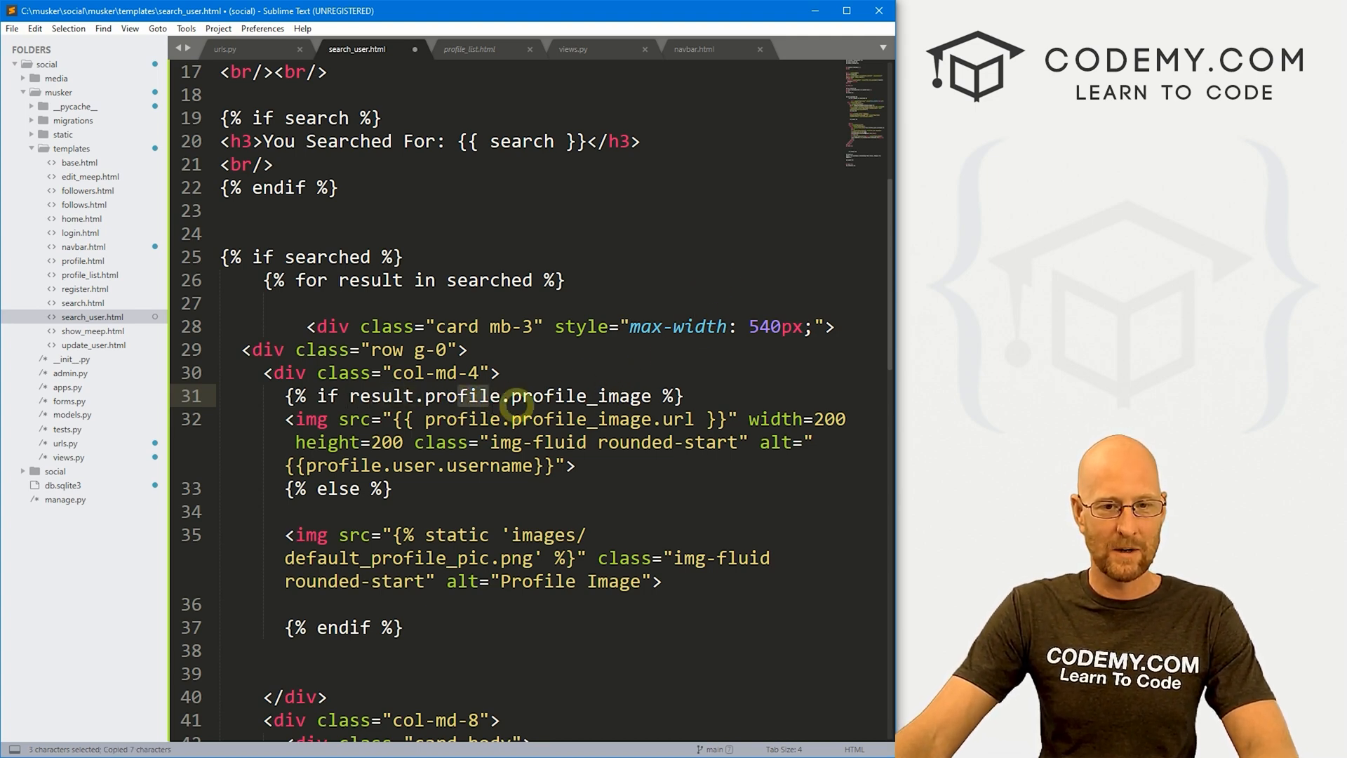
text(result.)
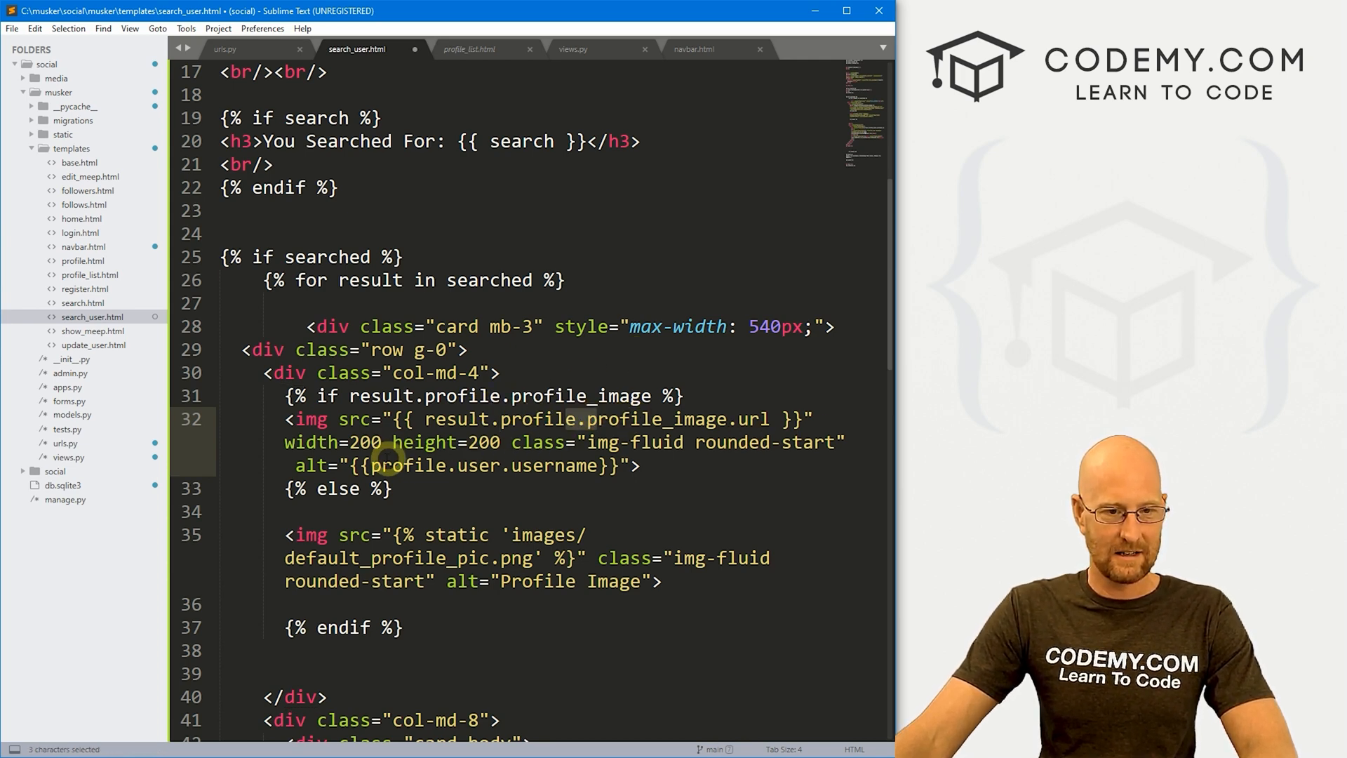
text(result.)
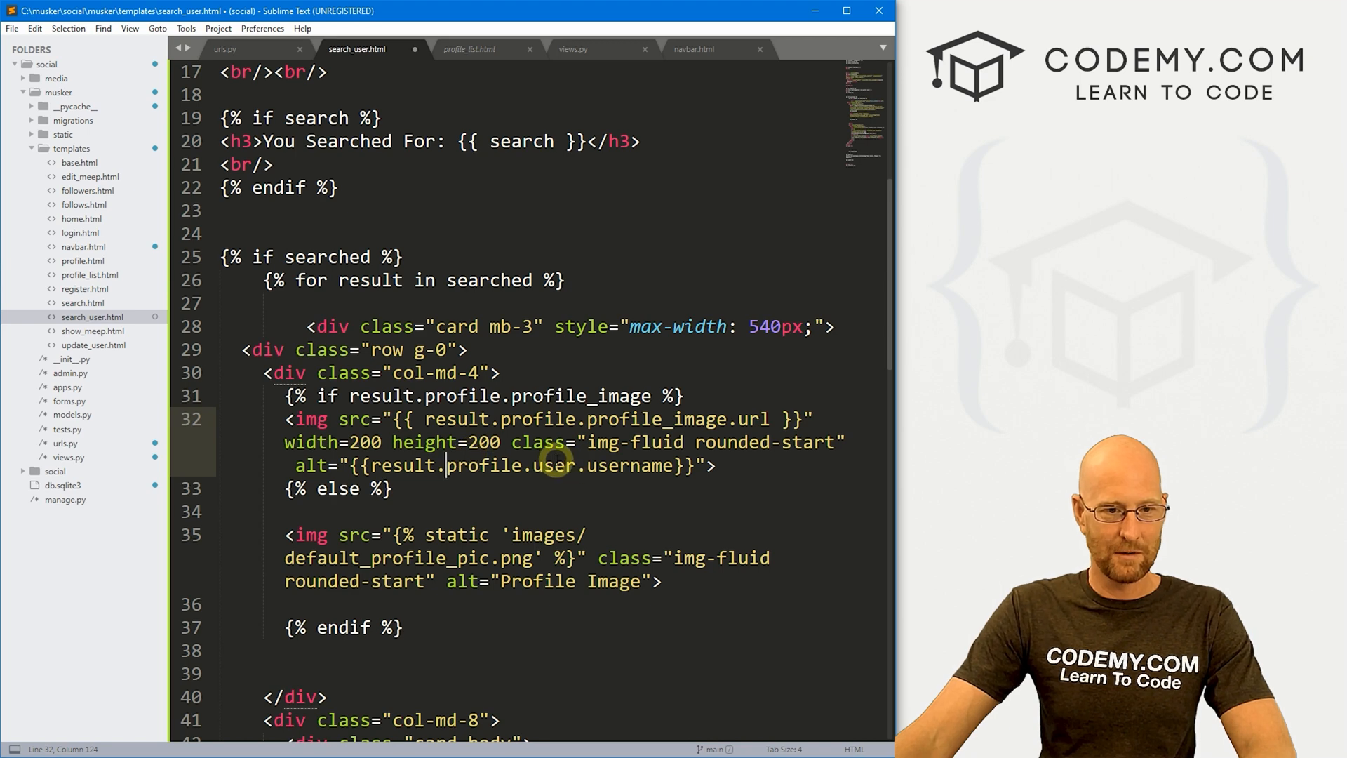
- Prefix the remaining profile link id and date_modified fields in the card body with result
scroll(down, 3)
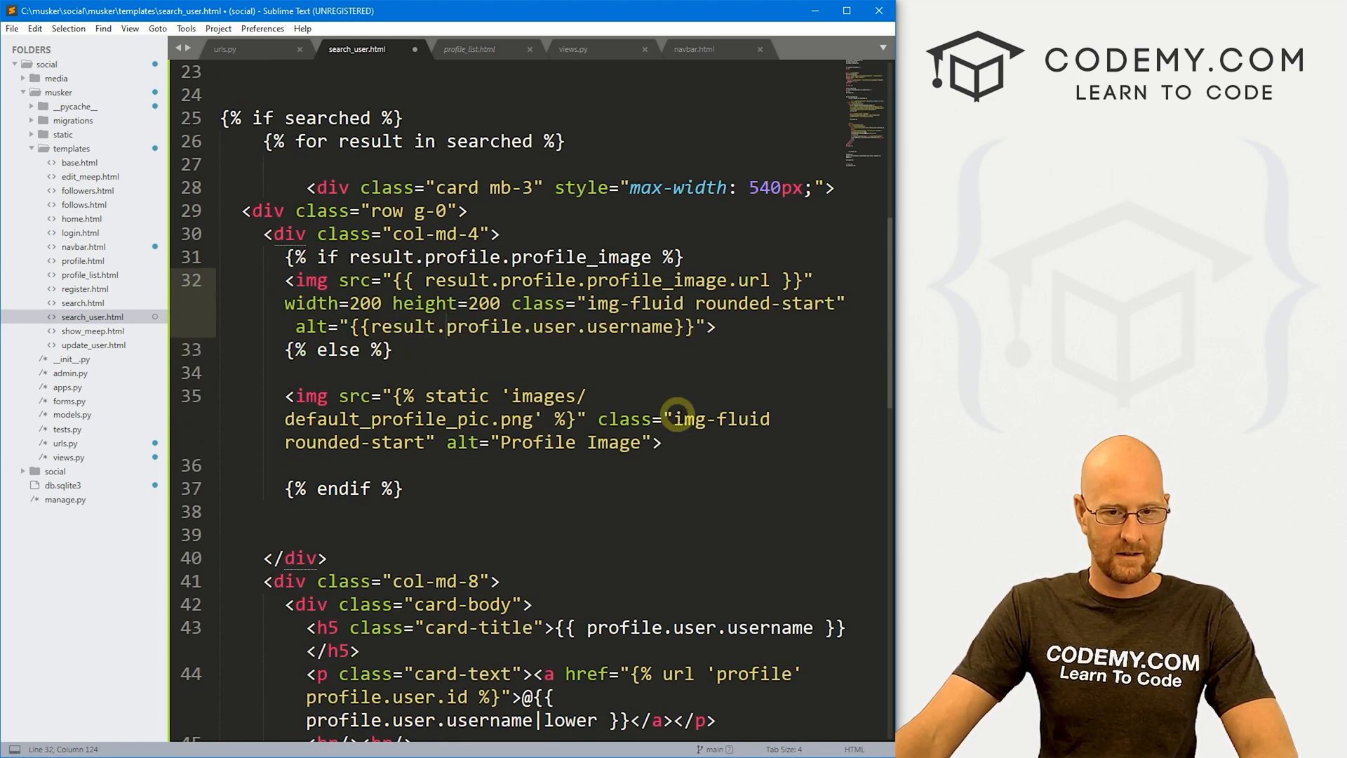
scroll(down, 3)
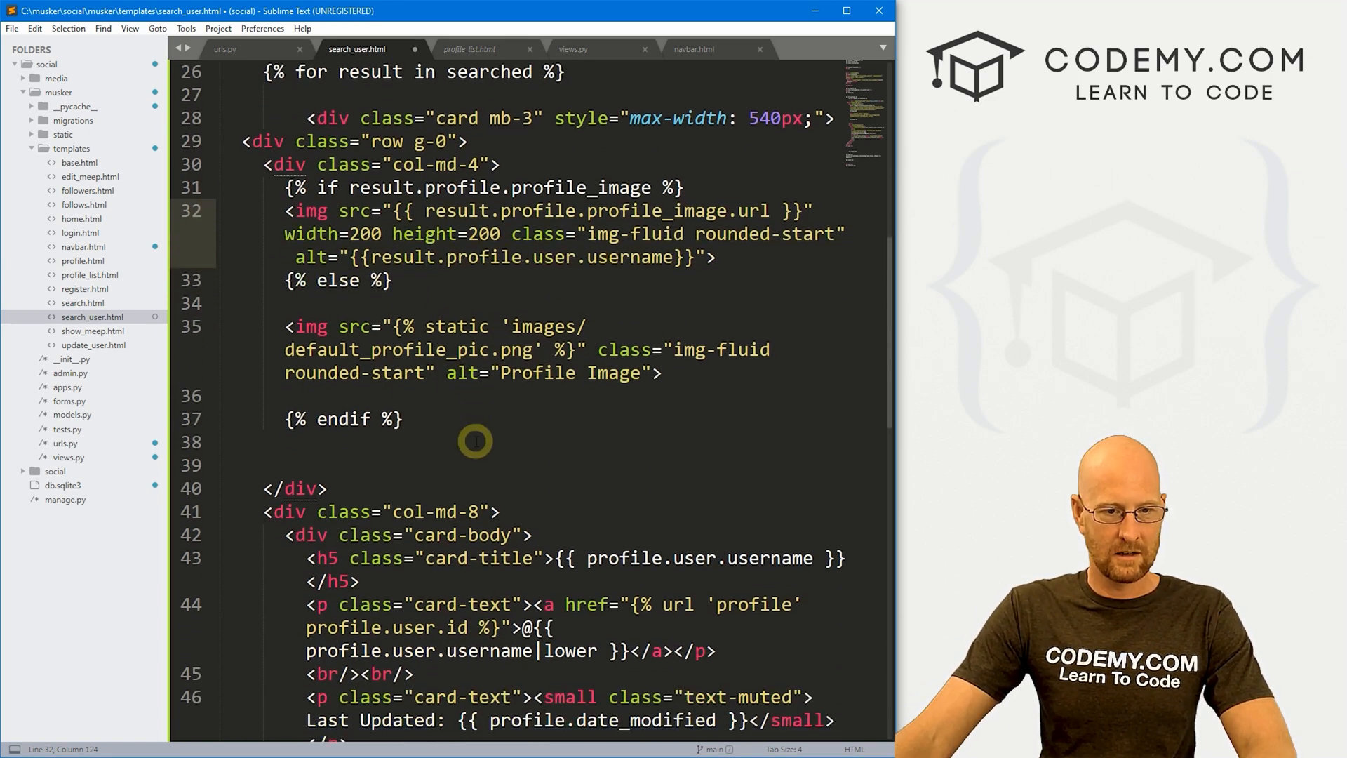
scroll(down, 3)
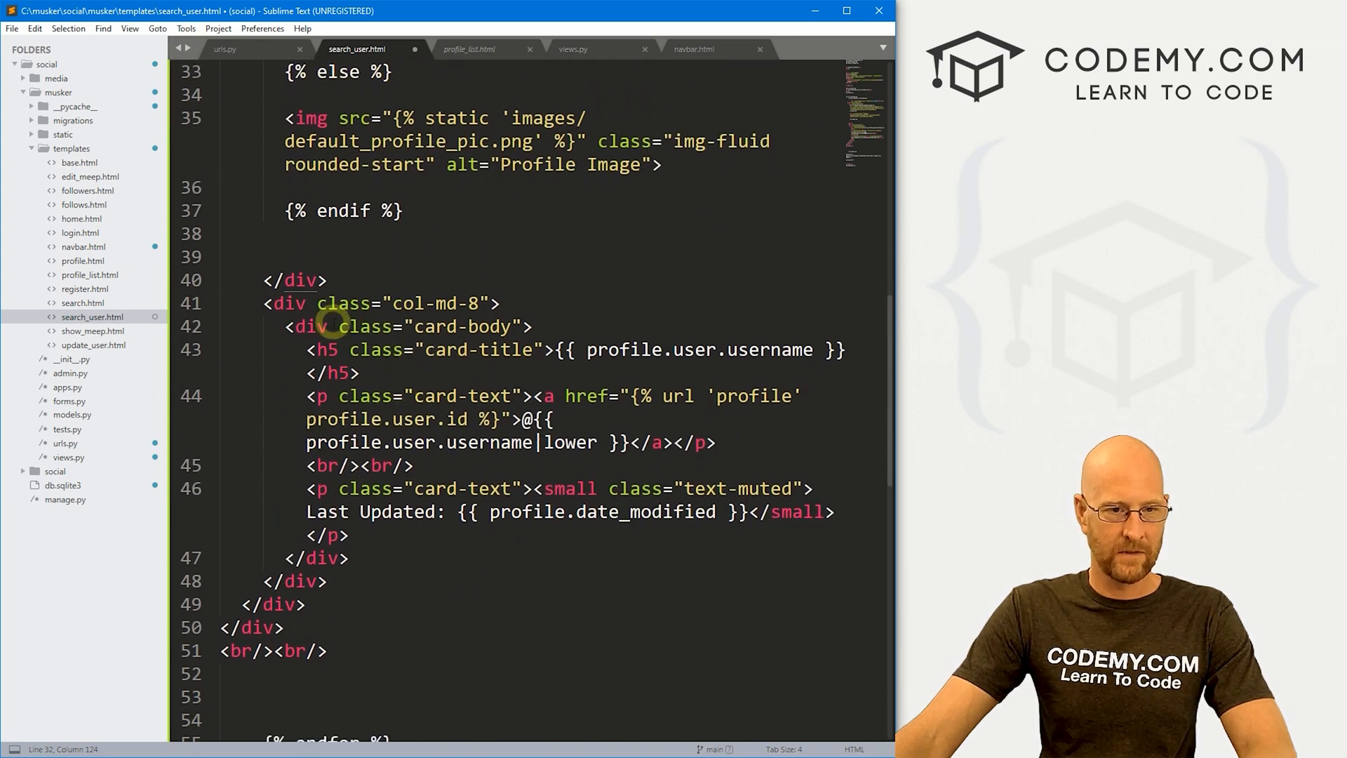
text(result.)
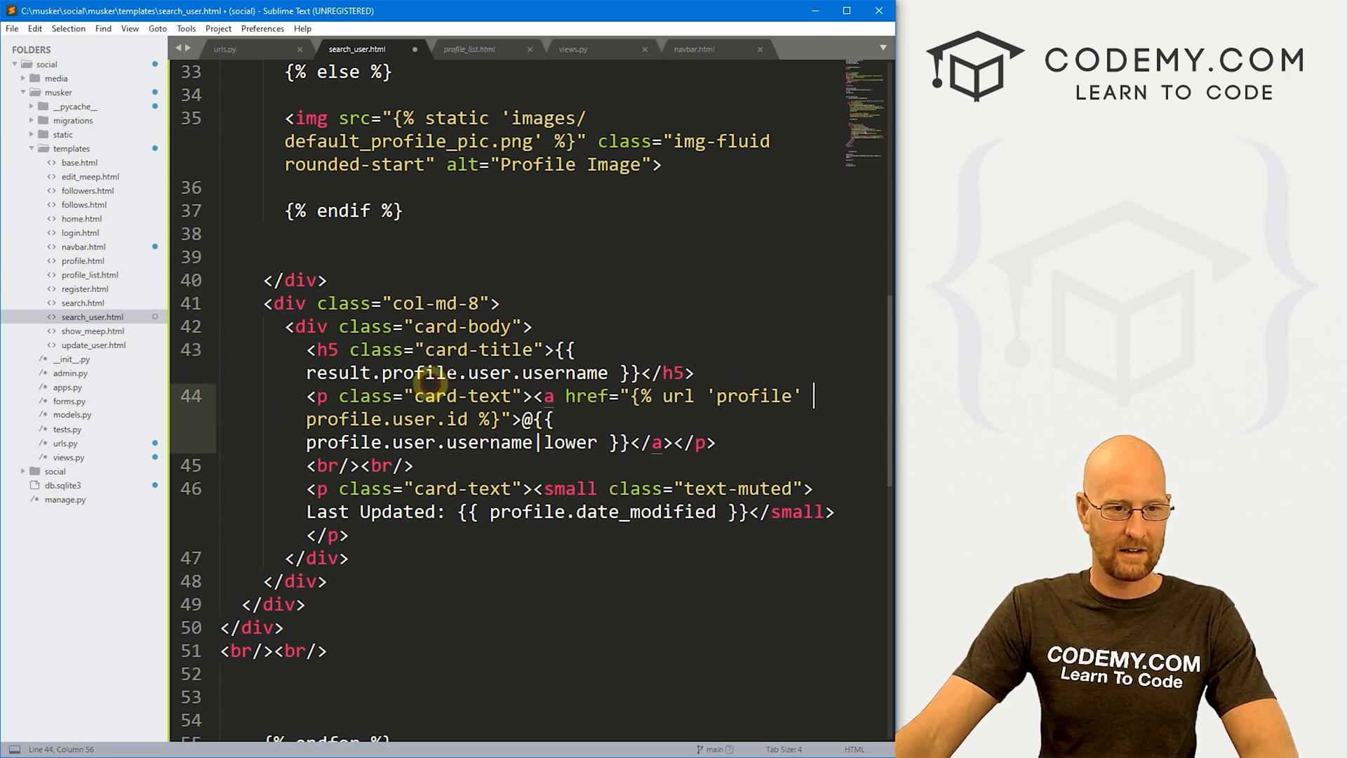
text(result.)
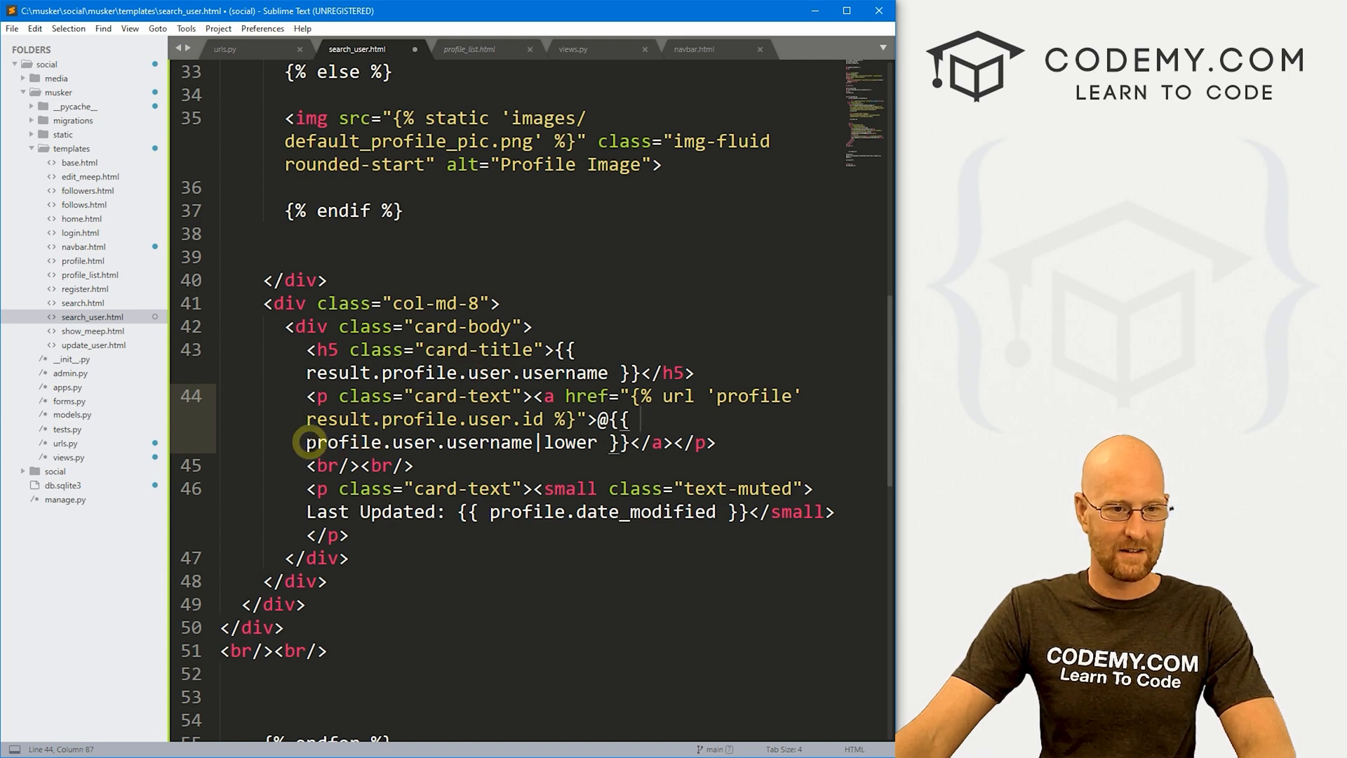
text(result.)
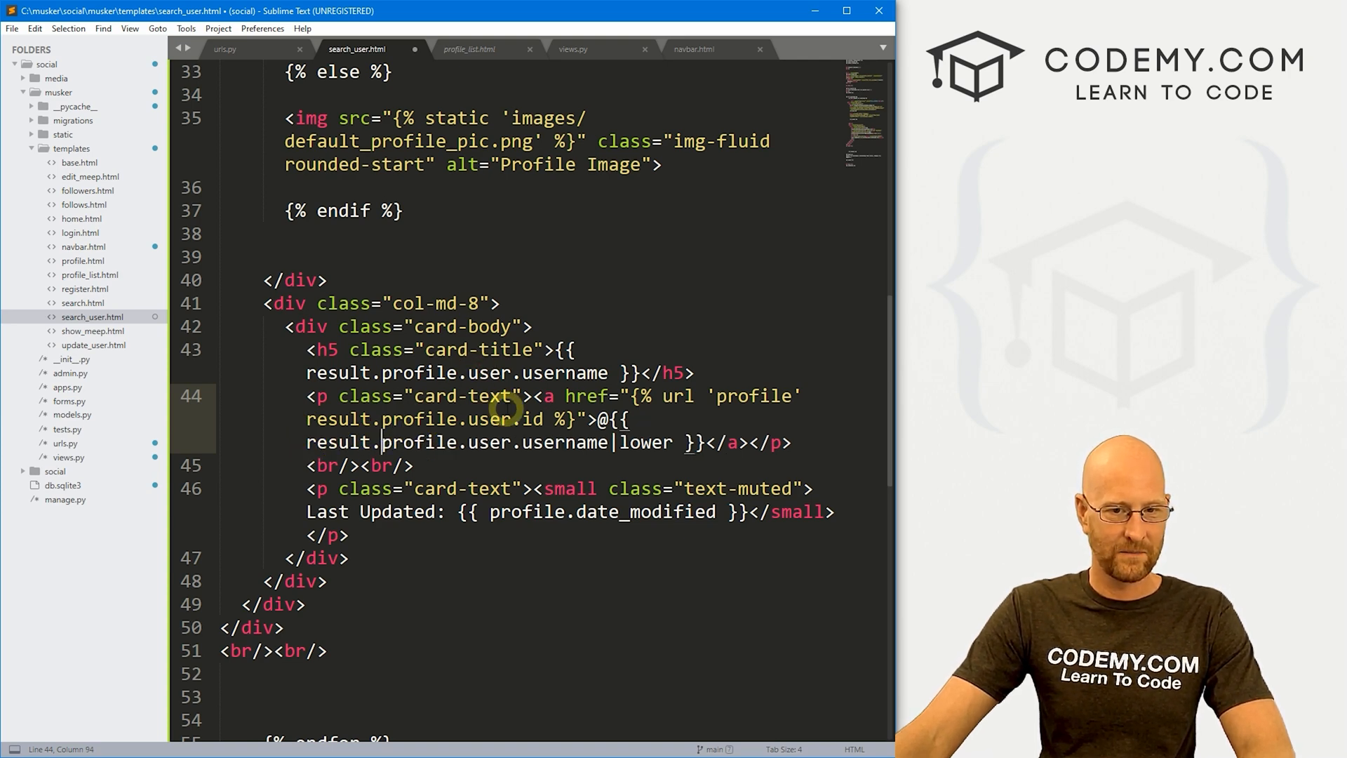
scroll(down, 3)
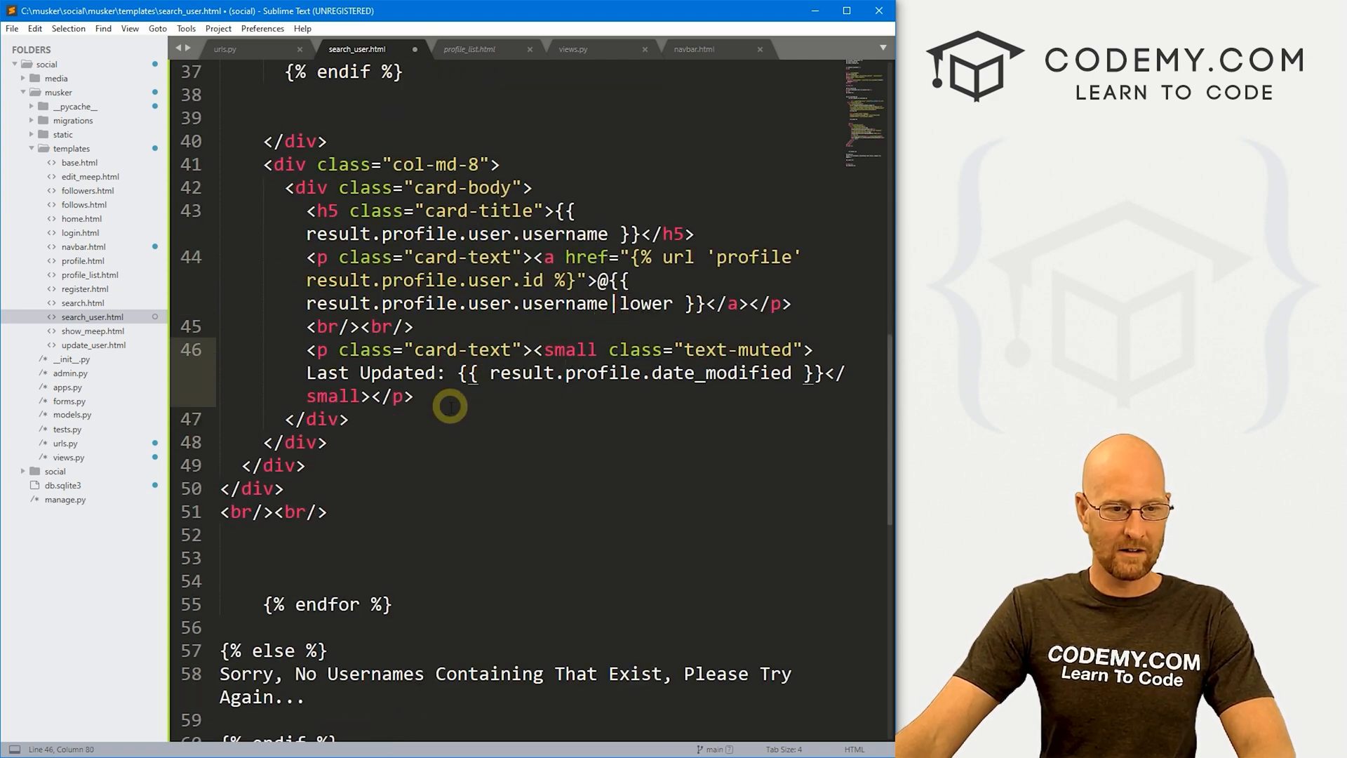
scroll(down, 3)
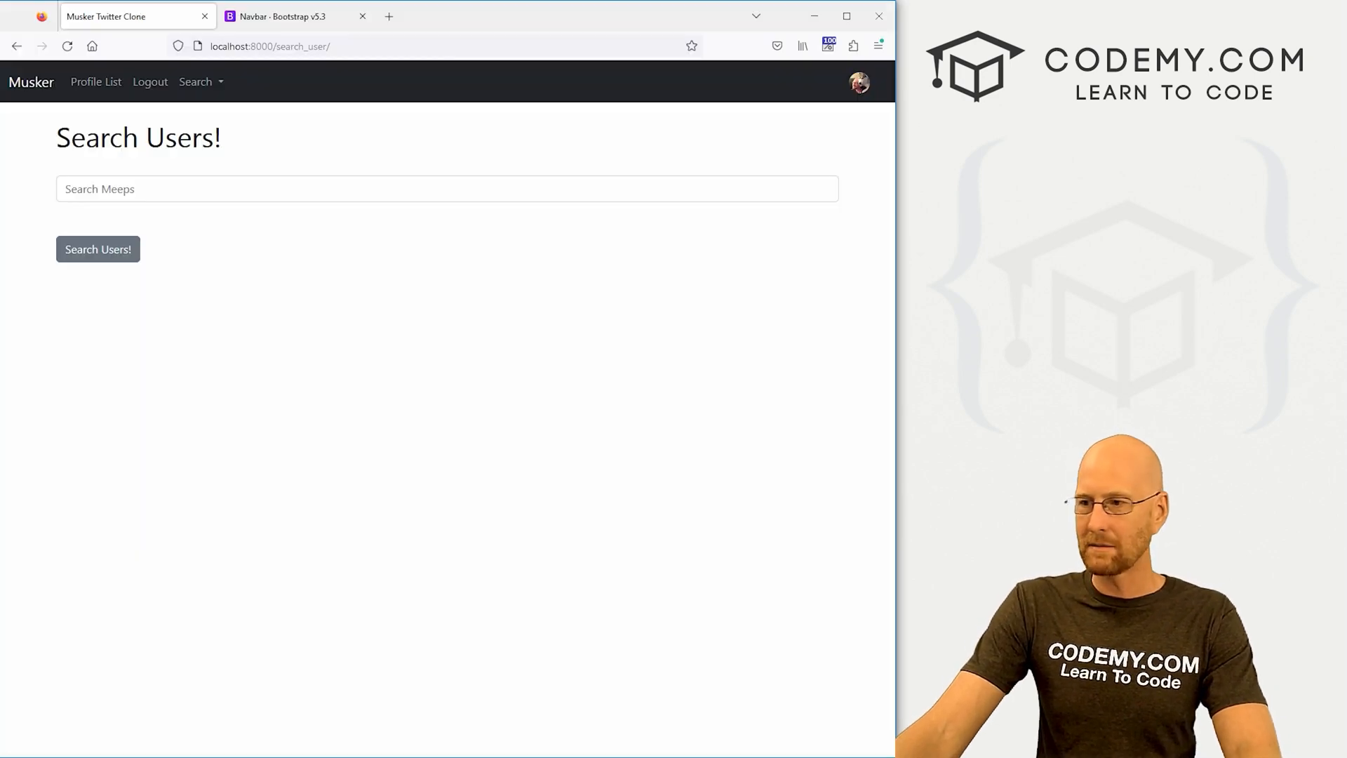
- Reload the Search Users page and confirm the no-results sorry message shows
click(197, 81)
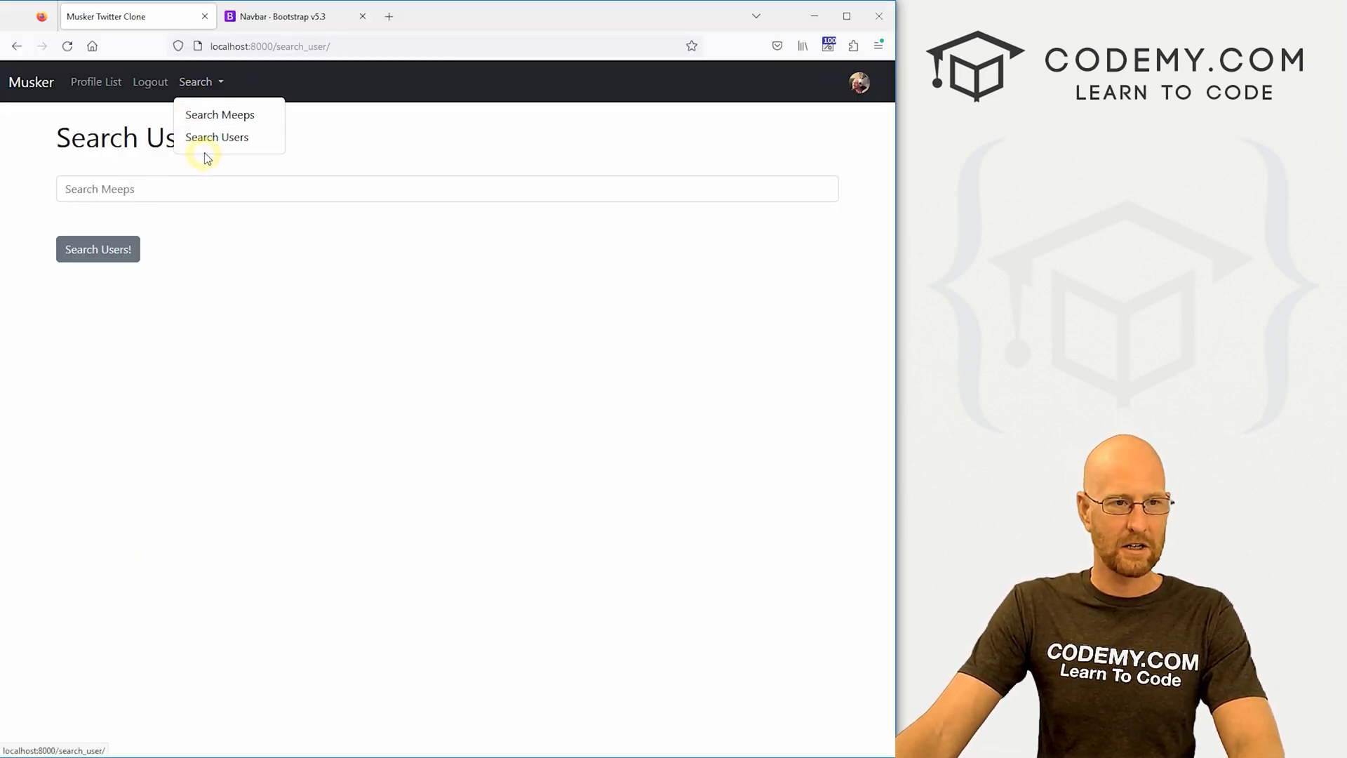
click(97, 250)
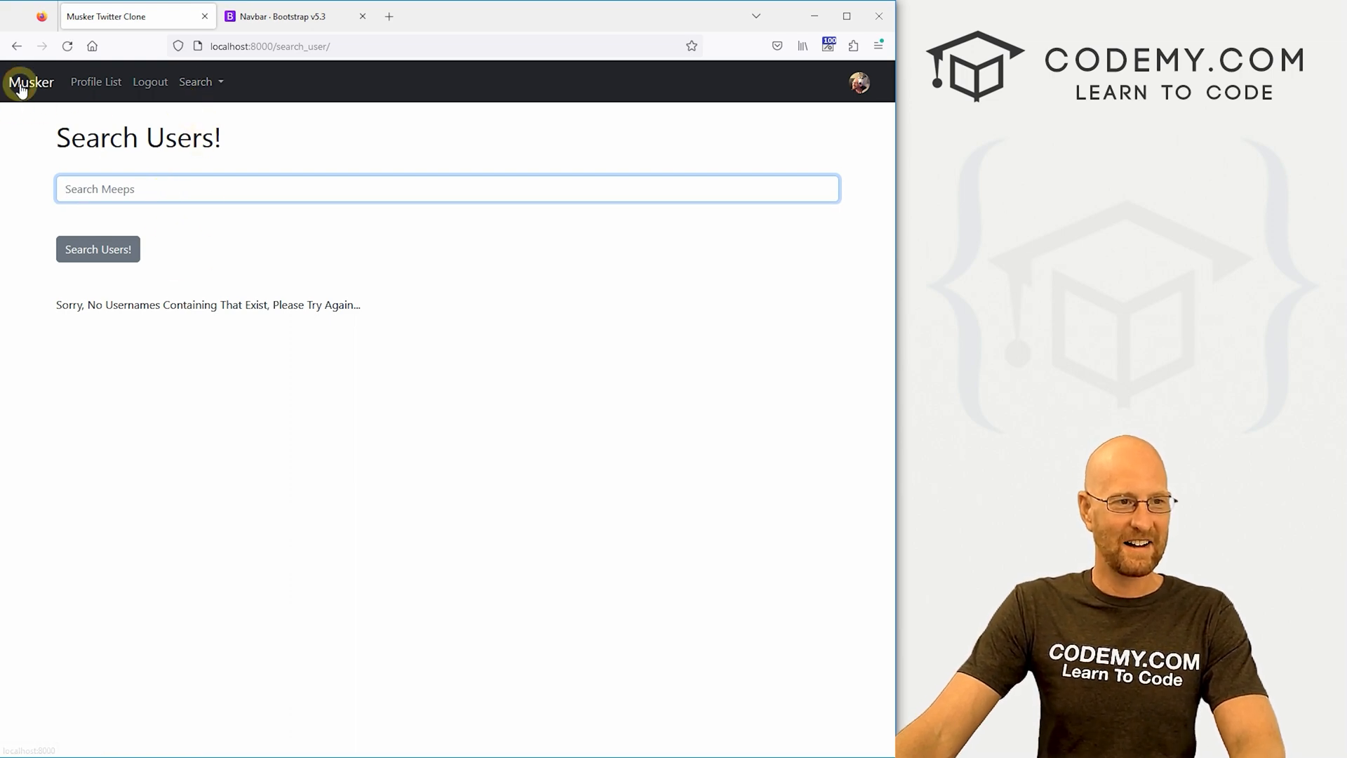
drag(56, 305, 361, 304)
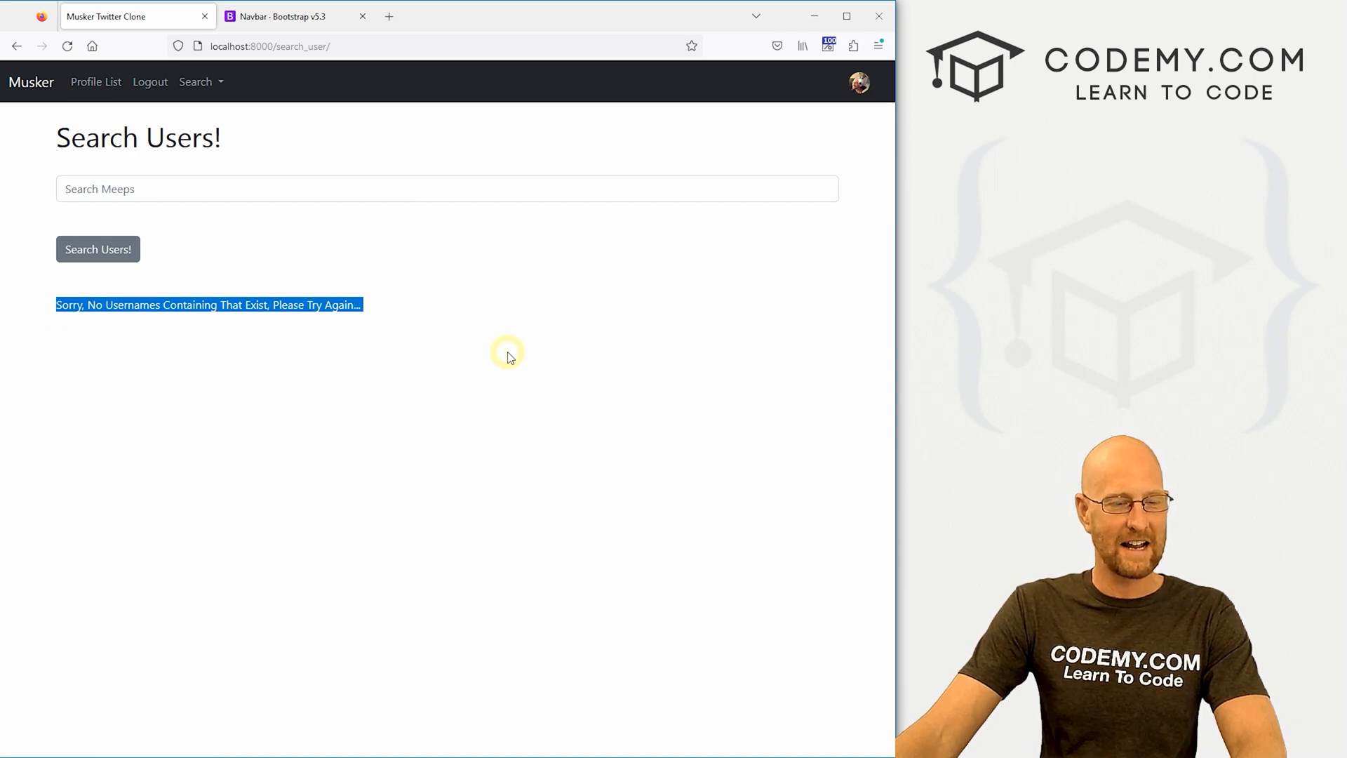
mouse_move(492, 324)
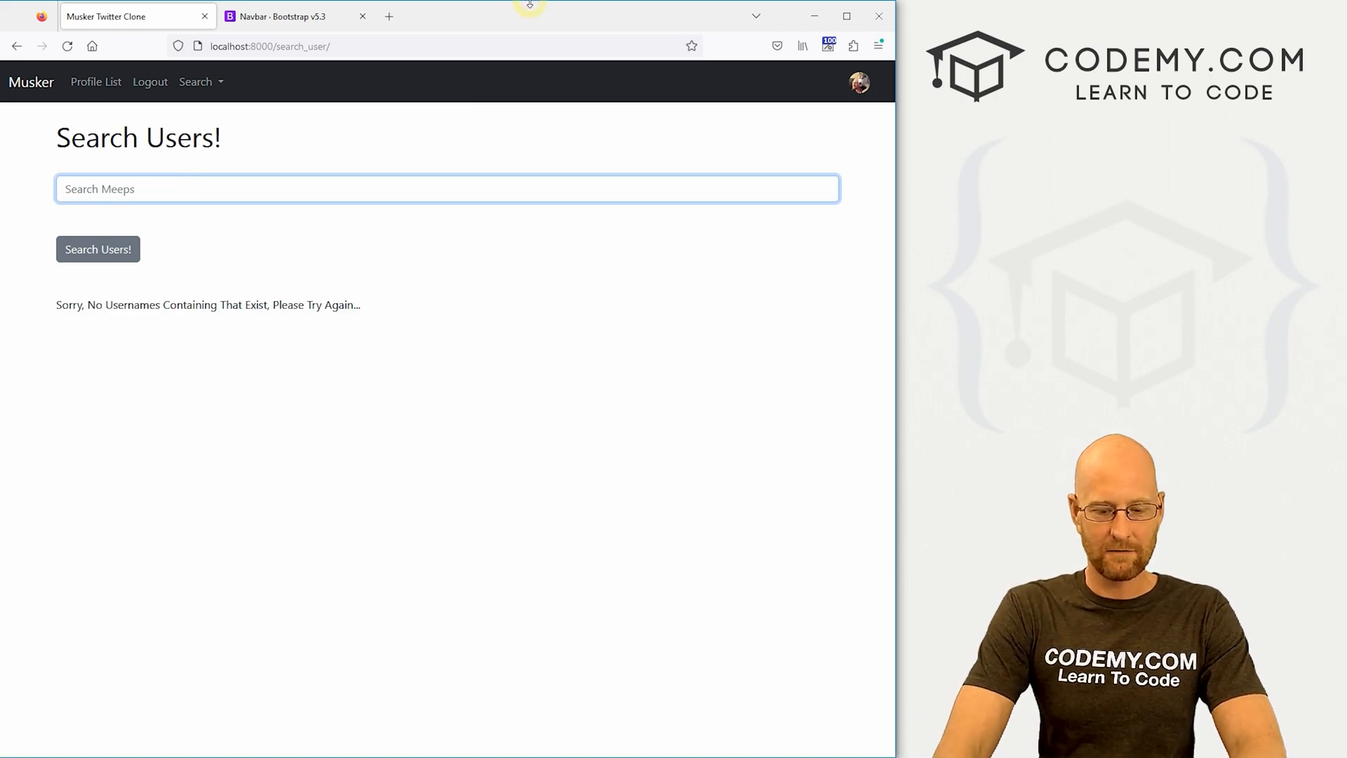
- Search for bob and codemy and check the returned Bobby and codemy profile cards
click(98, 250)
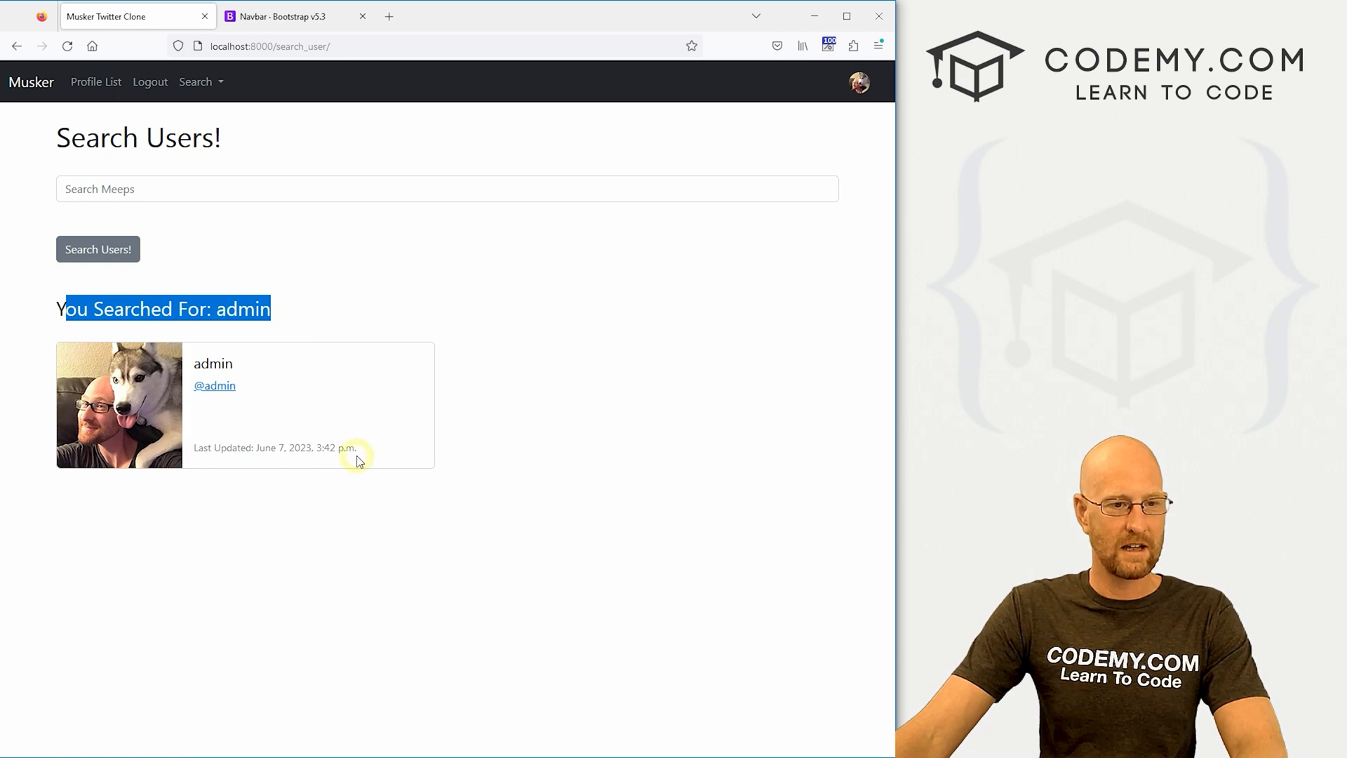
text(b)
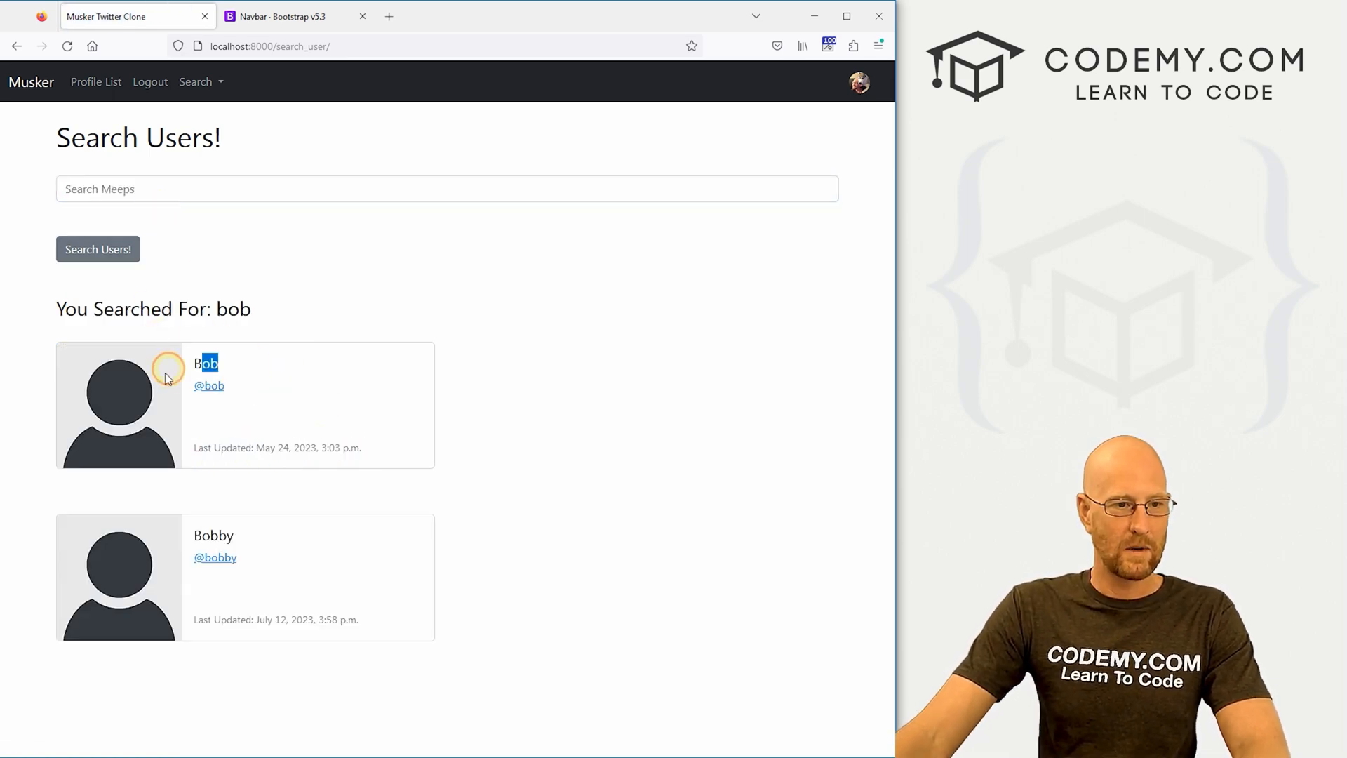
double_click(213, 535)
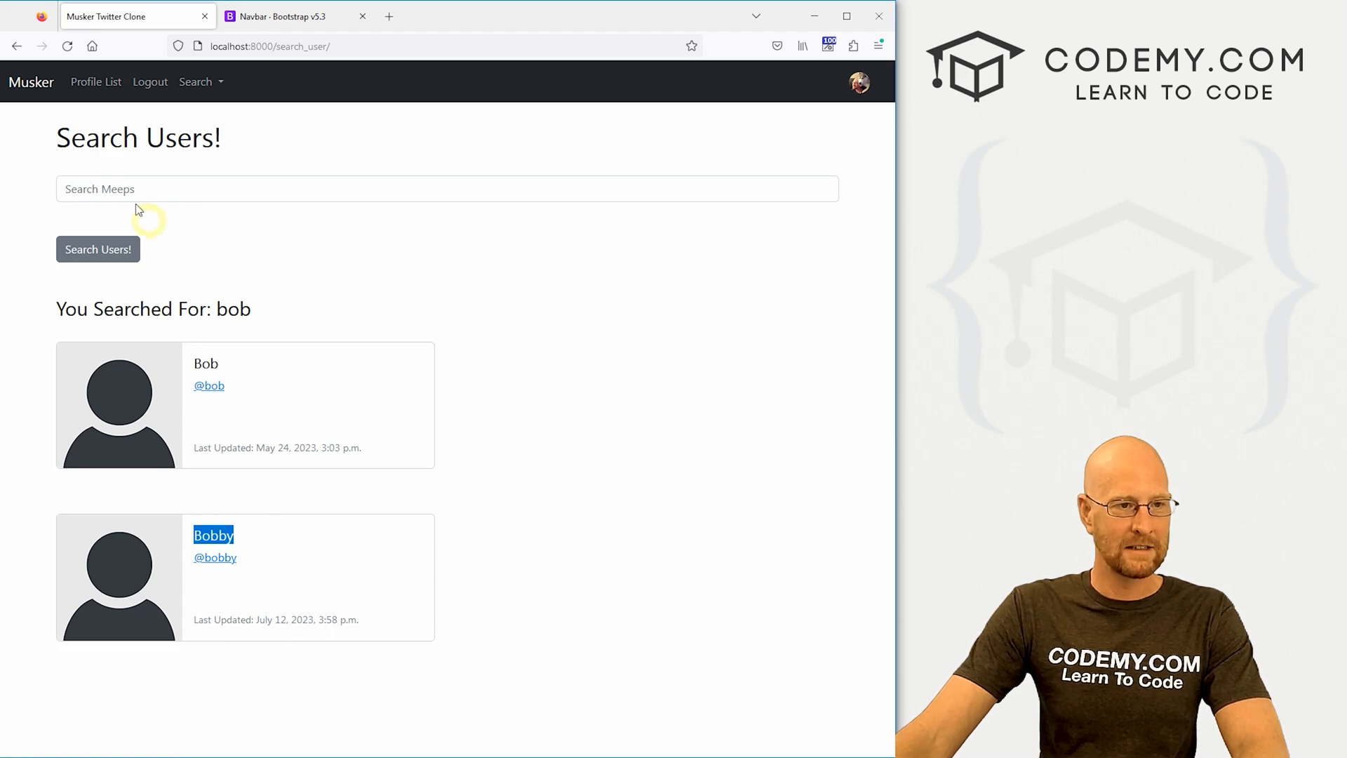
text(codem)
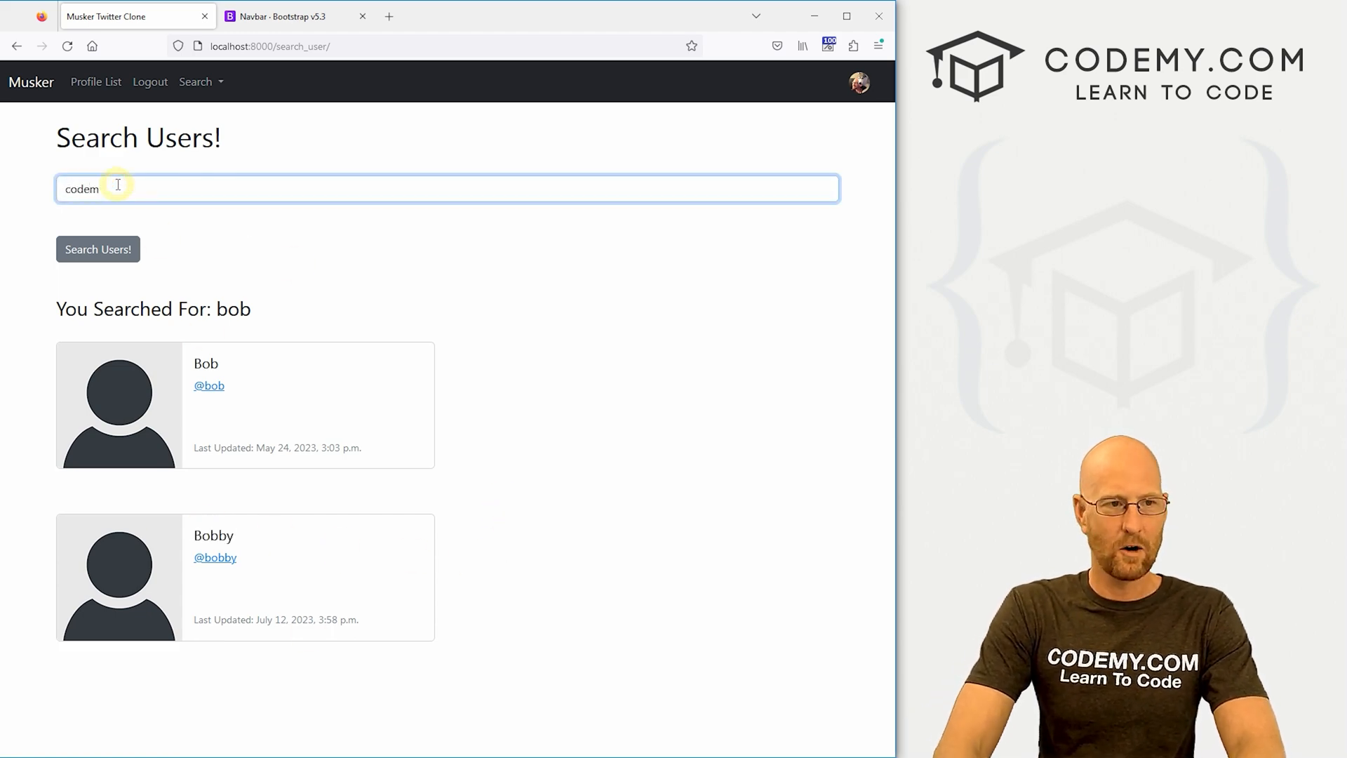
click(96, 250)
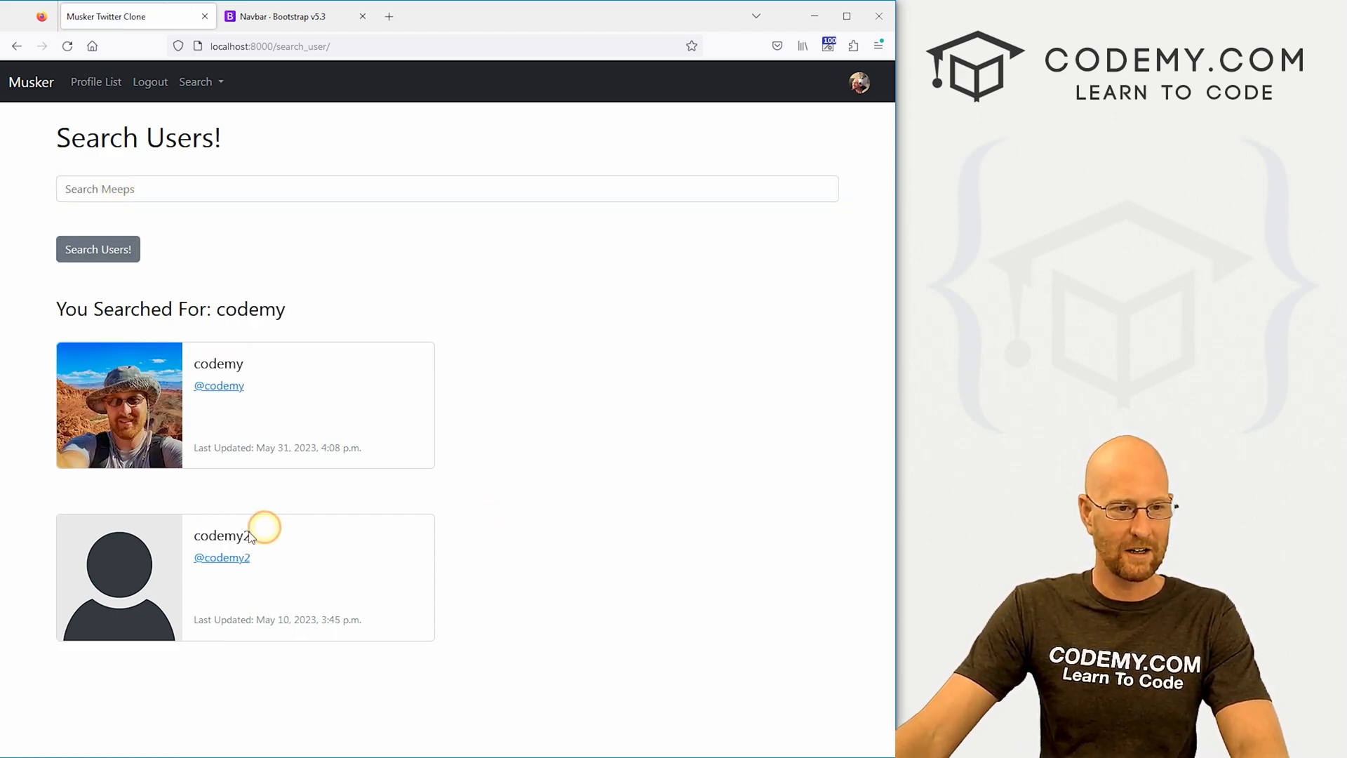
double_click(221, 535)
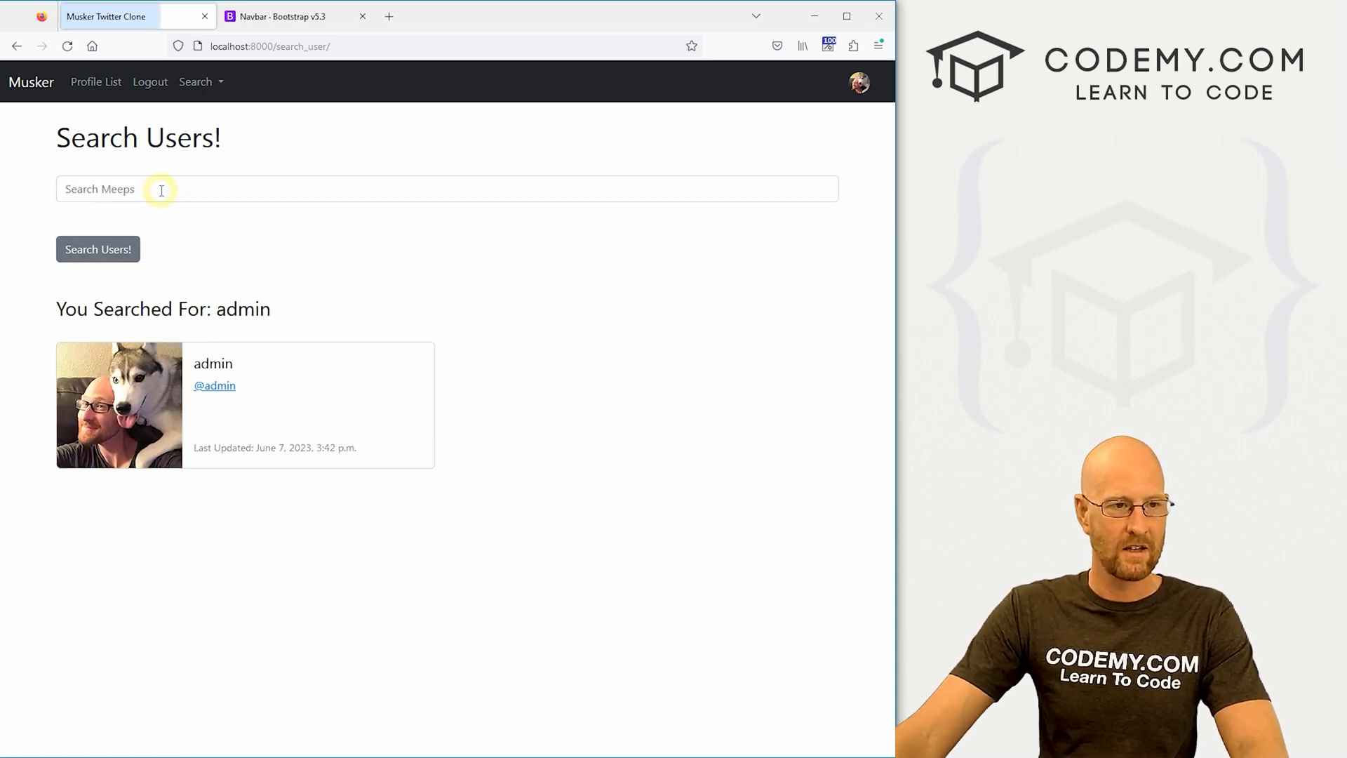
- Reopen Search Users with no search and inspect the line-break tags after the card
click(195, 82)
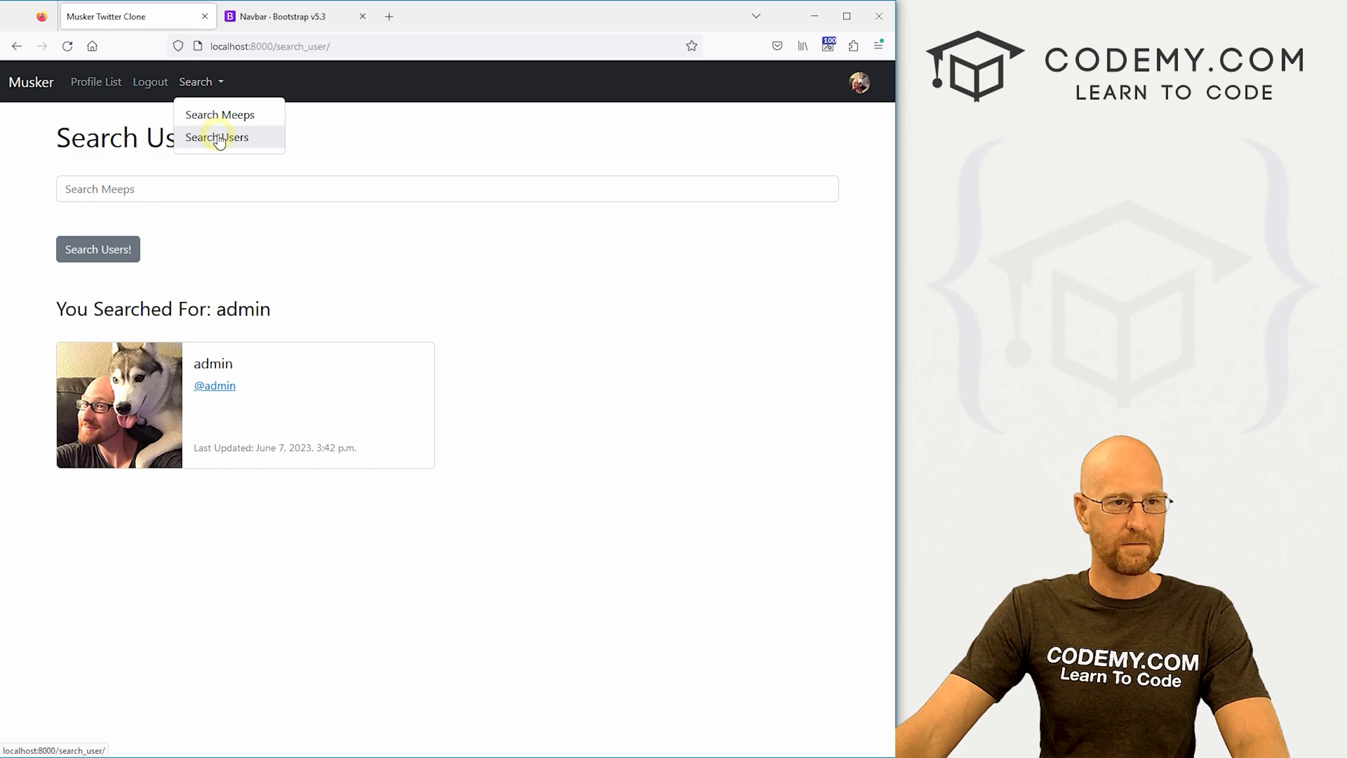
click(216, 138)
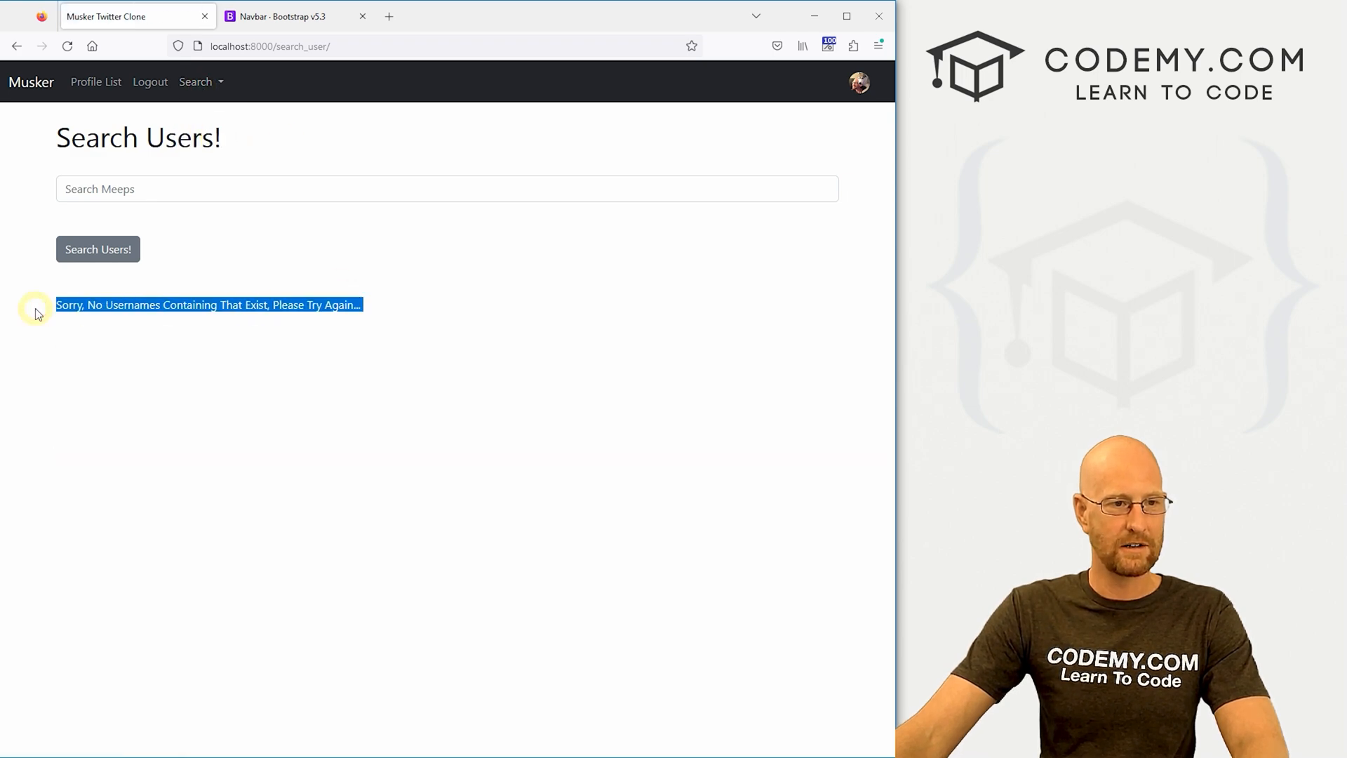
mouse_move(411, 303)
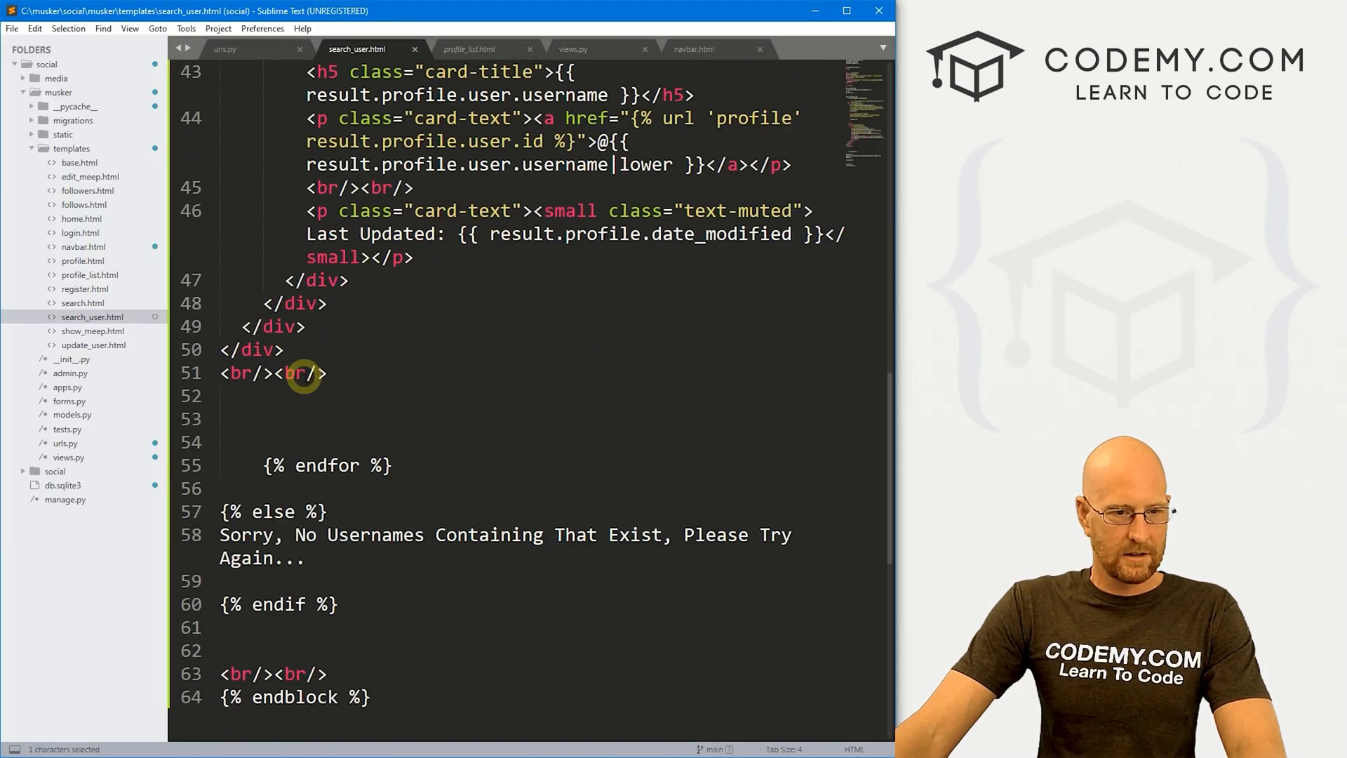
drag(221, 511, 350, 558)
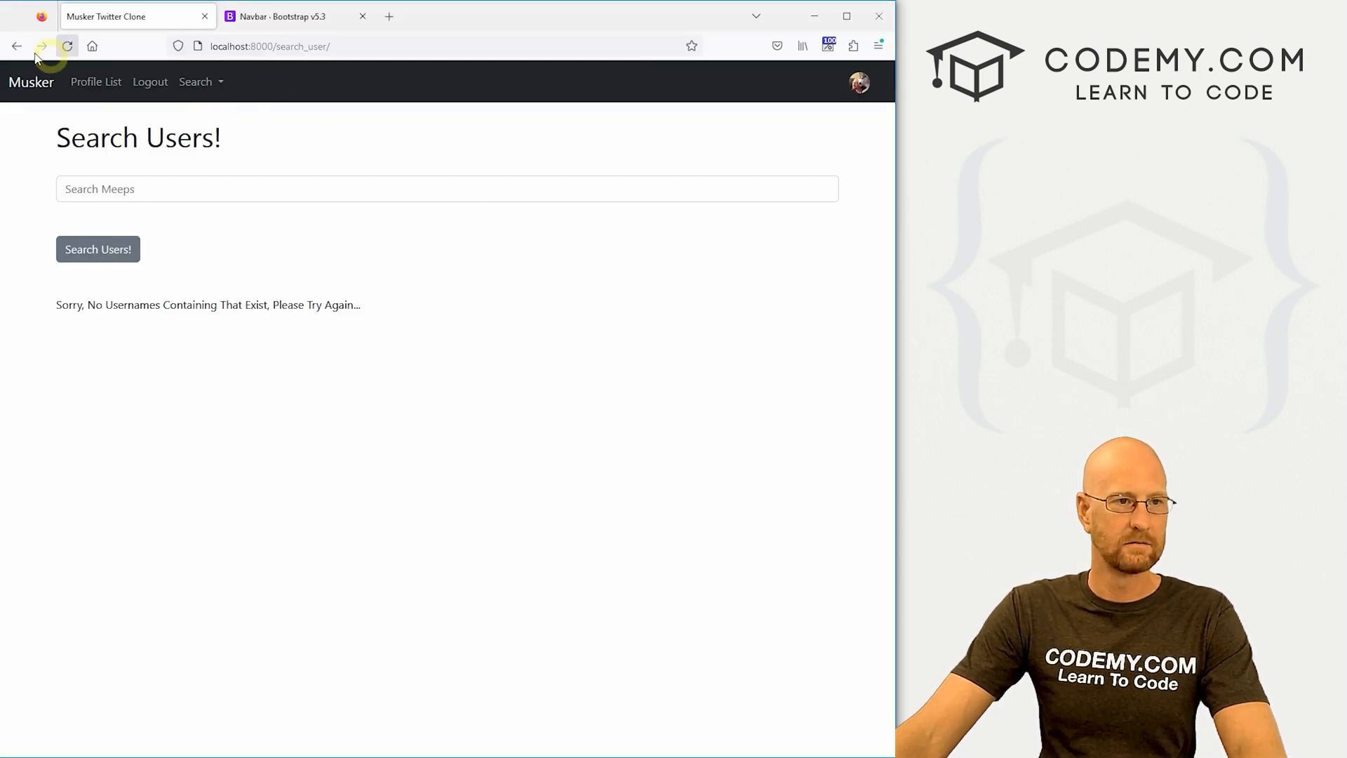
- Search for the nonsense name asdadasda, then for bob, confirming 'You Searched For: bob' with Bob and Bobby cards
text(asdada)
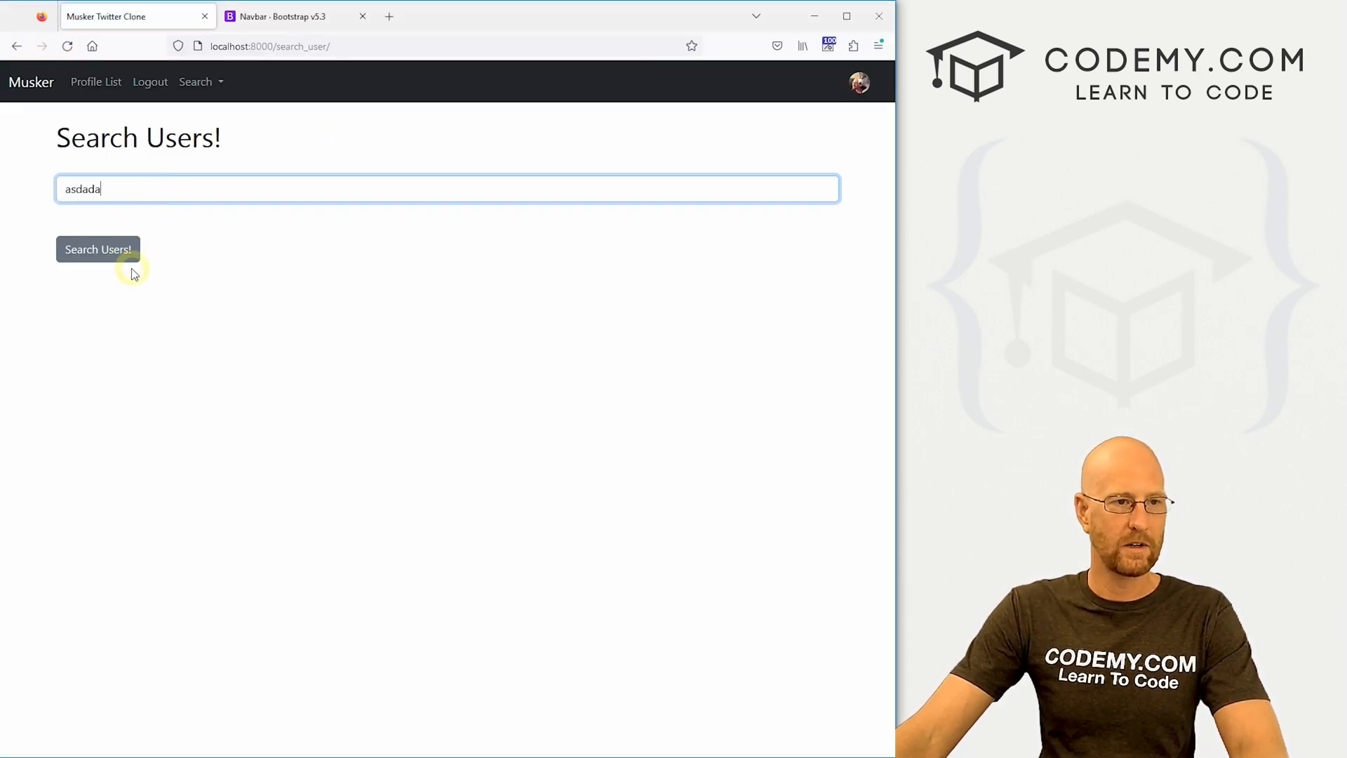
click(96, 250)
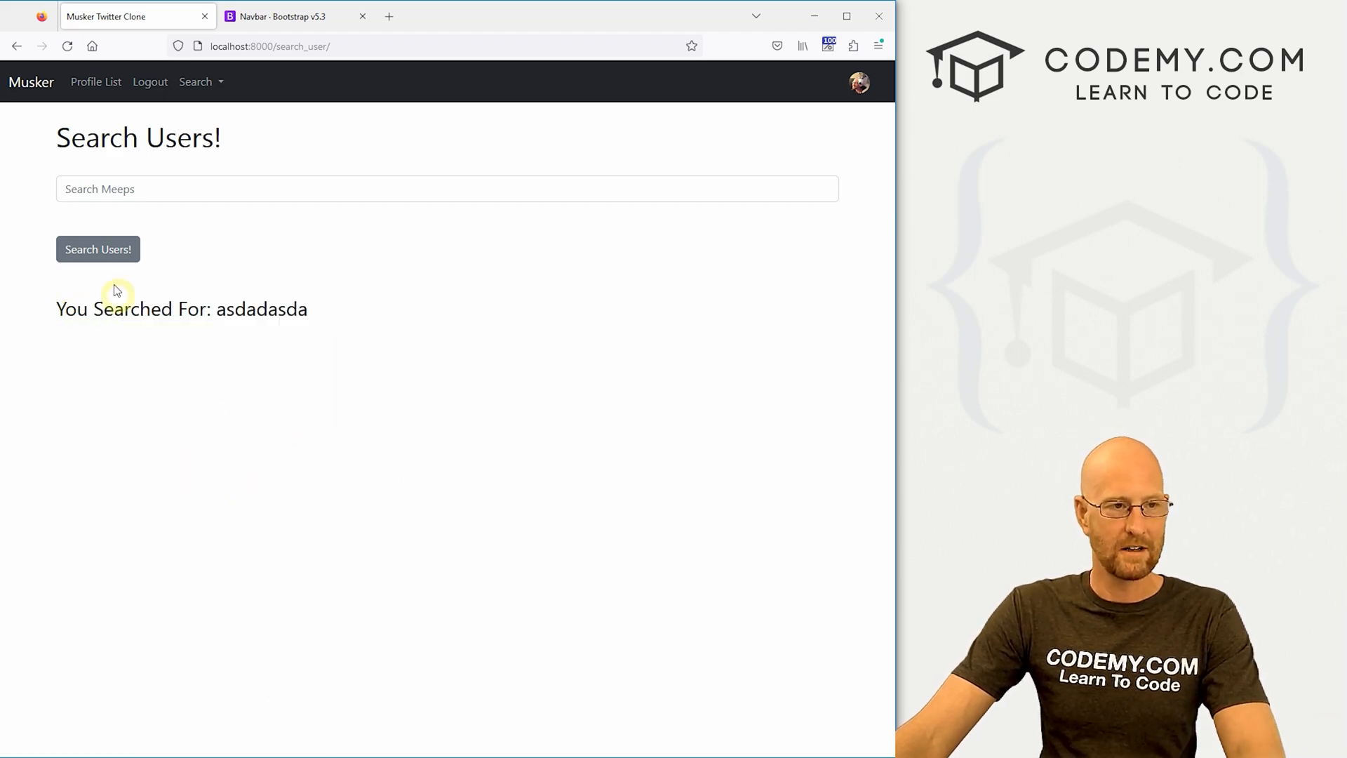
text(bob)
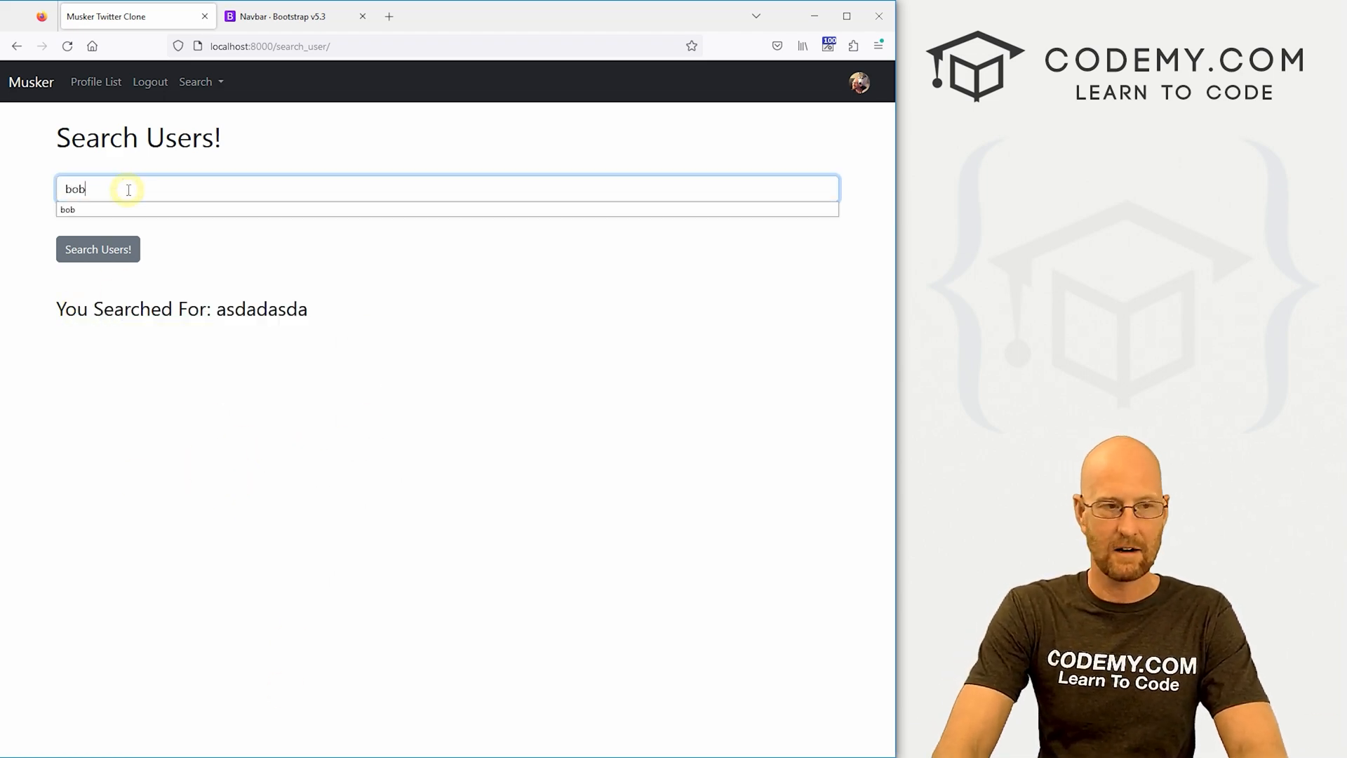
click(98, 250)
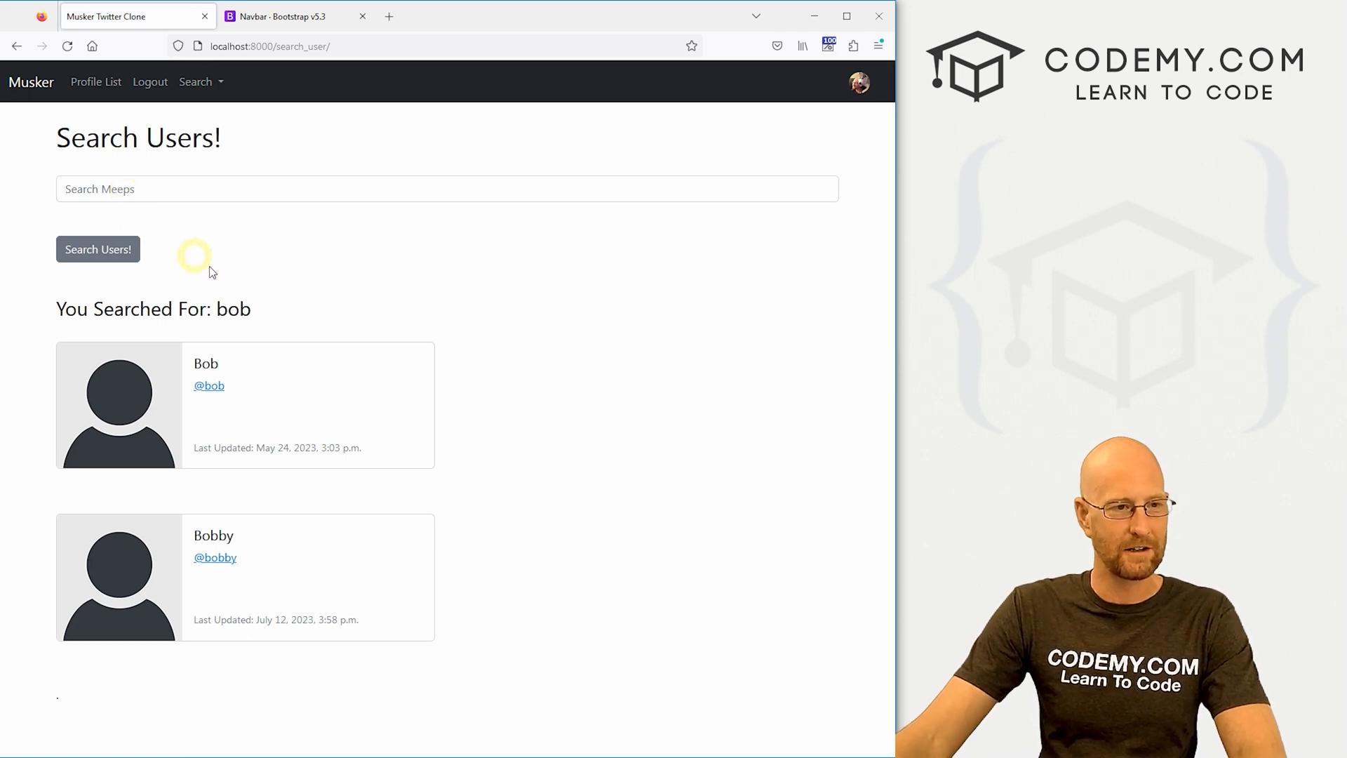
triple_click(153, 309)
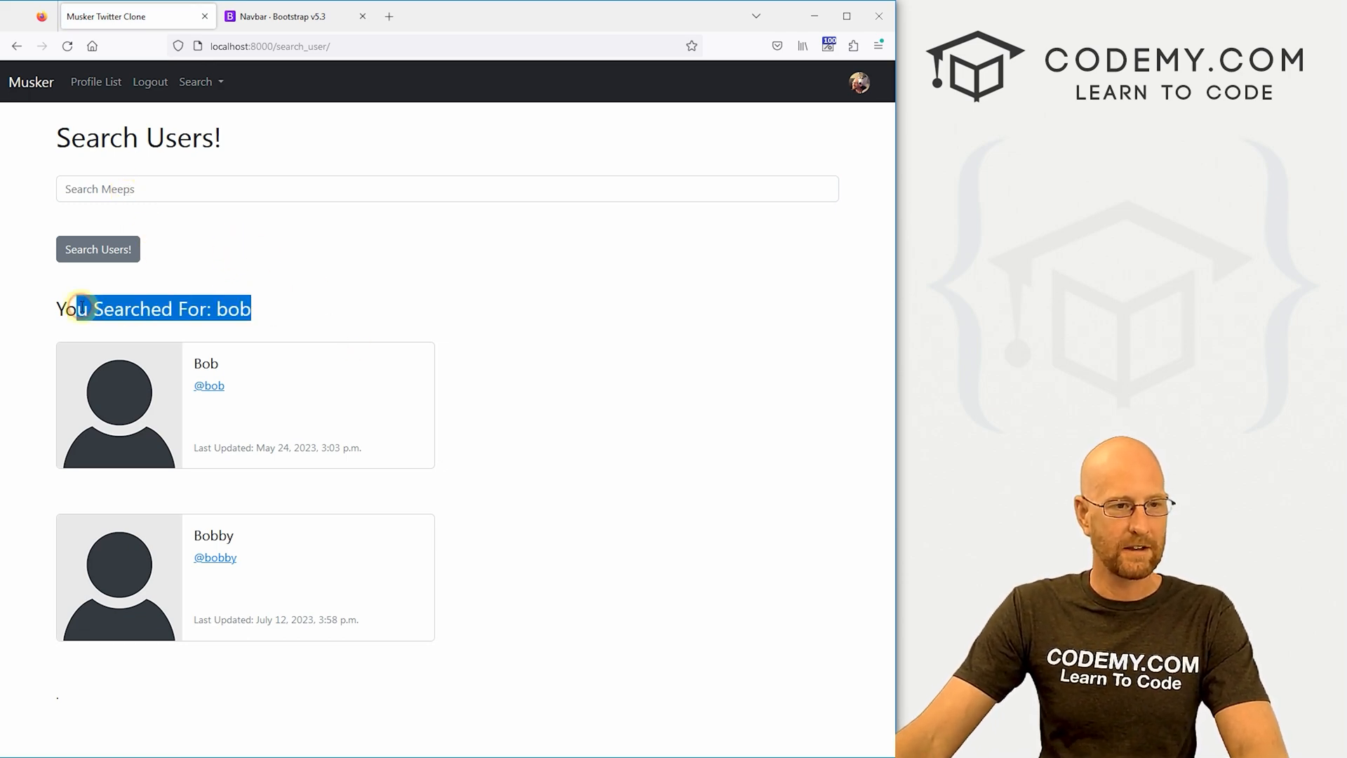